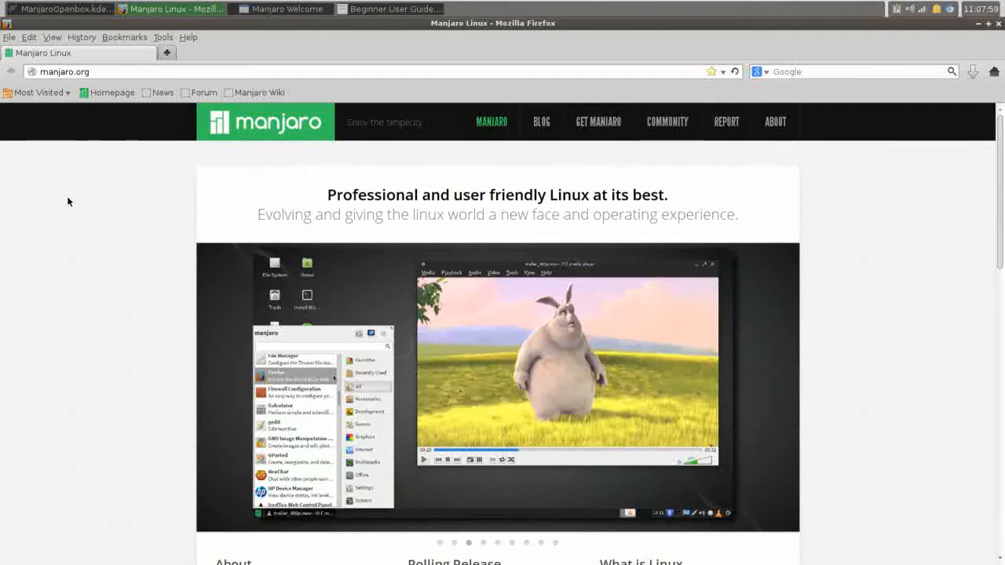
Step: Browse the manjaro.org front page, scrolling down through its content and back up
left_click(483, 543)
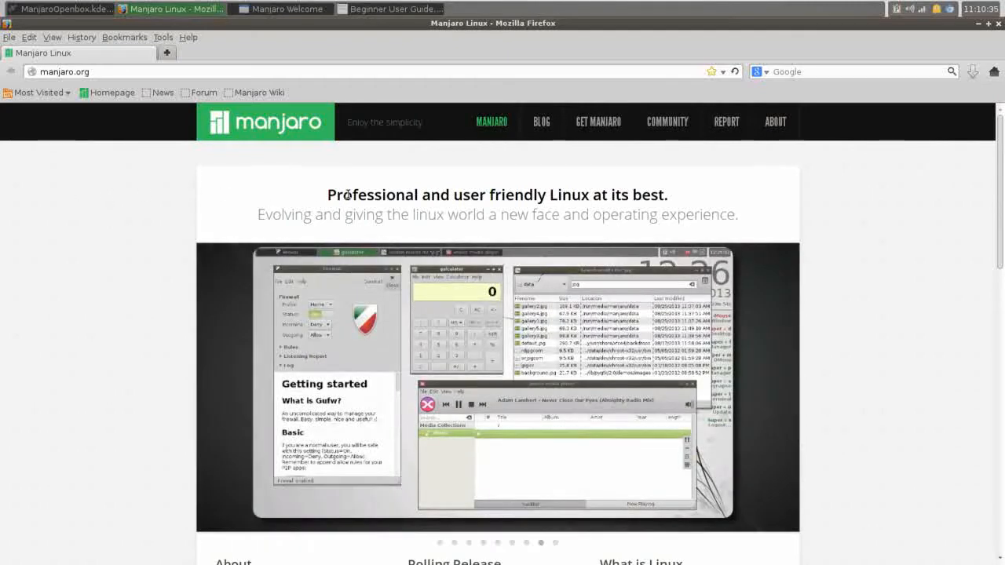
mouse_move(689, 195)
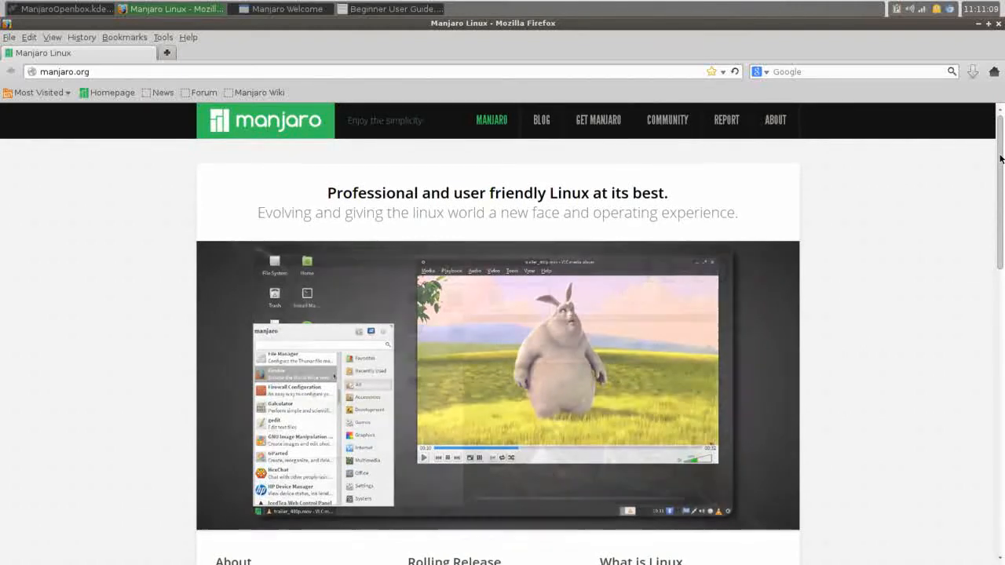
scroll("down", 3)
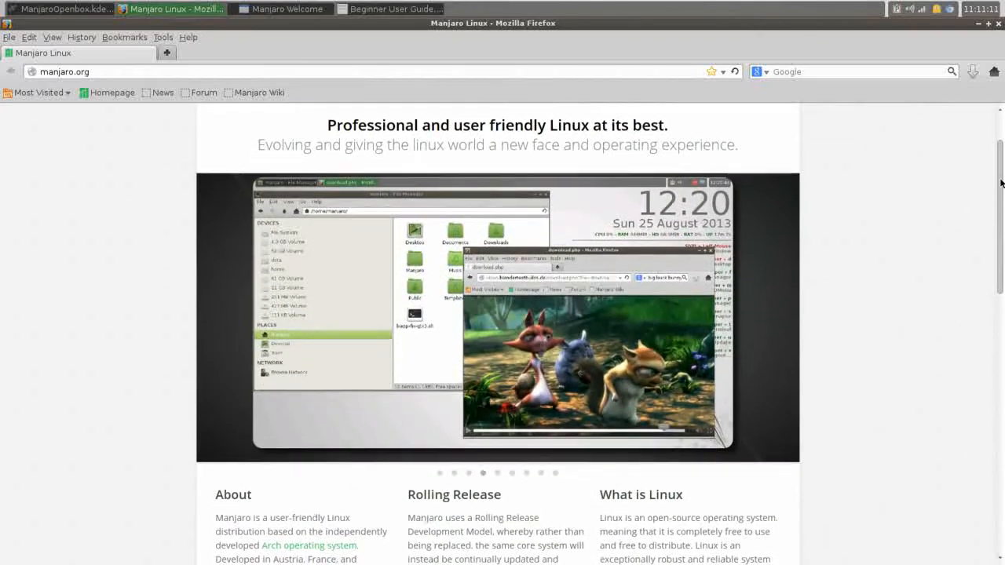
scroll("down", 3)
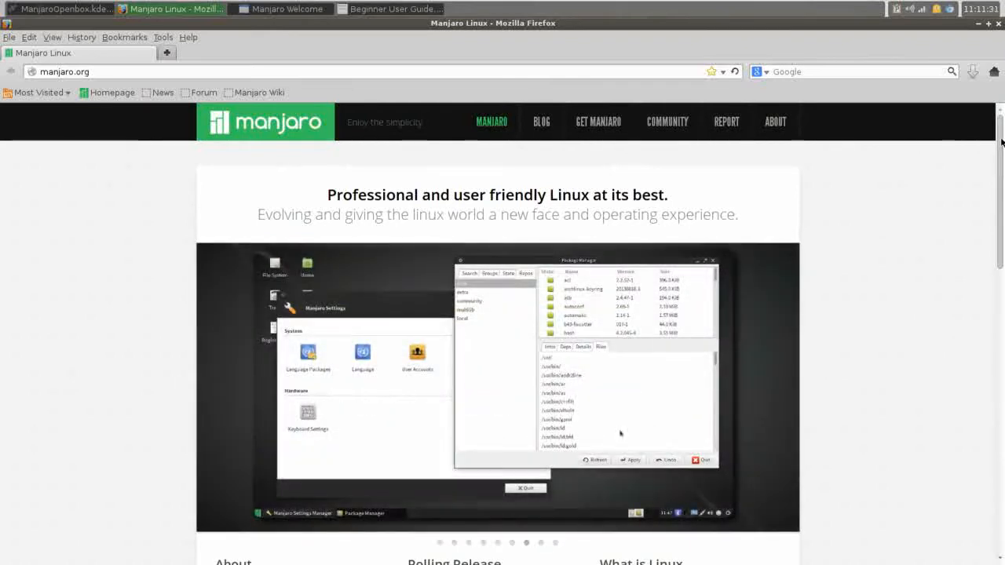
scroll("down", 3)
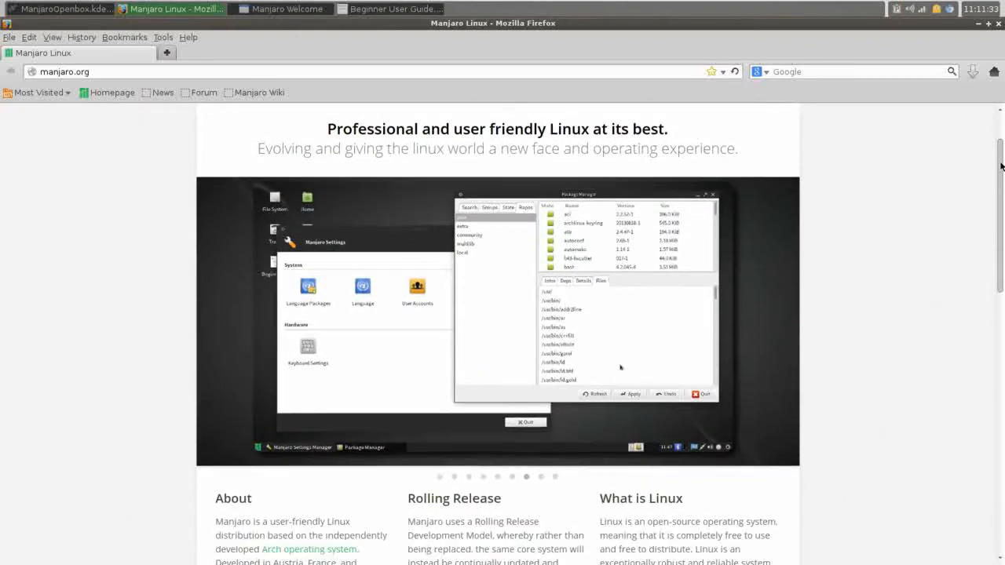
scroll("down", 3)
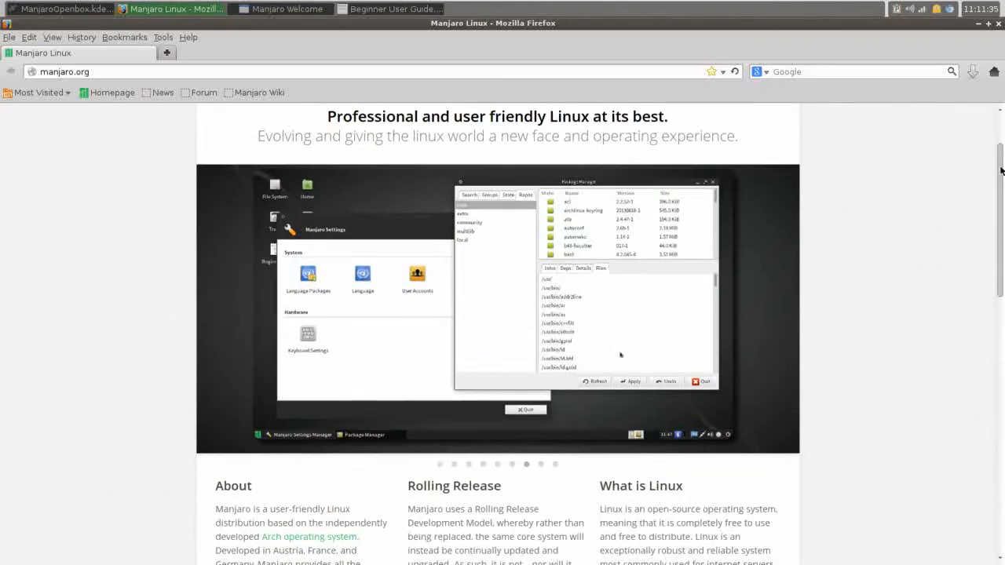
scroll("down", 3)
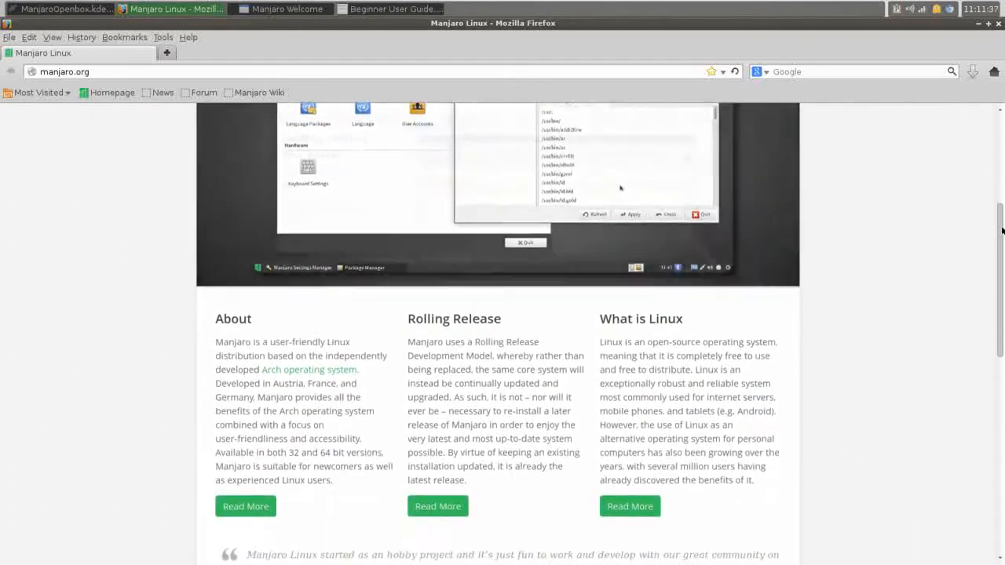
scroll("down", 3)
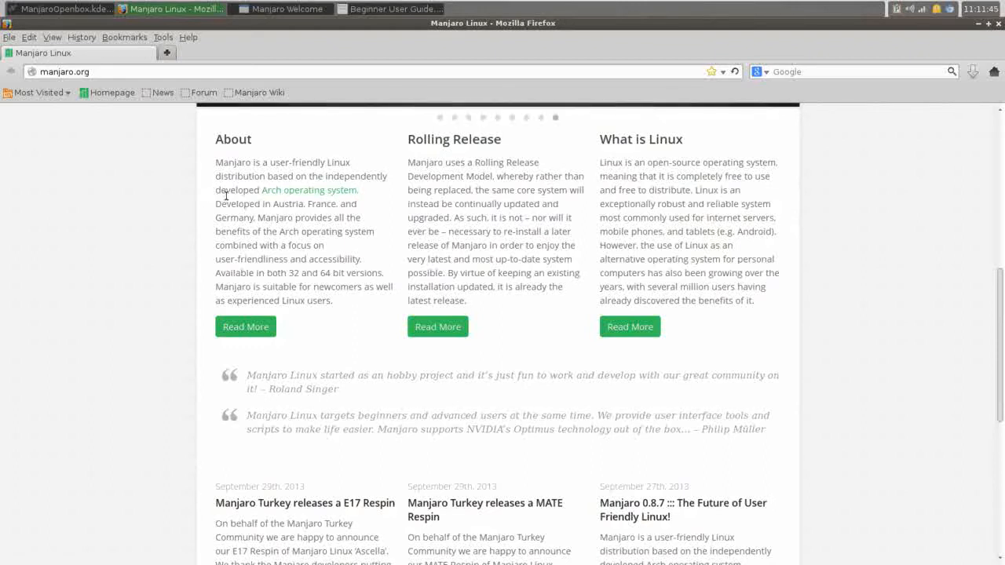
mouse_move(249, 227)
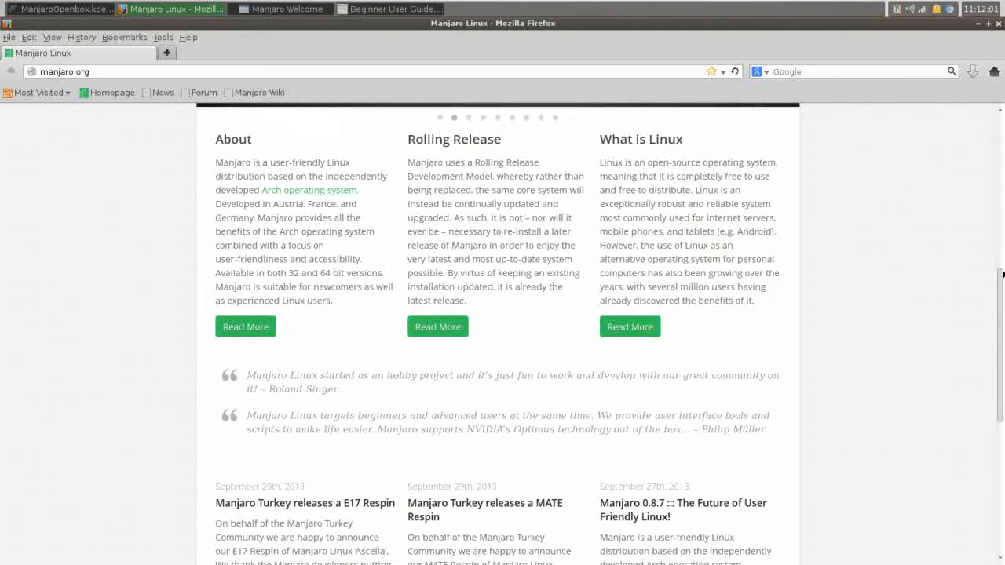
scroll("up", 3)
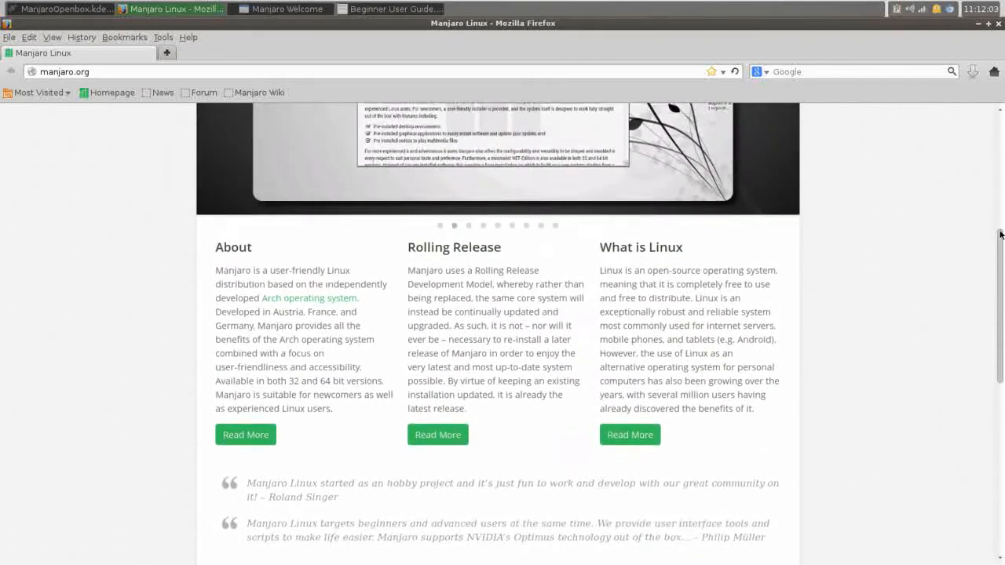
scroll("up", 3)
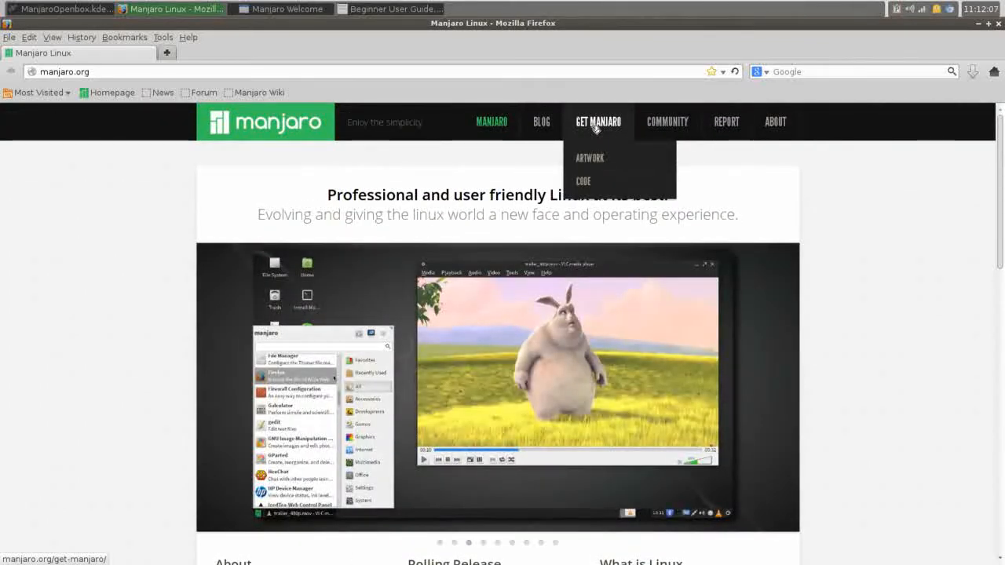
Step: Go to the Get Manjaro page and scroll through the XFCE, Openbox, Net and Community edition downloads
left_click(596, 122)
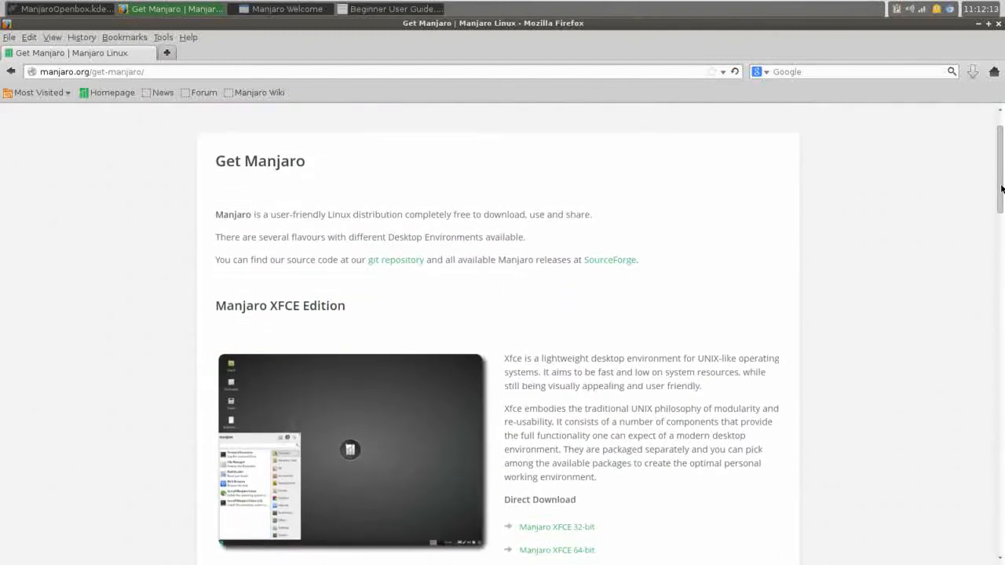
scroll("down", 3)
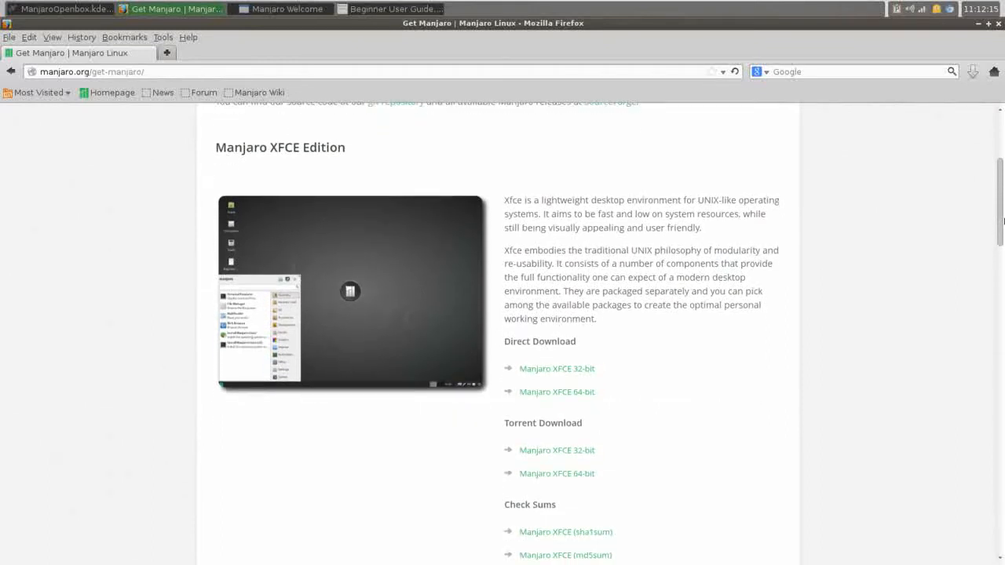
scroll("down", 3)
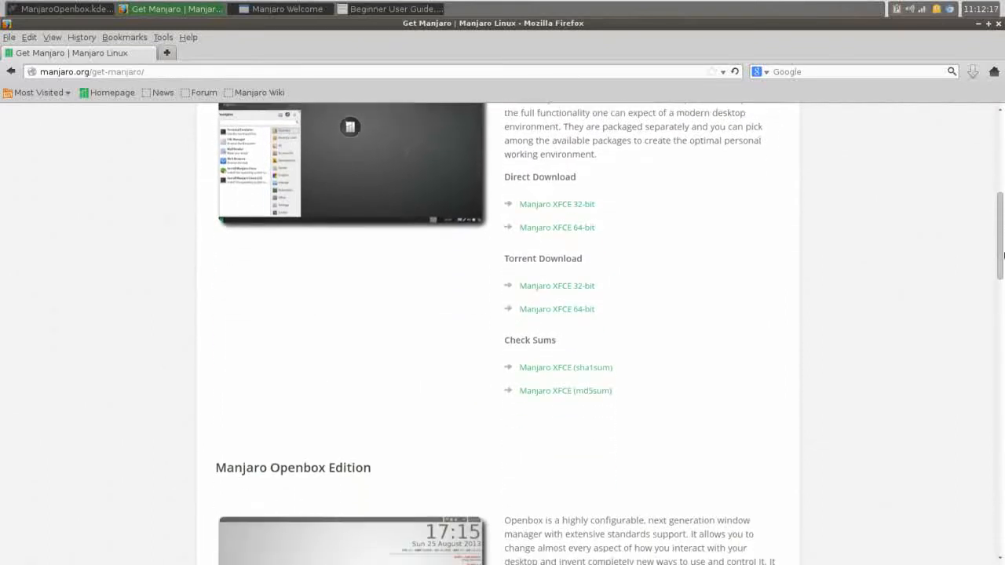
scroll("down", 3)
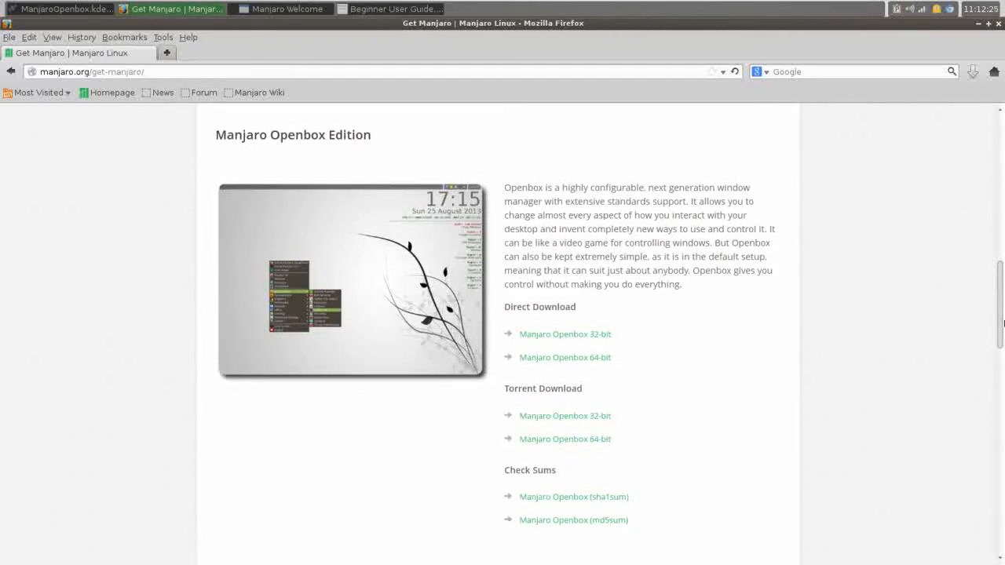
mouse_move(550, 198)
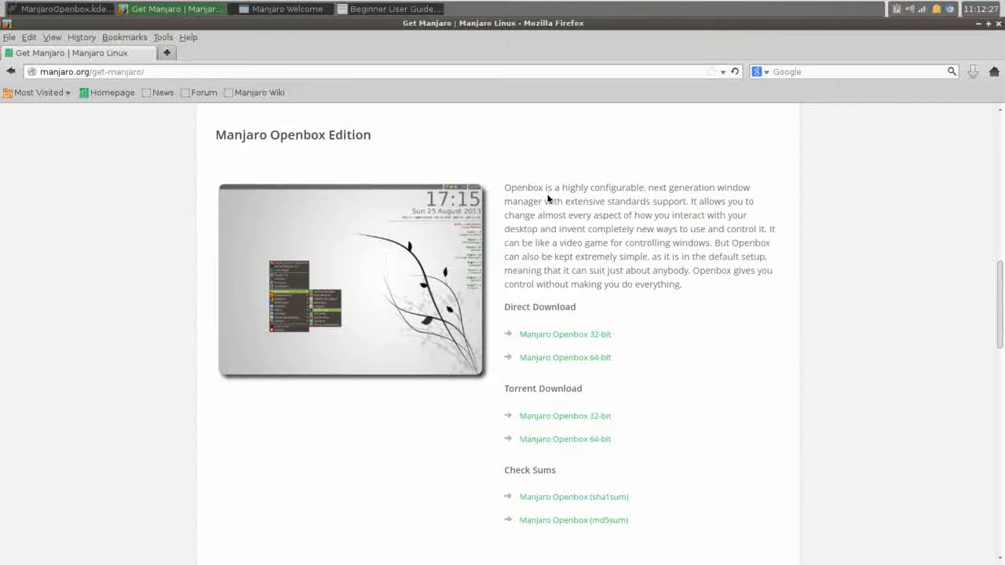
mouse_move(396, 145)
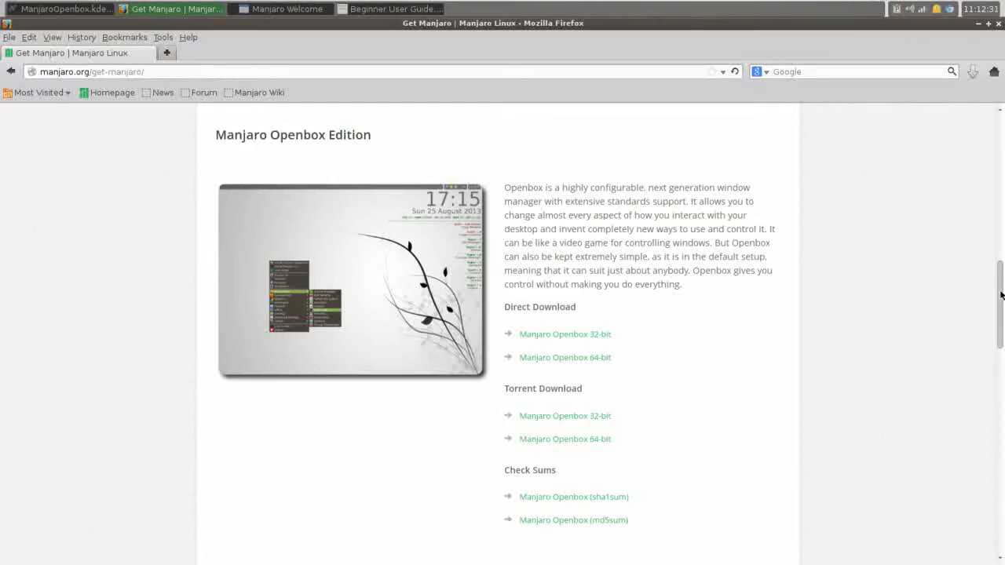
scroll("down", 3)
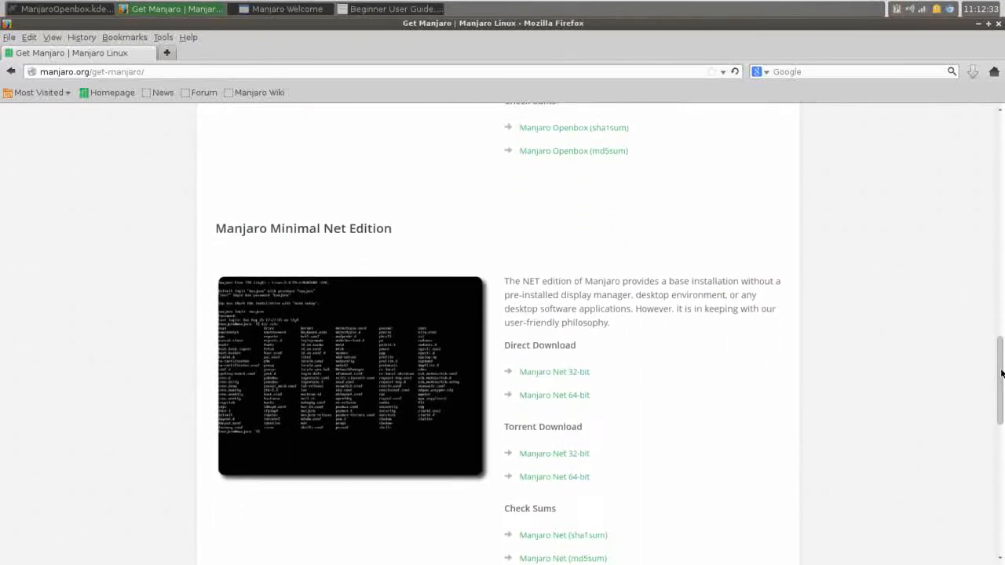
scroll("down", 3)
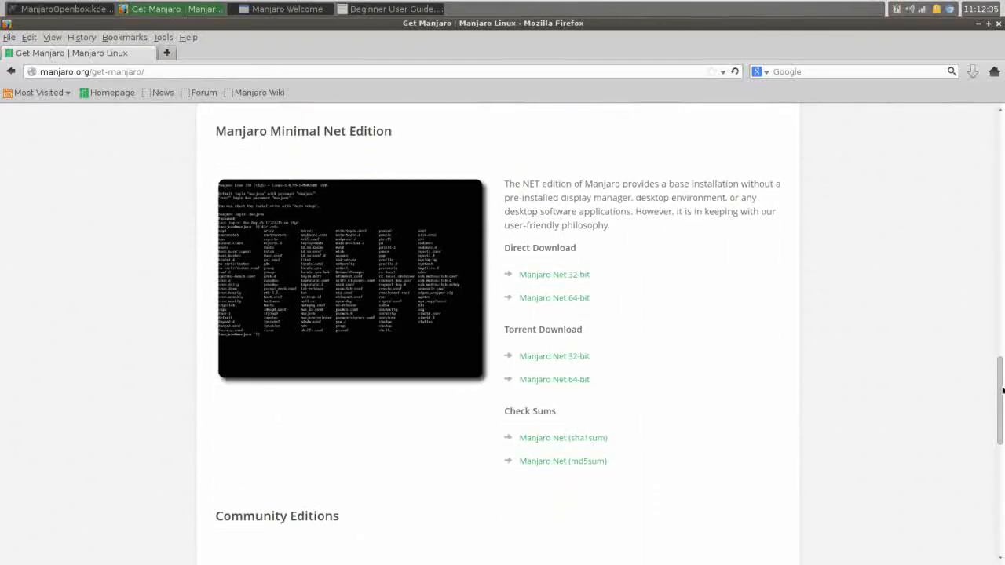
scroll("down", 3)
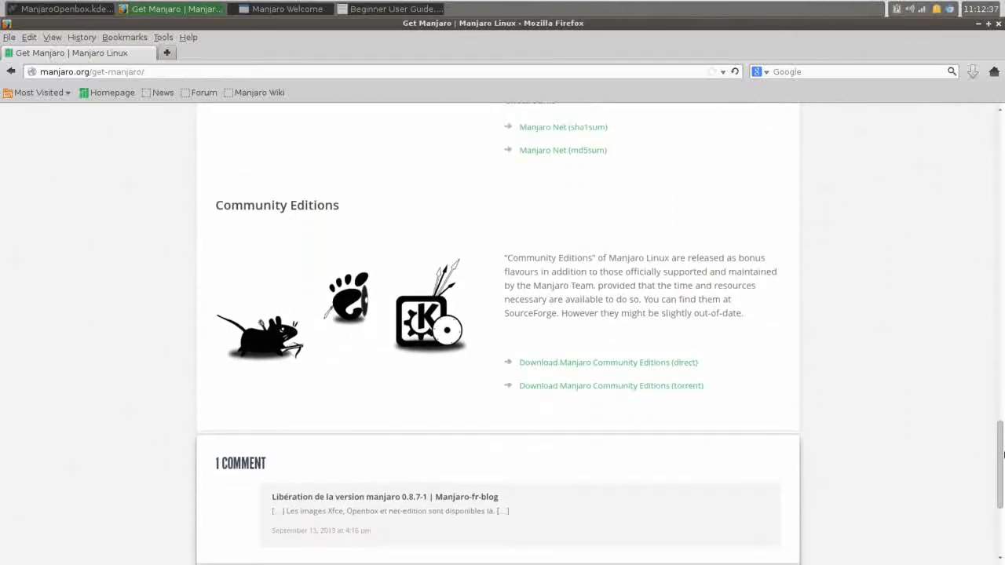
scroll("down", 3)
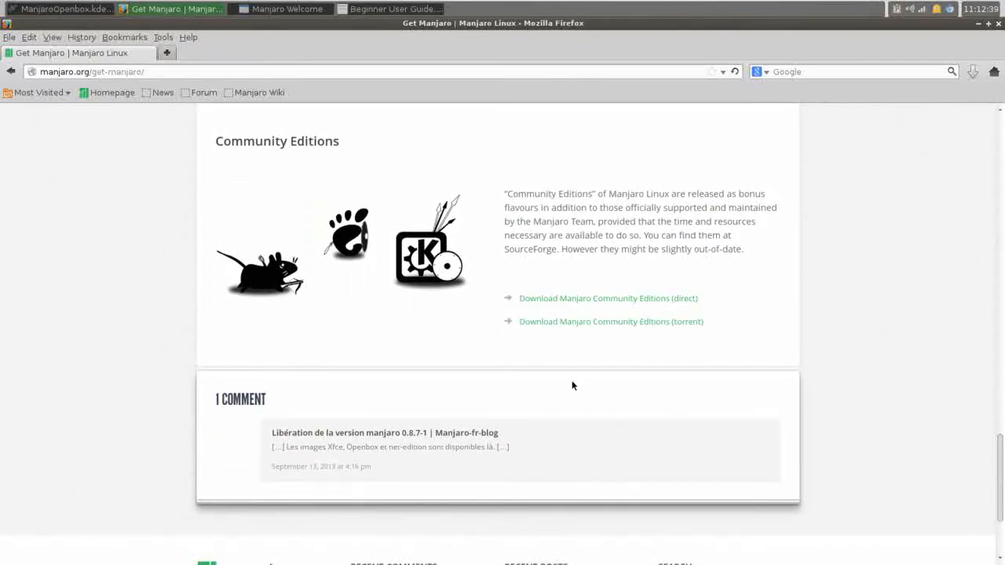
mouse_move(528, 314)
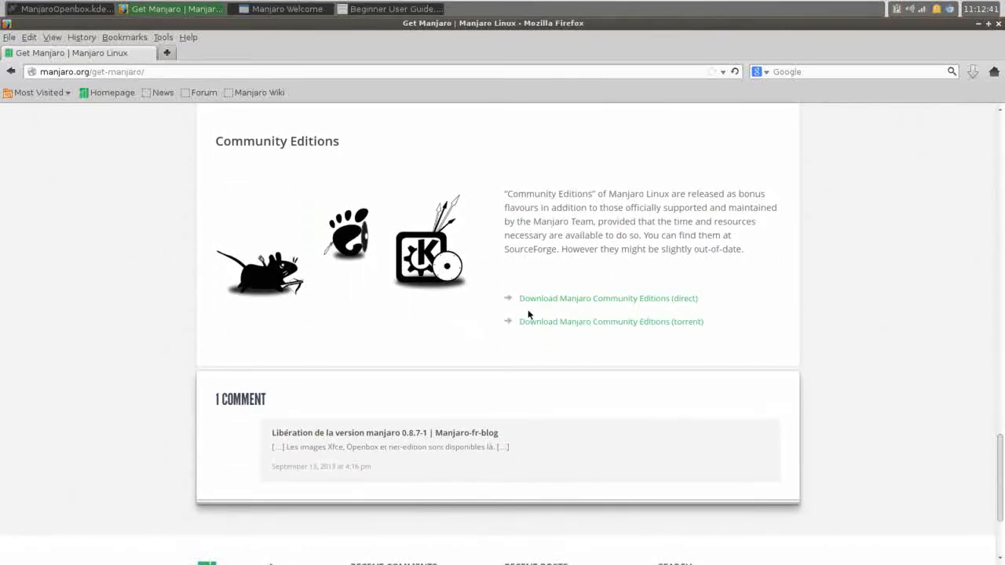
Step: Open the SourceForge community editions folder listing e17, MATE, KDE, LXDE and Cinnamon
left_click(606, 299)
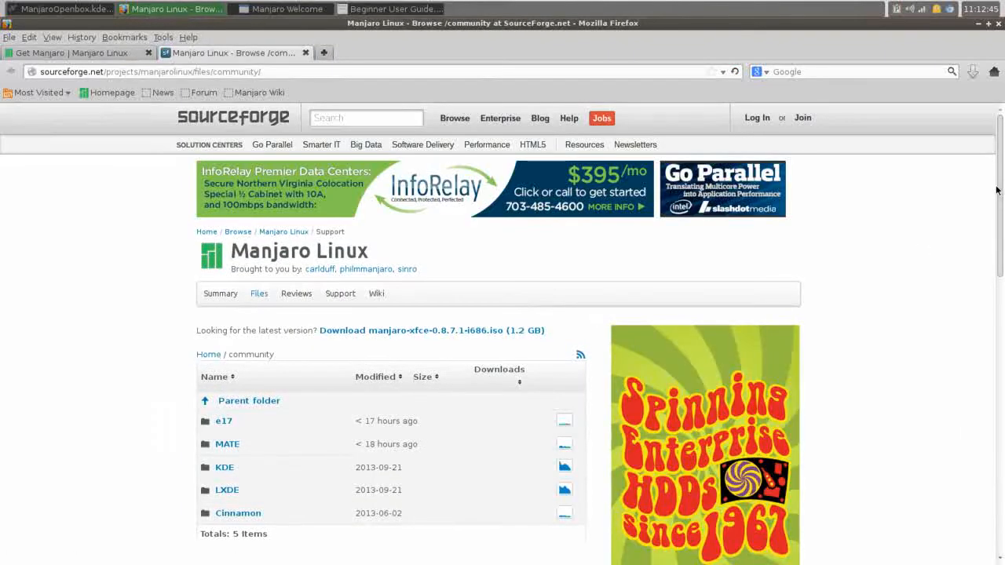
scroll("down", 3)
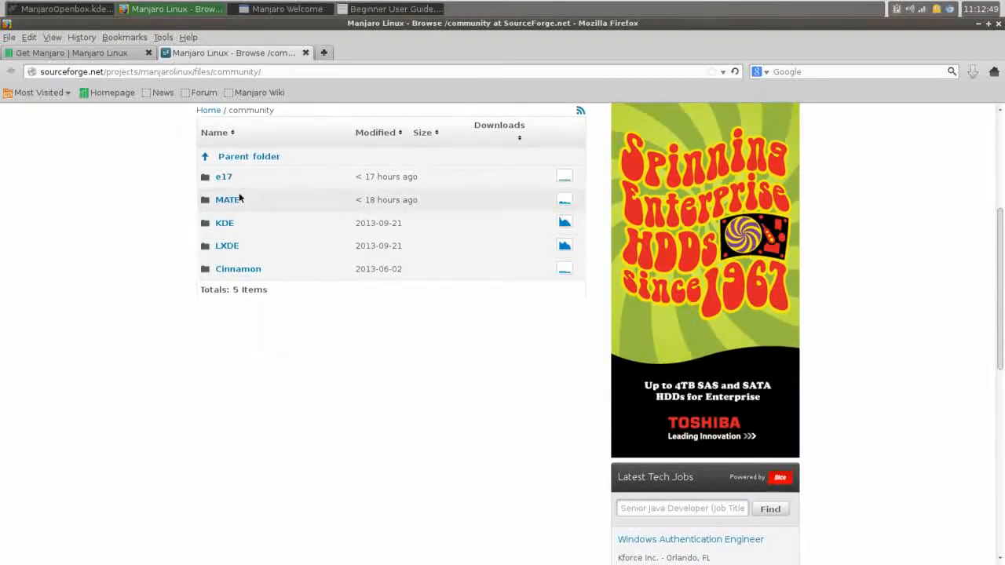
mouse_move(230, 245)
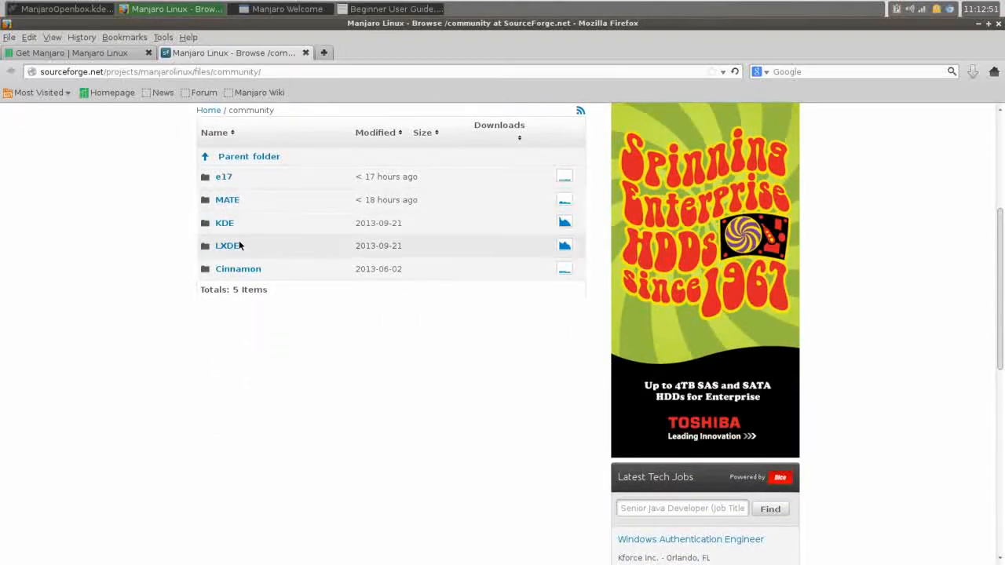
mouse_move(283, 289)
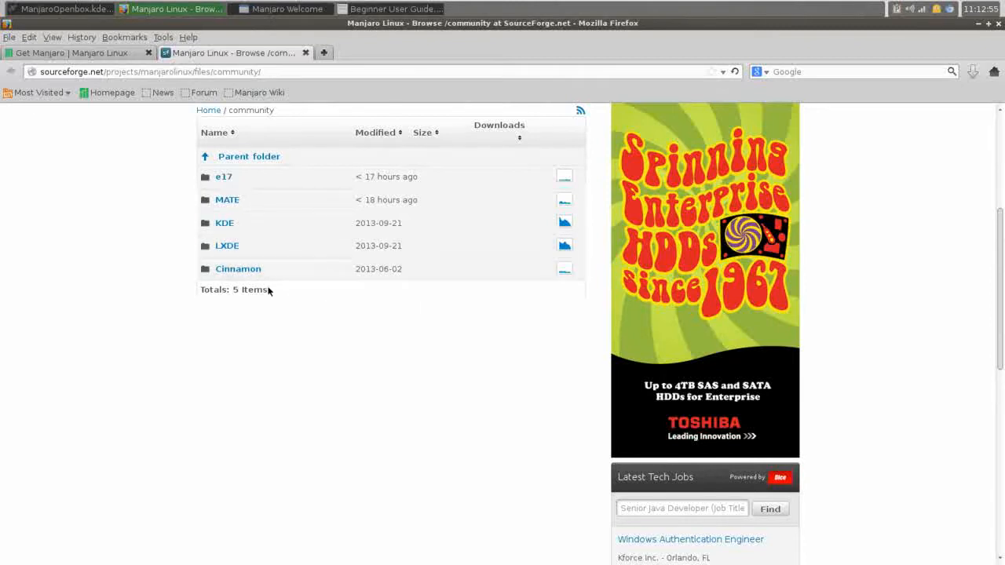
mouse_move(261, 286)
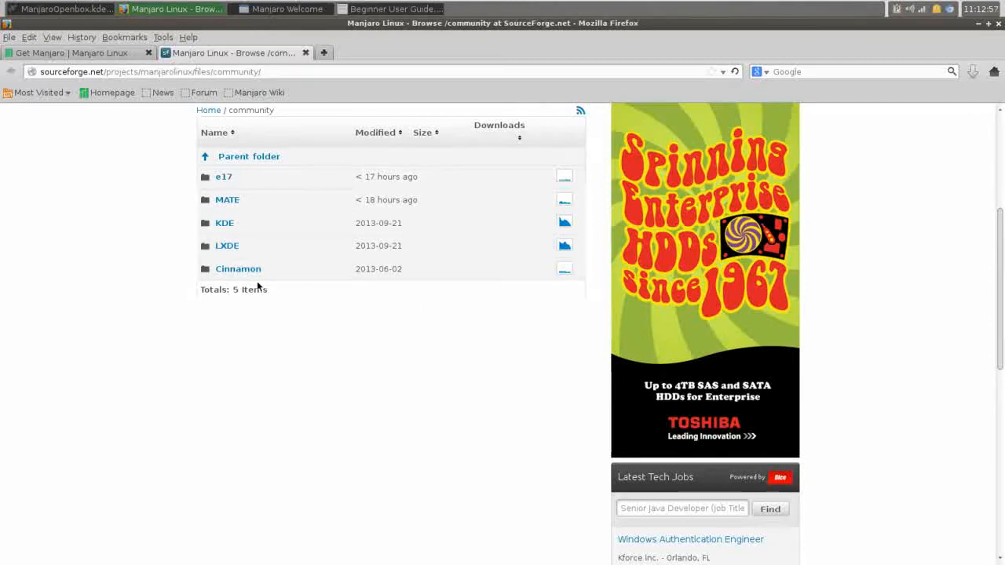
mouse_move(277, 276)
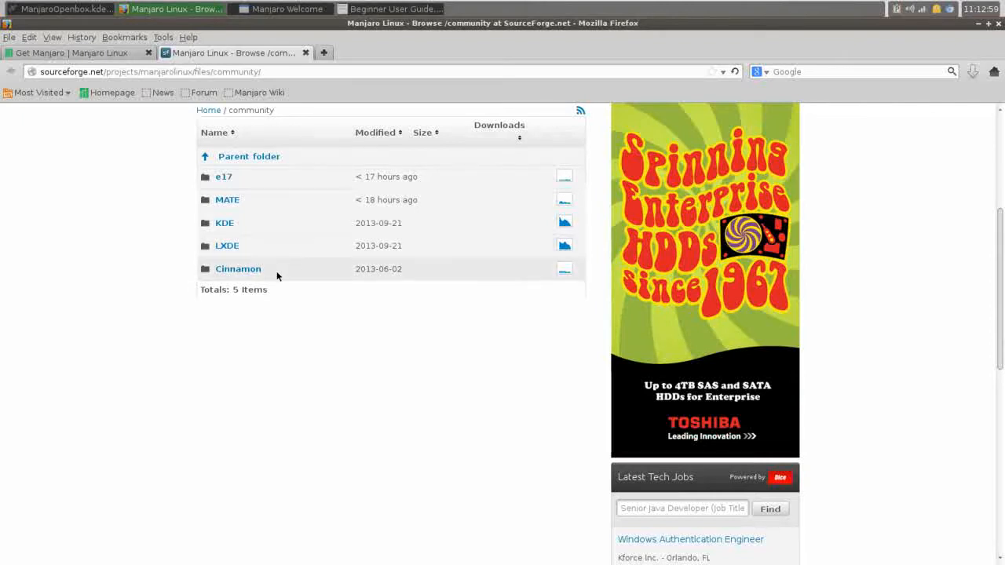
mouse_move(179, 277)
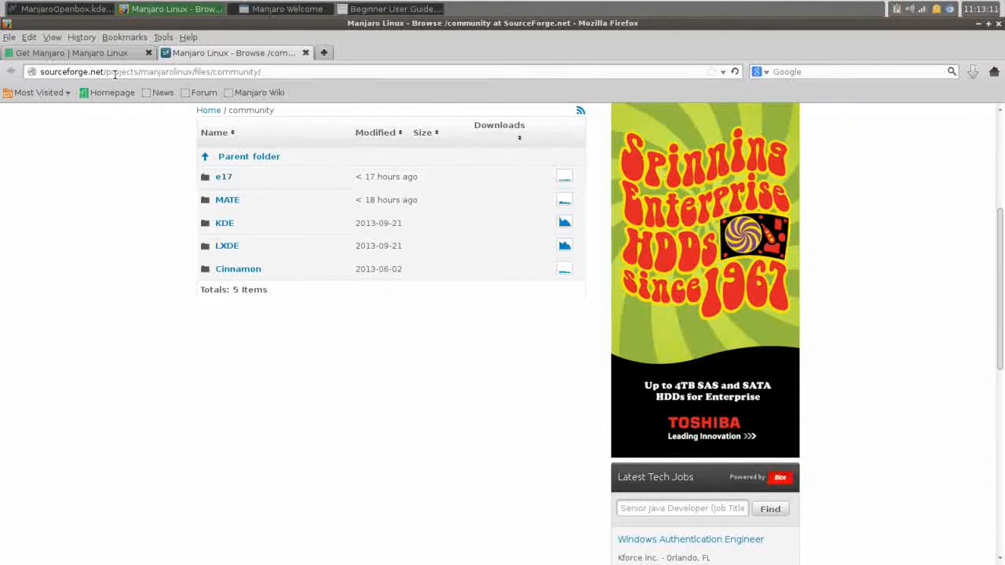
mouse_move(270, 201)
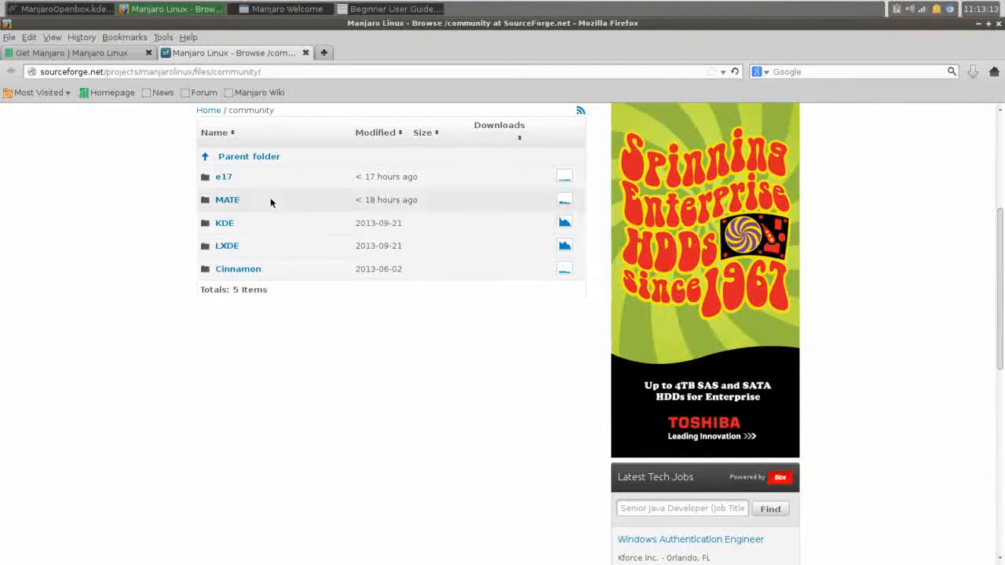
mouse_move(253, 215)
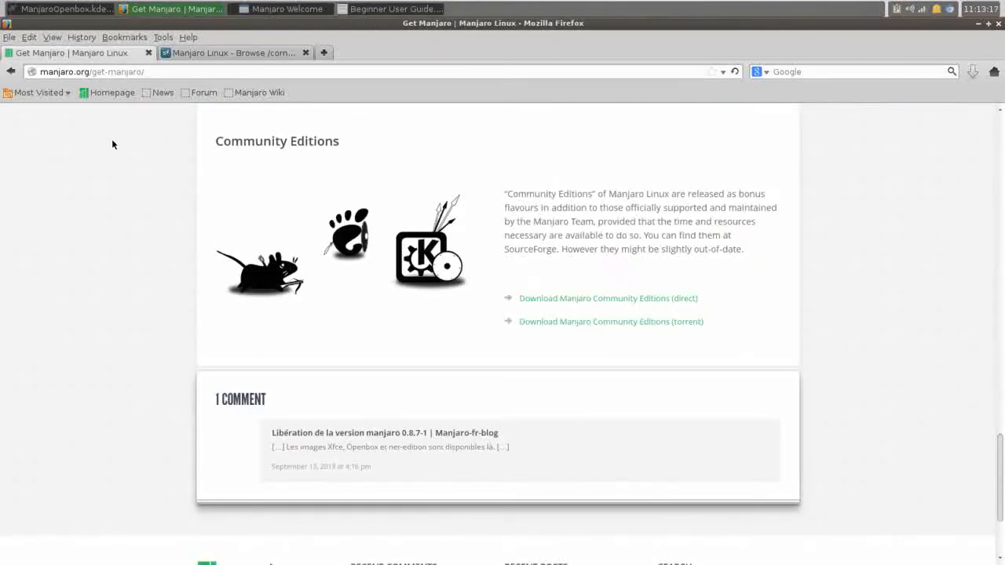
mouse_move(1001, 41)
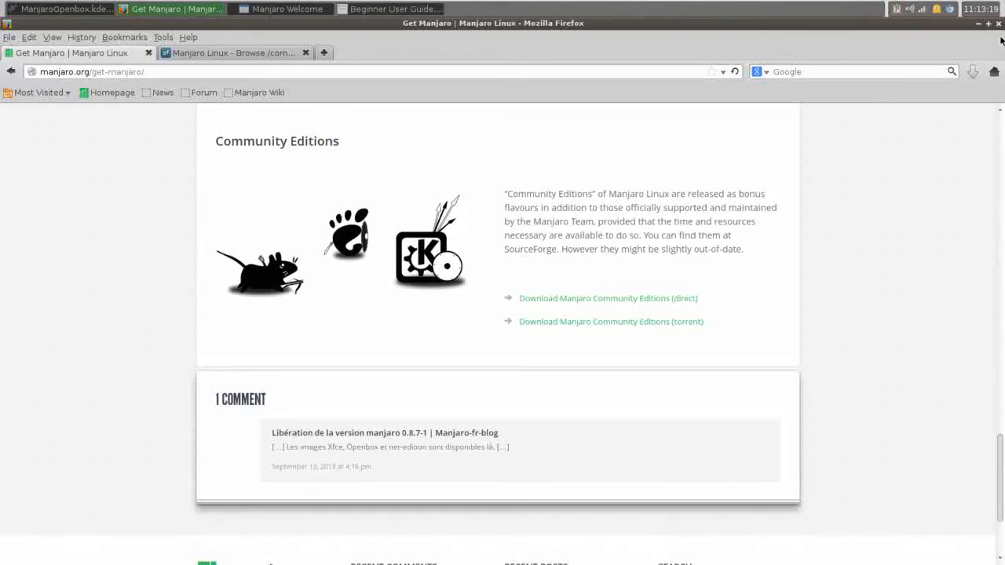
Step: Close Firefox, confirming closing both open tabs, leaving the Manjaro Welcome window
left_click(999, 24)
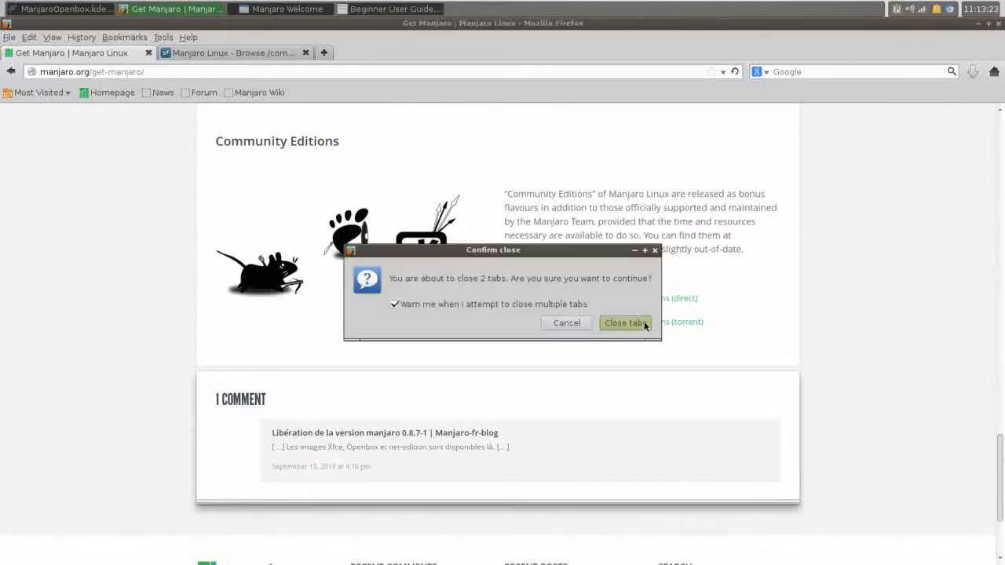
left_click(625, 324)
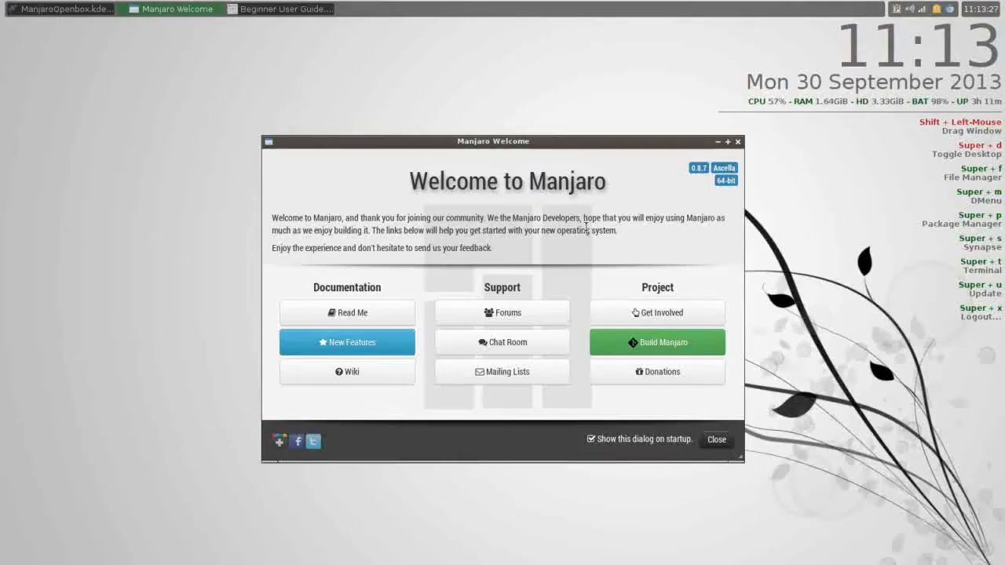
mouse_move(559, 131)
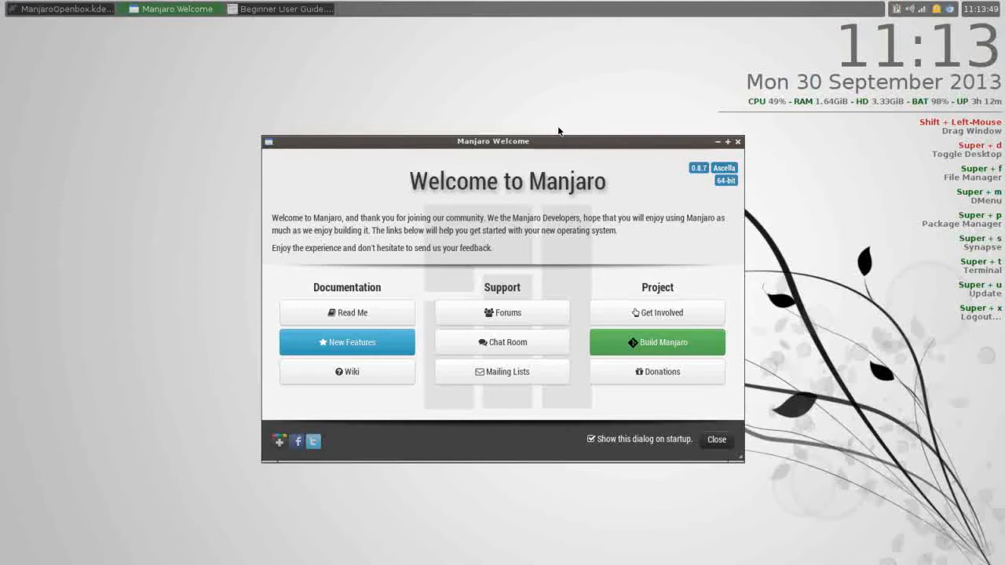
mouse_move(528, 126)
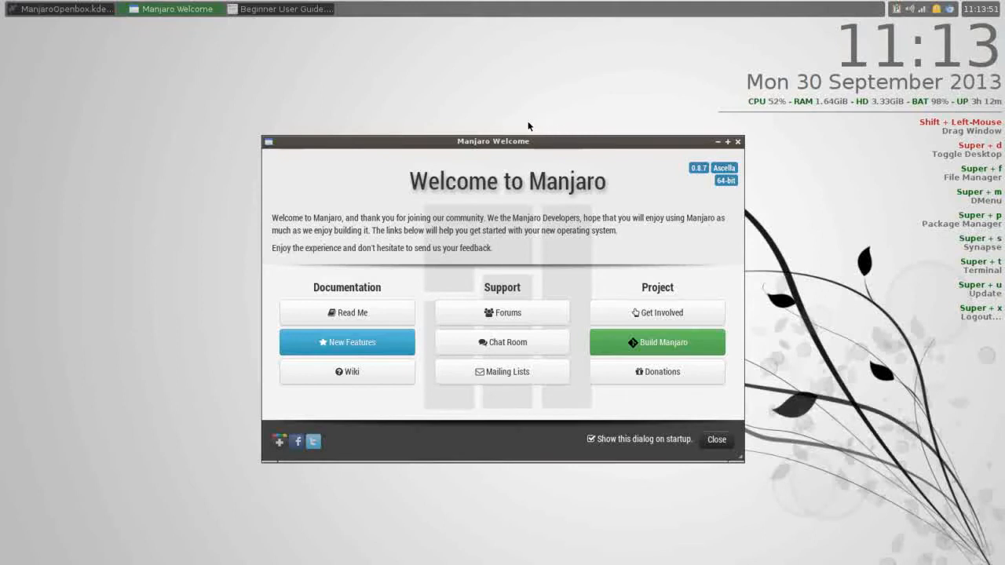
mouse_move(603, 229)
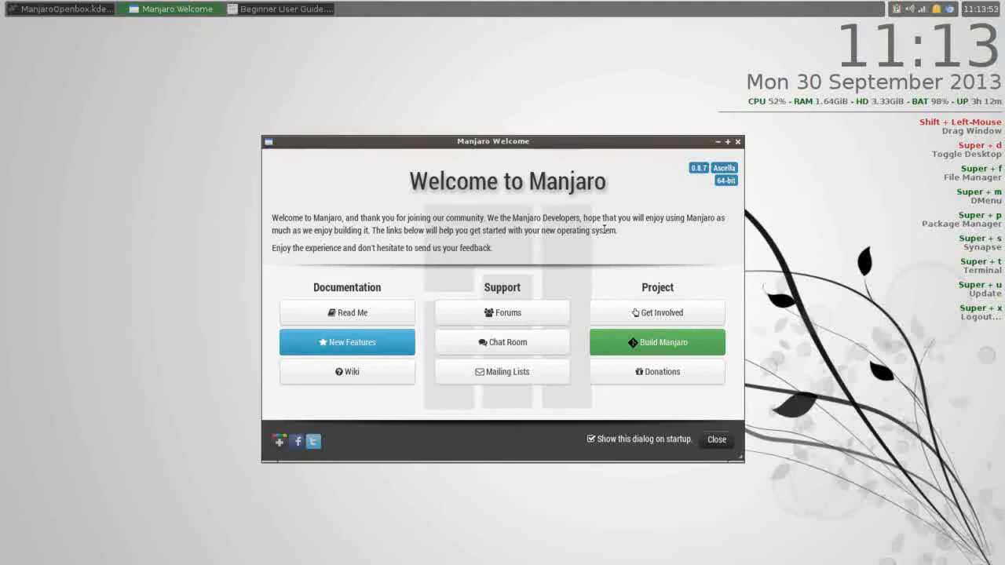
mouse_move(600, 286)
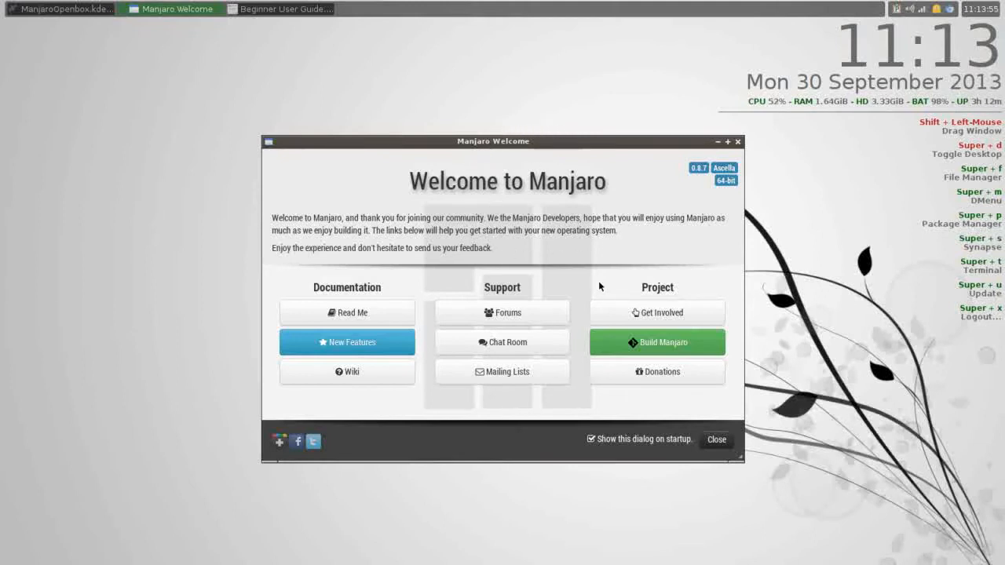
mouse_move(384, 295)
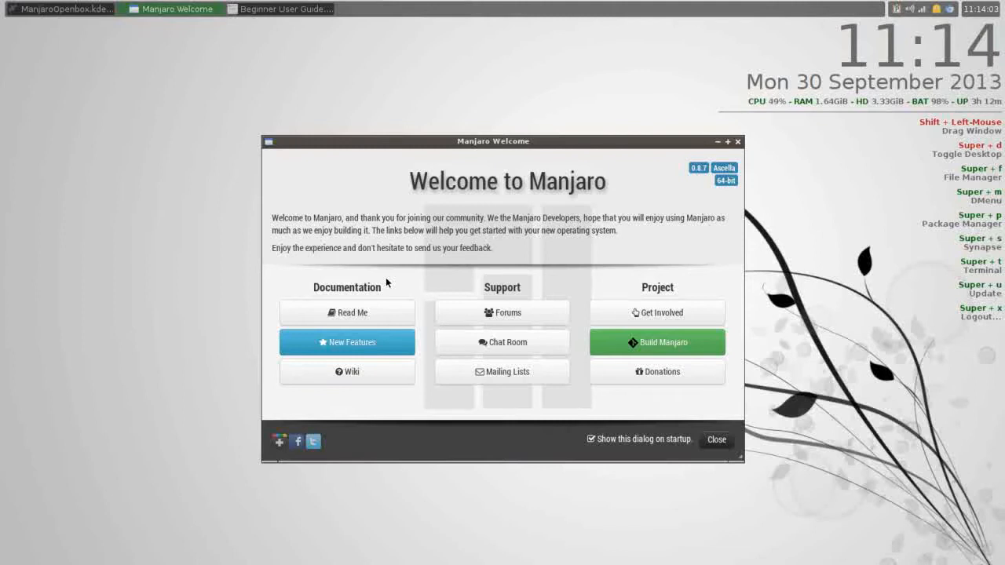
mouse_move(386, 286)
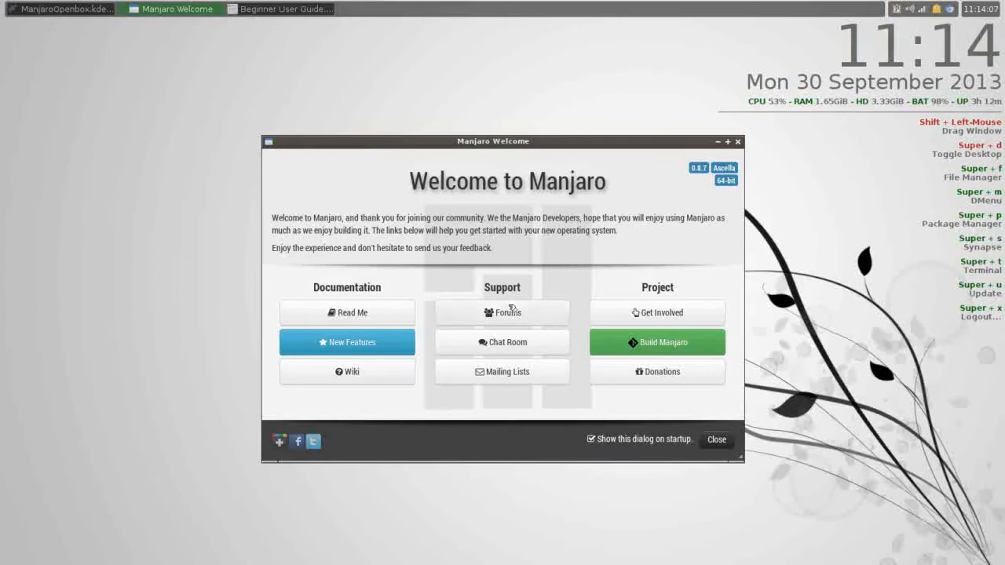
mouse_move(512, 383)
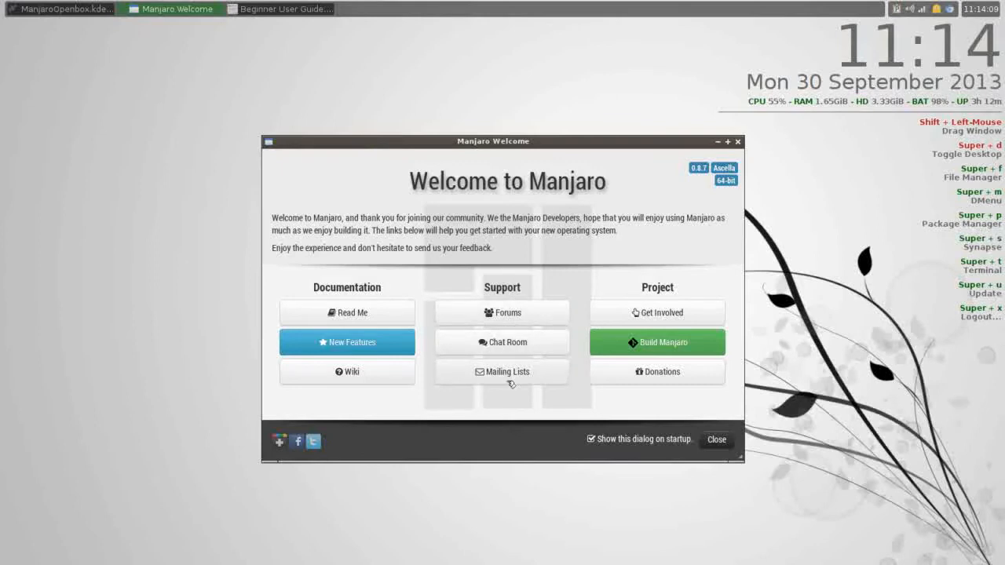
mouse_move(380, 289)
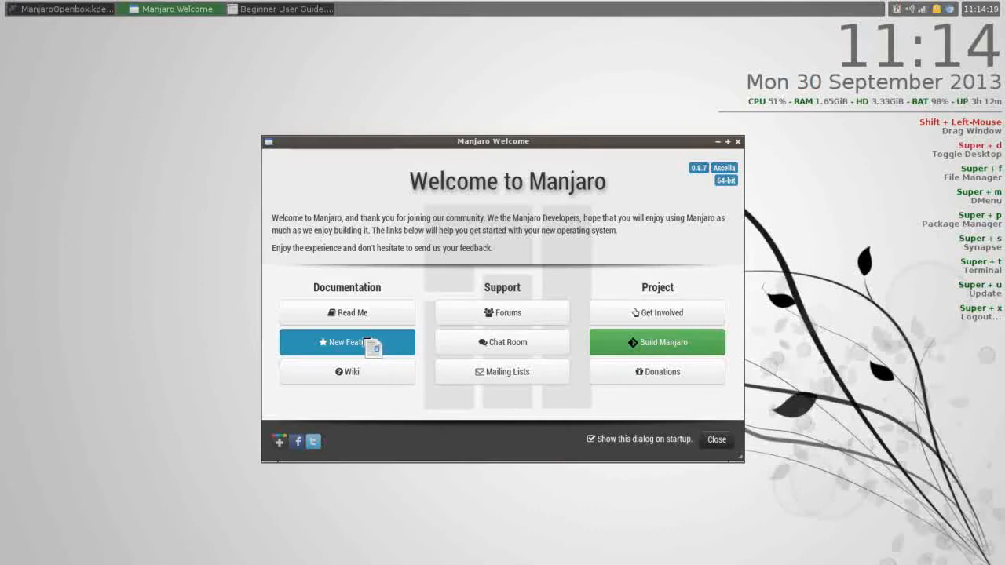
Step: Read the New Features page from the Manjaro 0.8.7 overview down to Desktop Environments
left_click(345, 342)
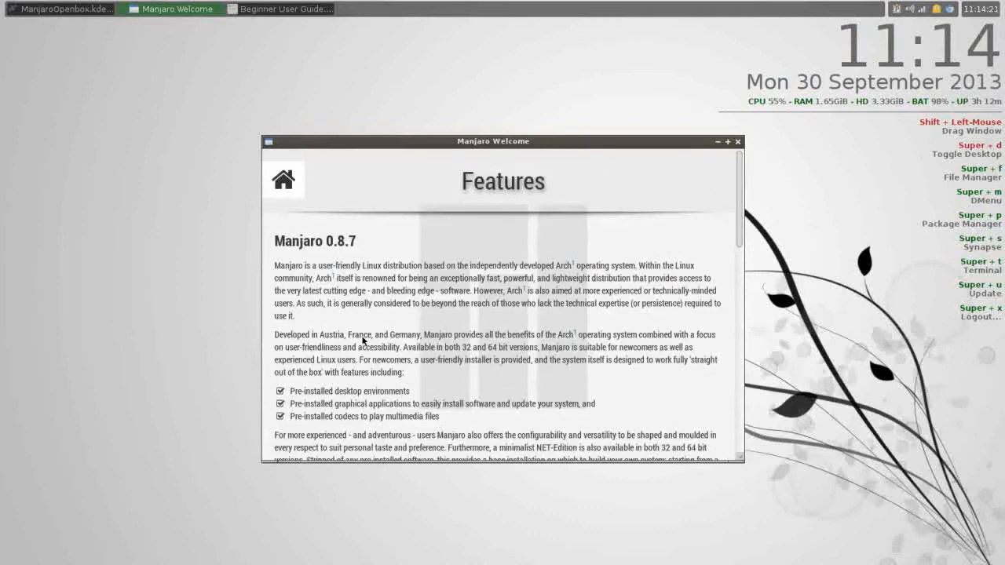
mouse_move(684, 209)
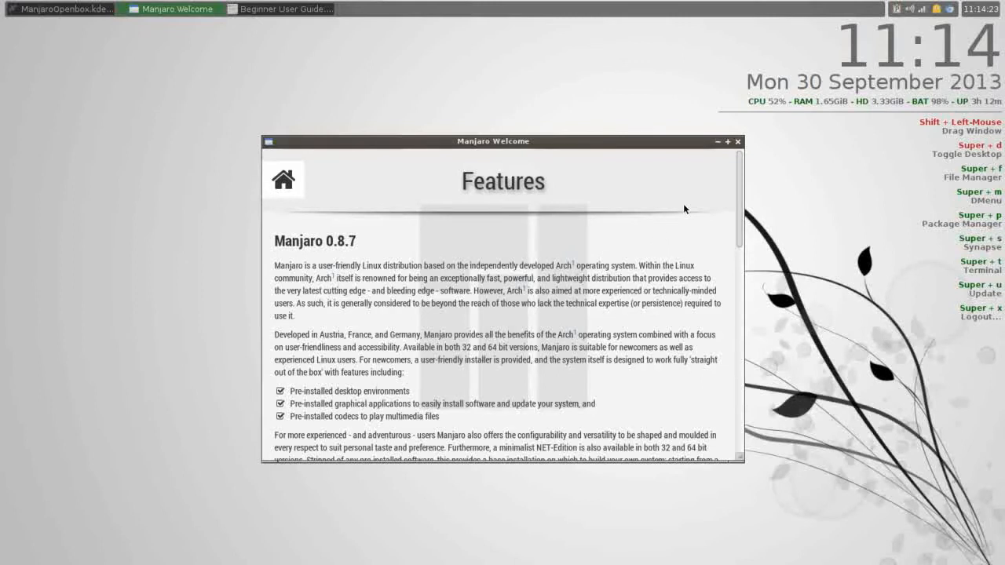
scroll("down", 3)
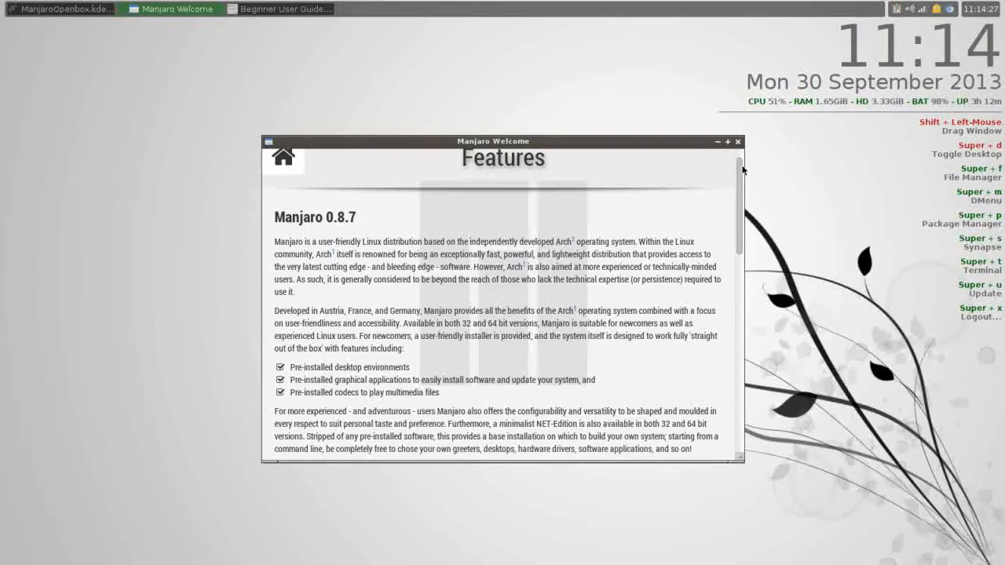
scroll("down", 3)
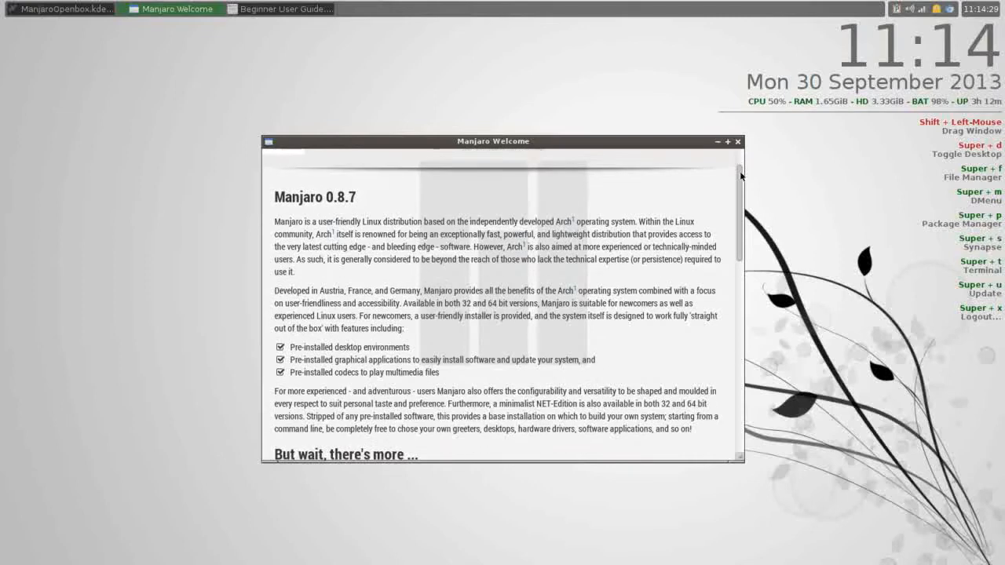
scroll("down", 3)
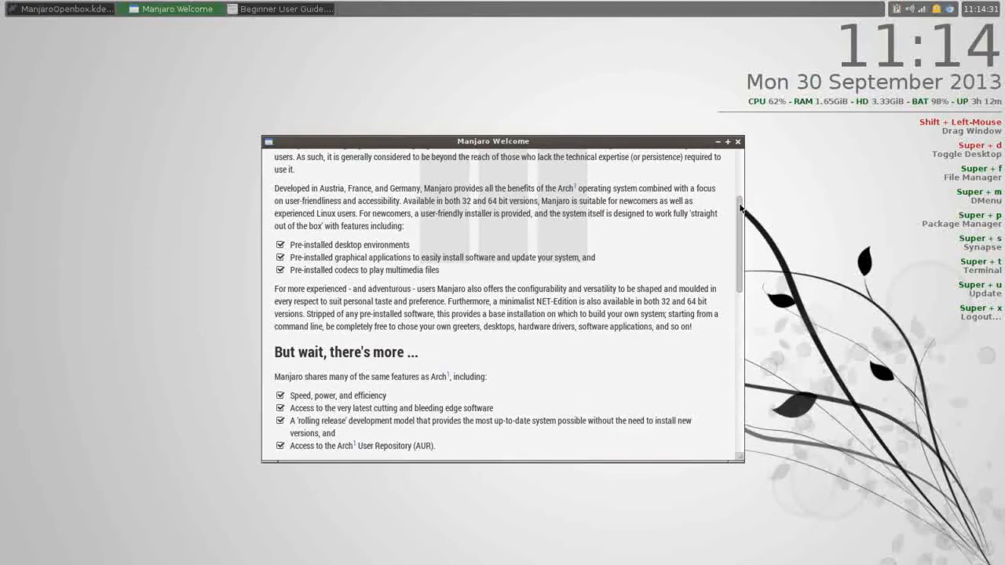
scroll("down", 3)
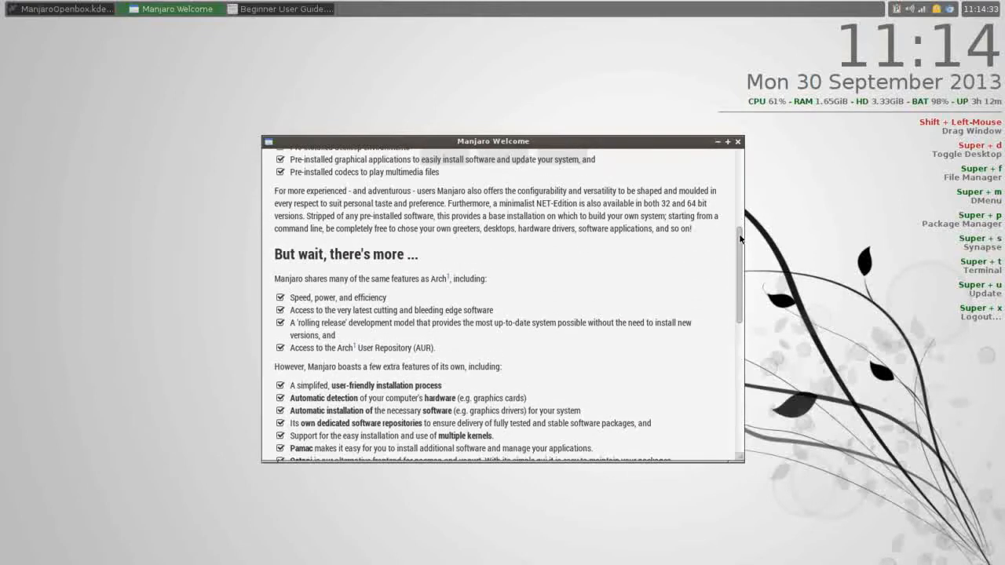
scroll("down", 3)
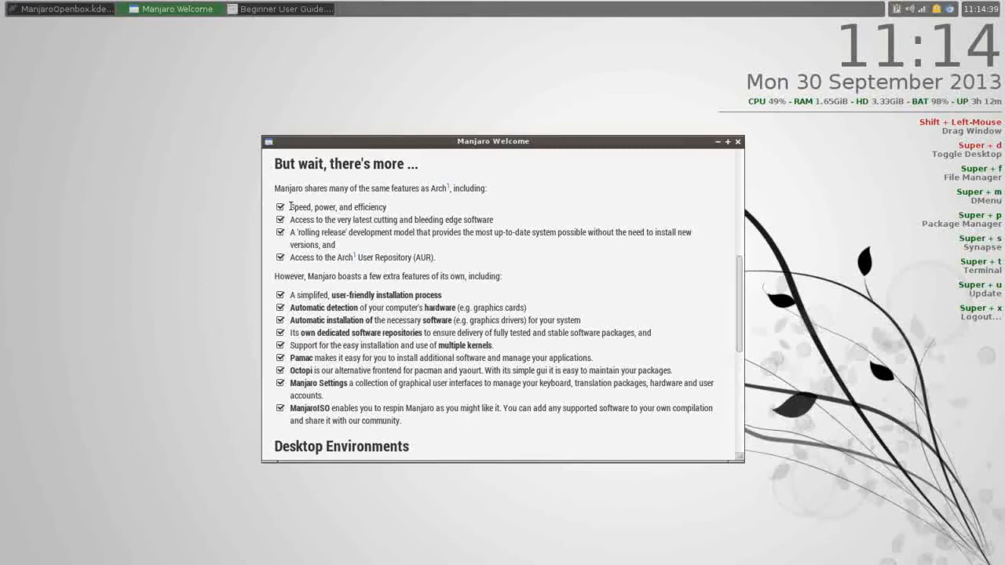
double_click(336, 208)
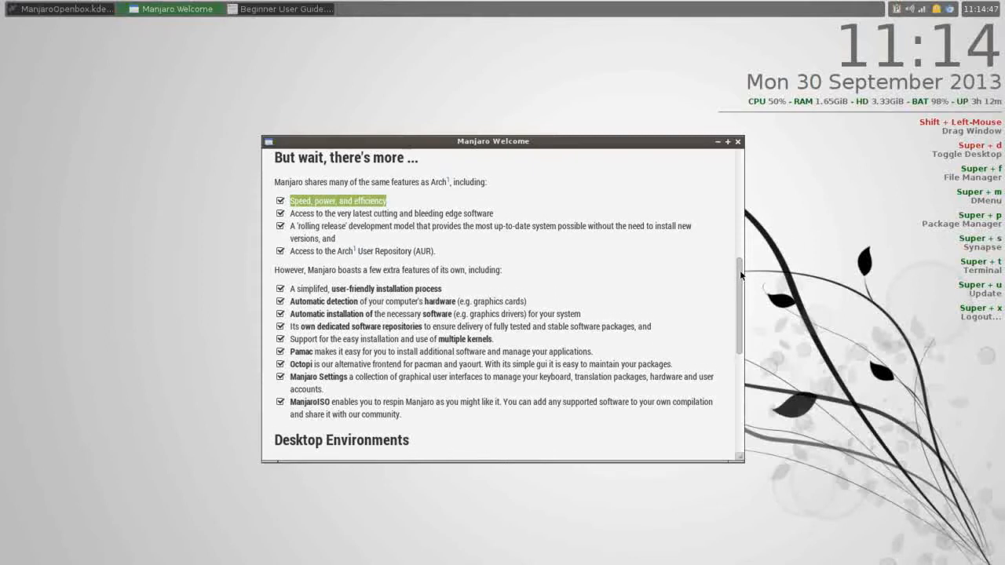
scroll("down", 3)
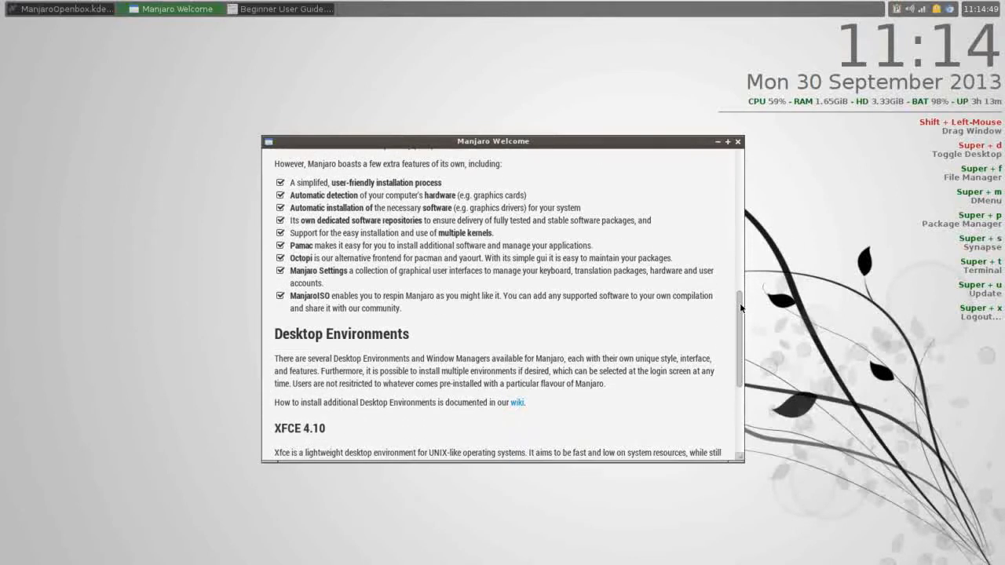
scroll("down", 3)
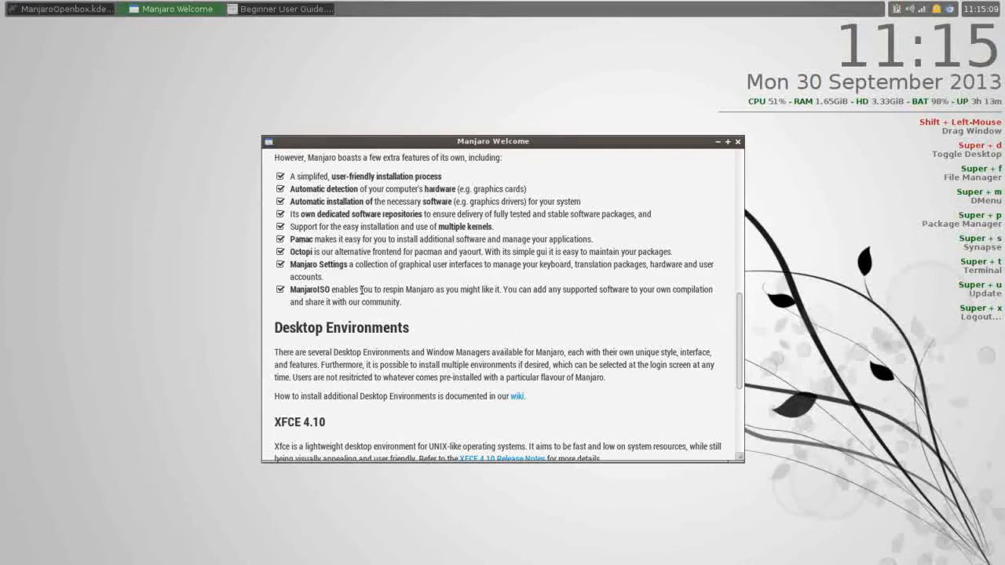
mouse_move(505, 329)
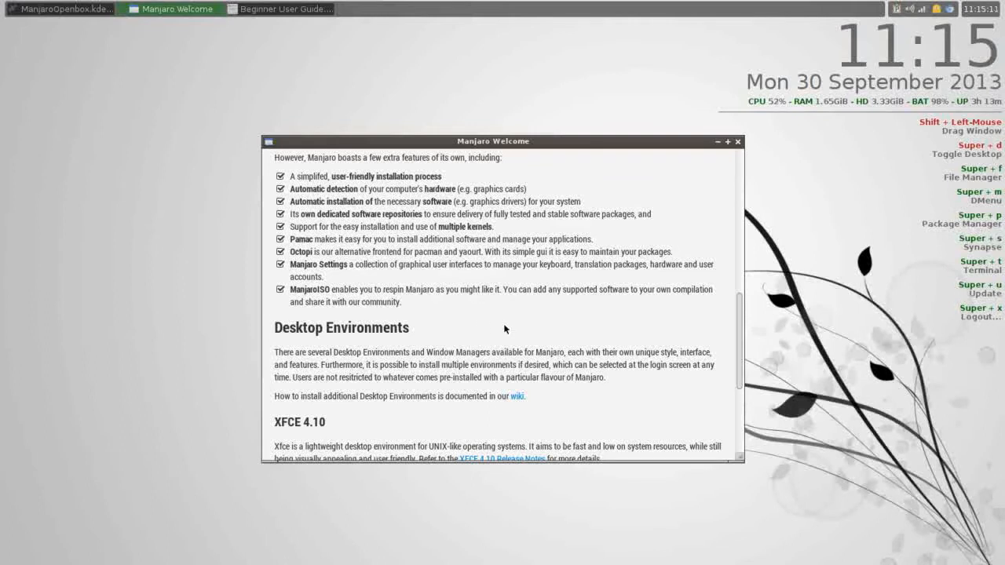
mouse_move(527, 214)
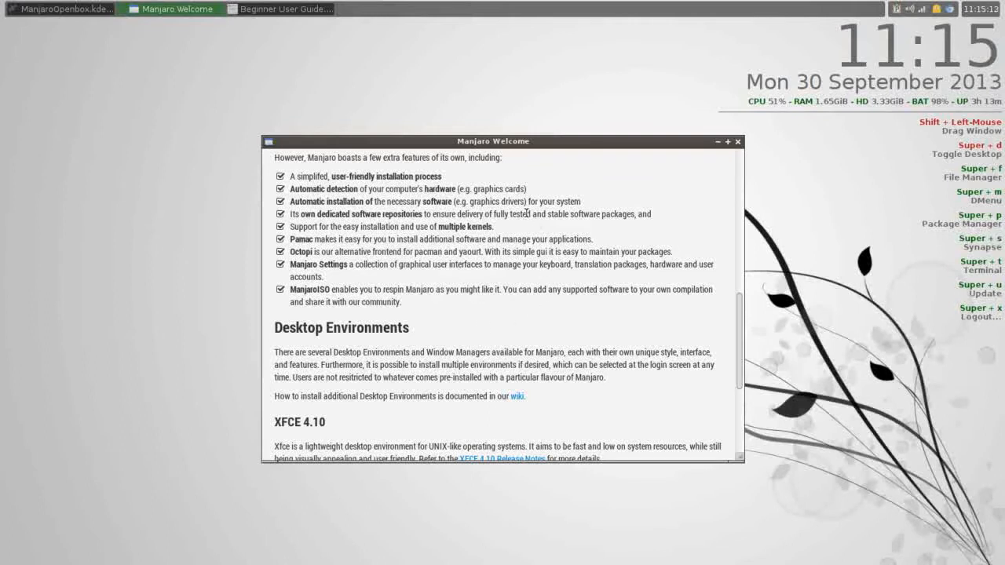
mouse_move(474, 298)
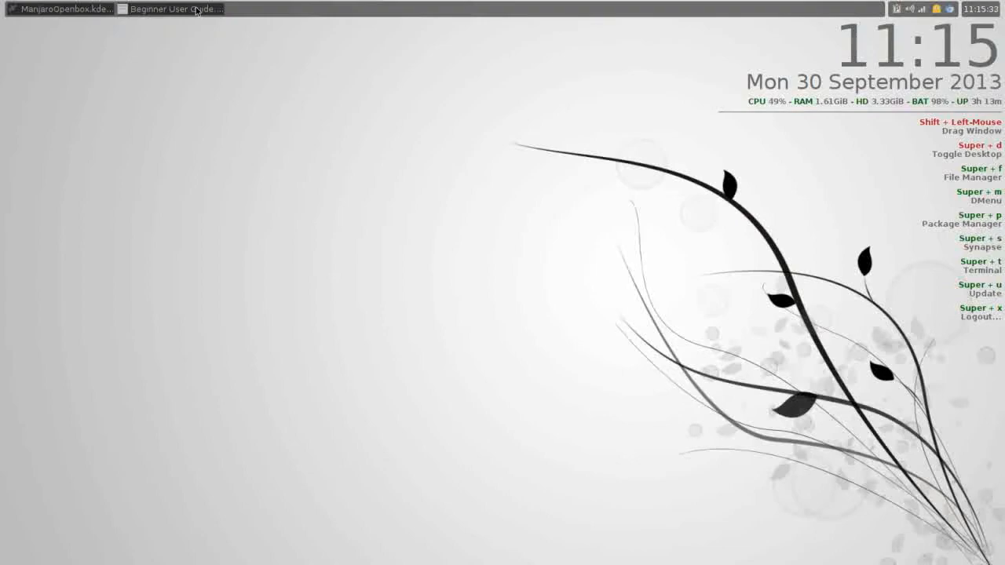
Step: Bring up the Beginner User Guide PDF and scroll around the Downloading an ISO Image section
left_click(170, 10)
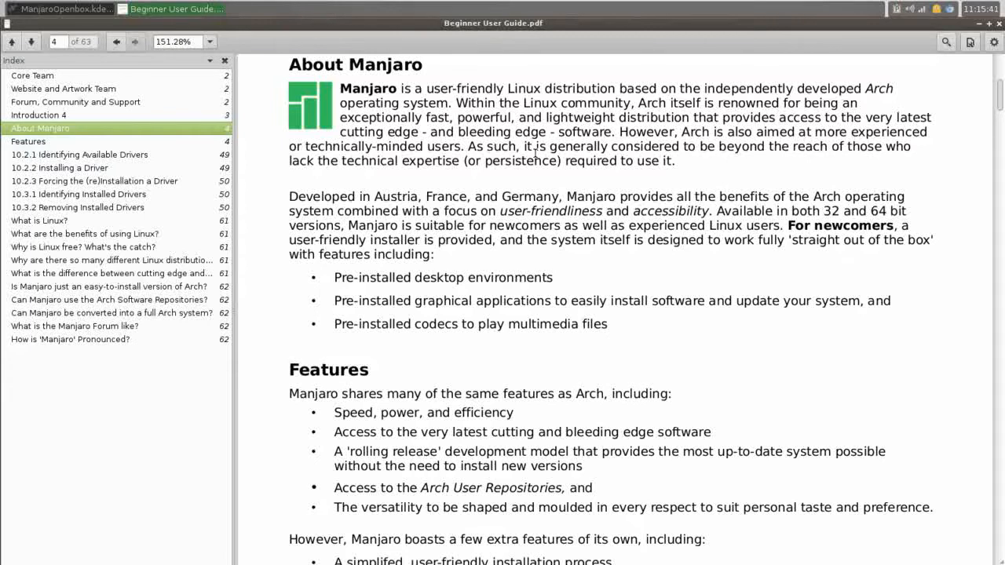
mouse_move(464, 74)
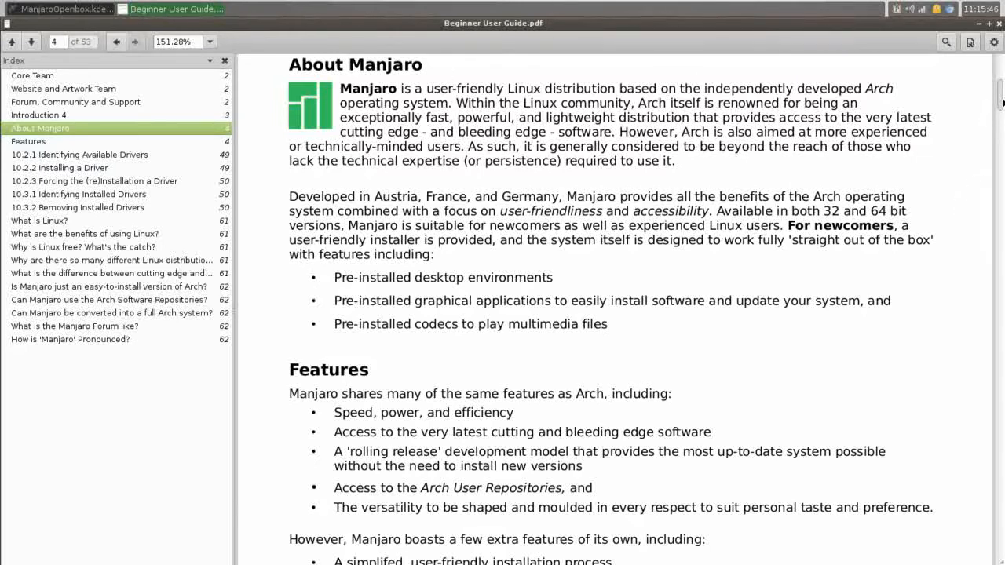
left_click(135, 40)
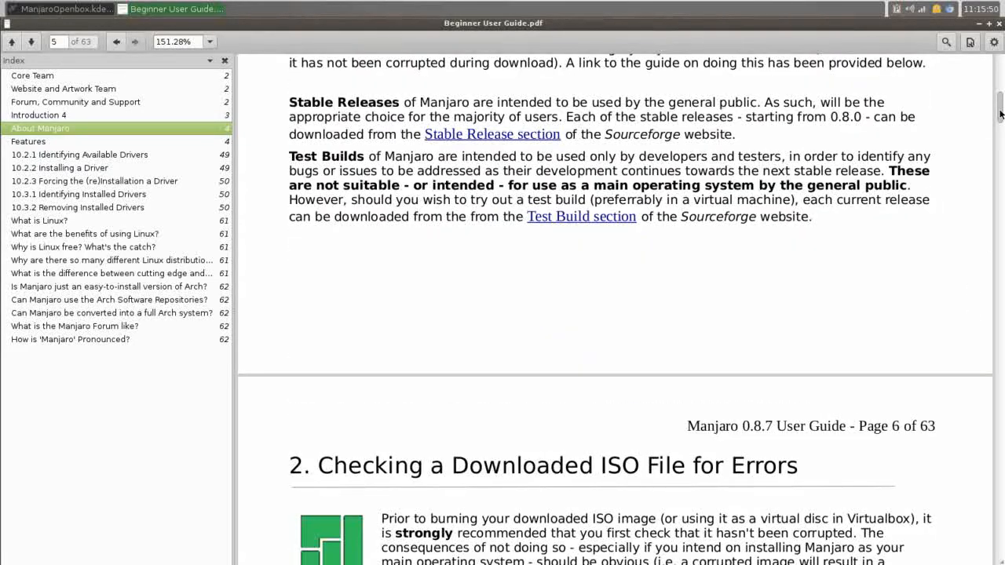
scroll("up", 3)
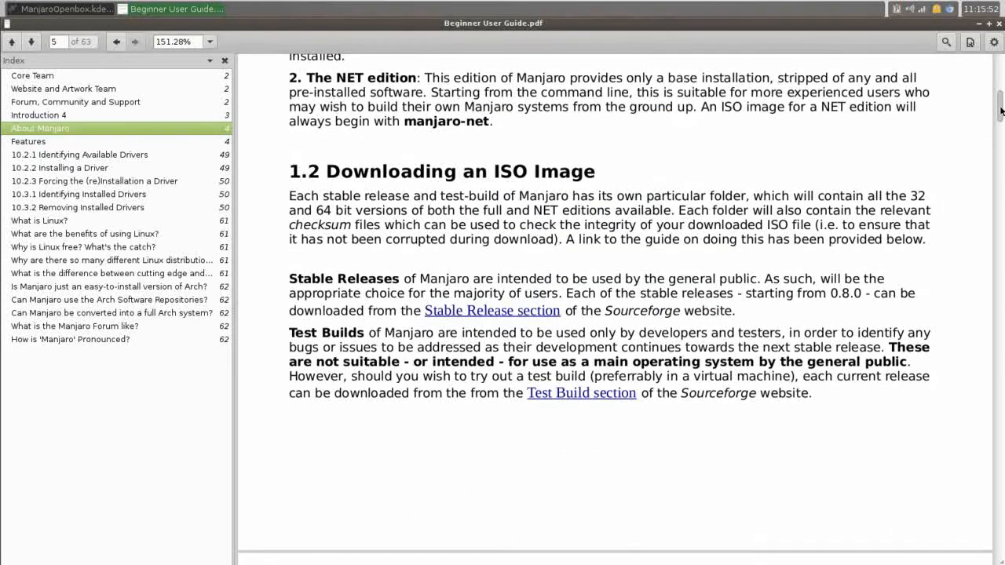
scroll("up", 3)
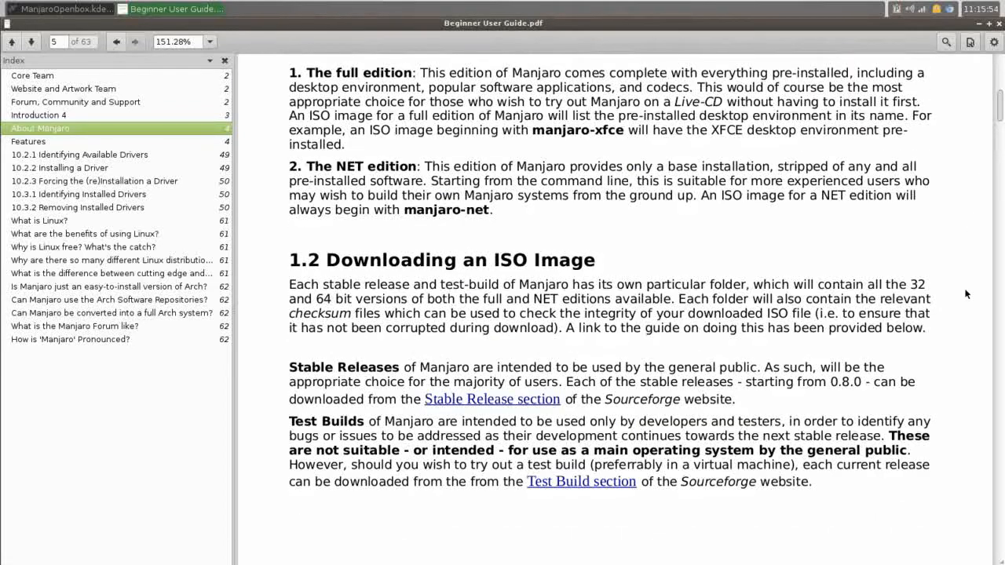
mouse_move(130, 181)
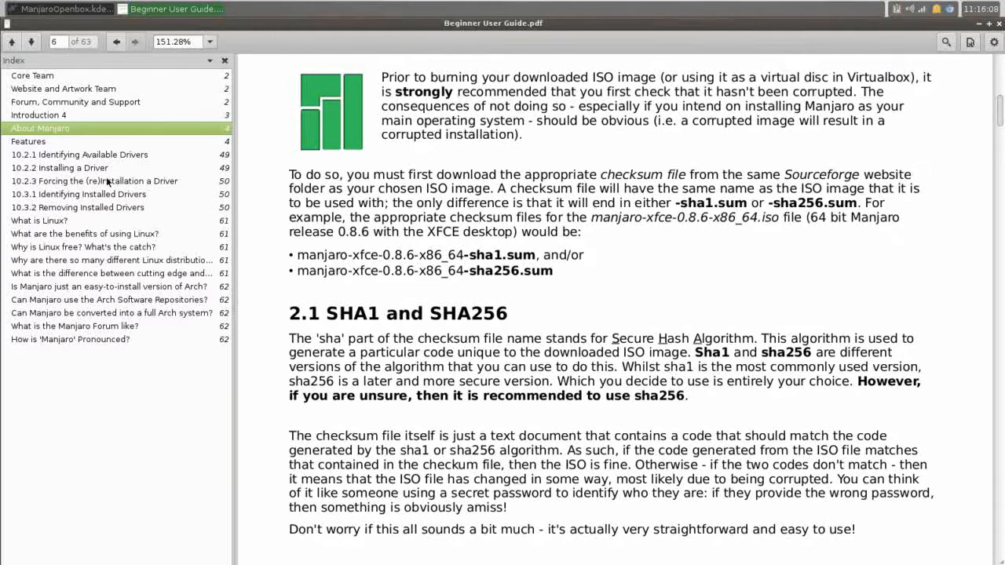
Step: Jump to the Identifying Installed Drivers and What is Linux? sections, then close the guide
left_click(79, 195)
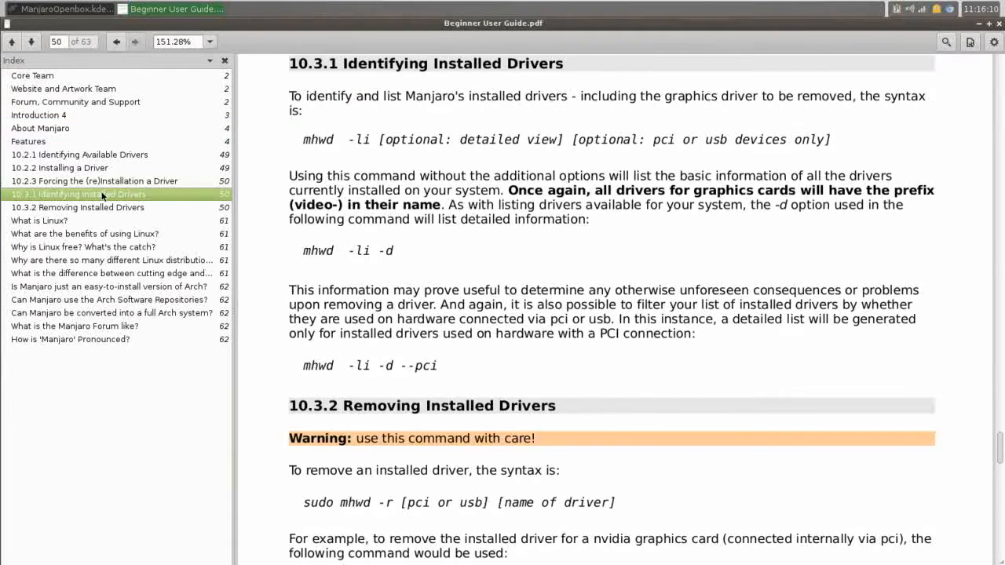
mouse_move(264, 197)
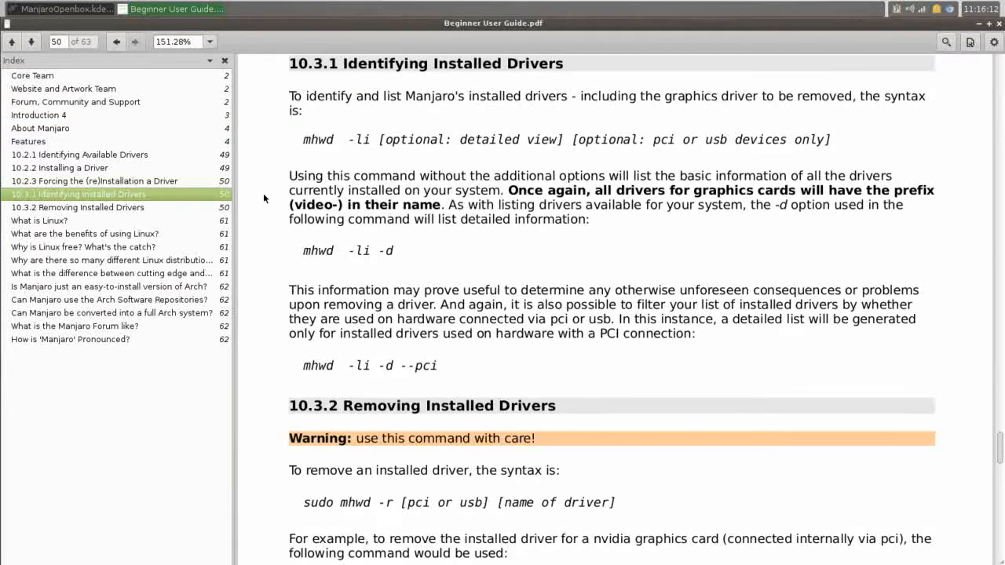
mouse_move(396, 132)
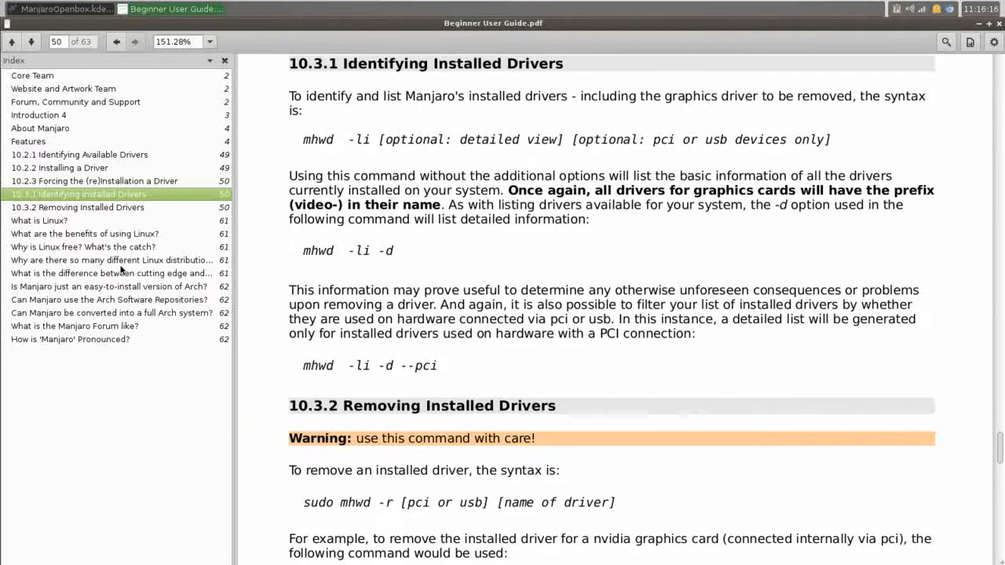
mouse_move(125, 235)
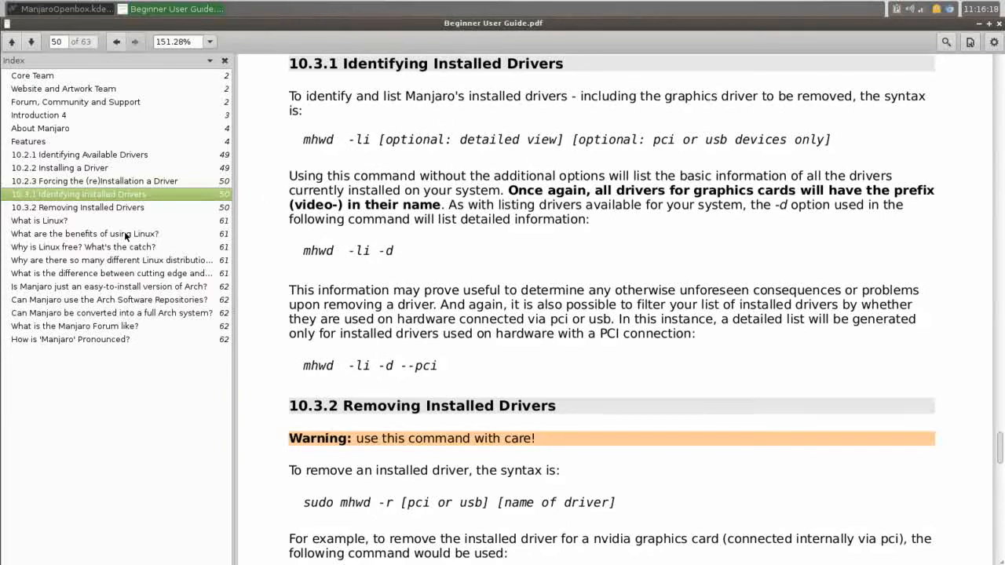
left_click(38, 220)
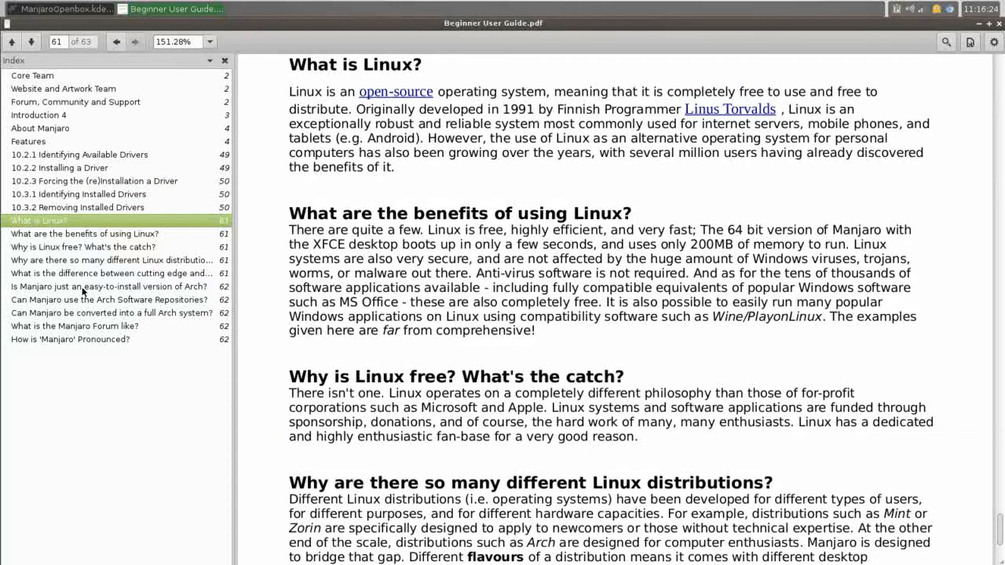
left_click(109, 286)
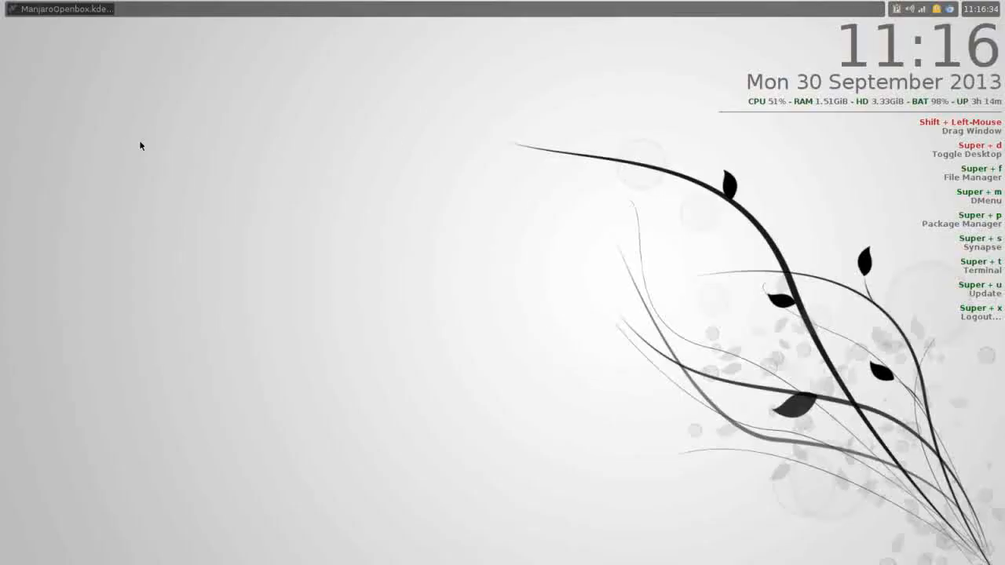
Step: Bring up the Openbox desktop menu with Thunar FM, Terminal, Nitrogen, Screenshot and category submenus
right_click(369, 13)
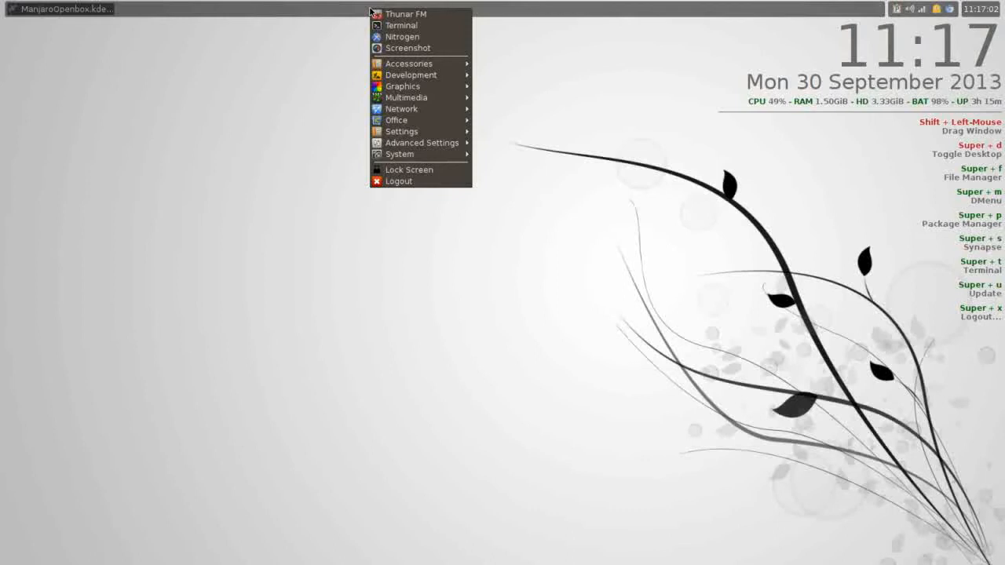
mouse_move(405, 14)
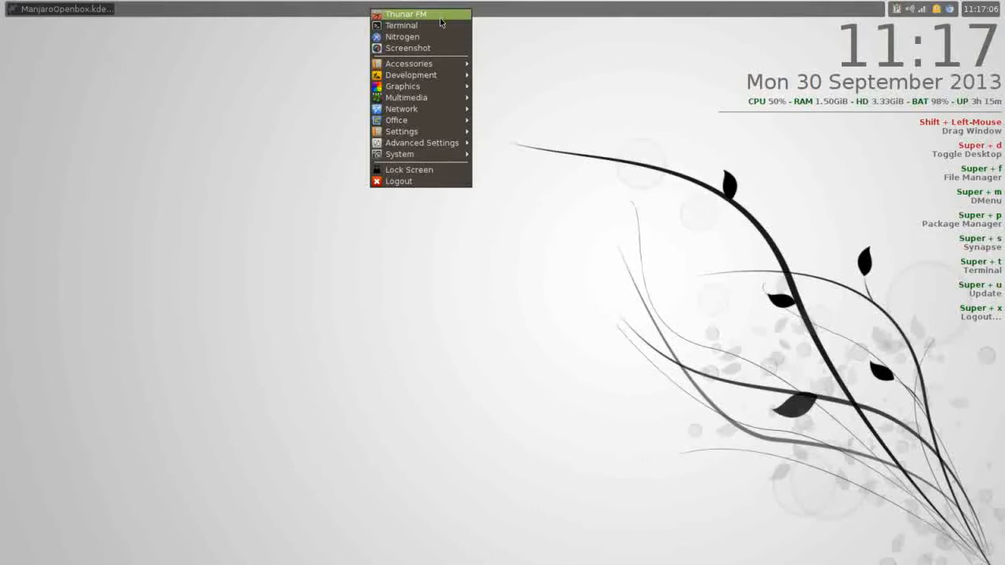
mouse_move(405, 38)
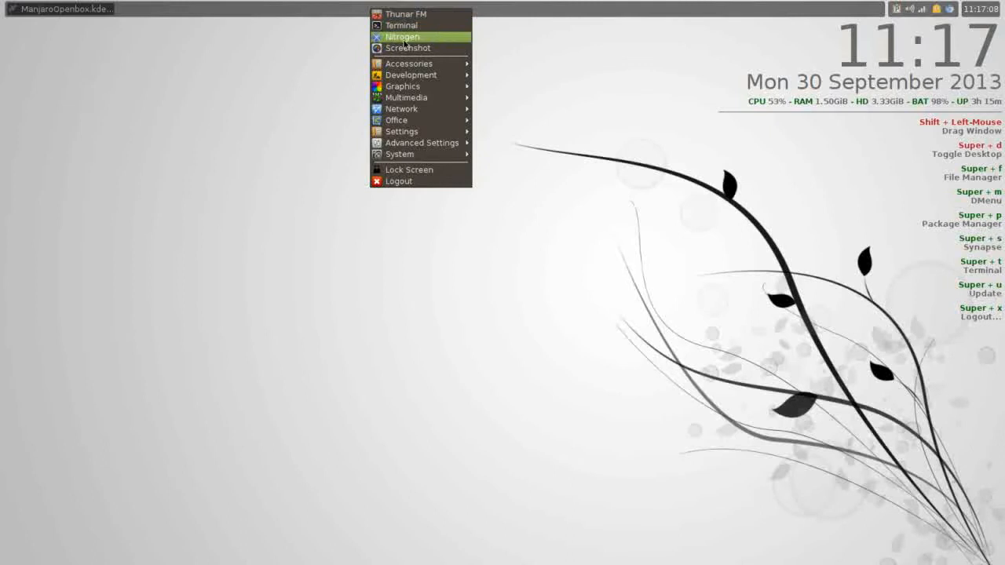
mouse_move(402, 47)
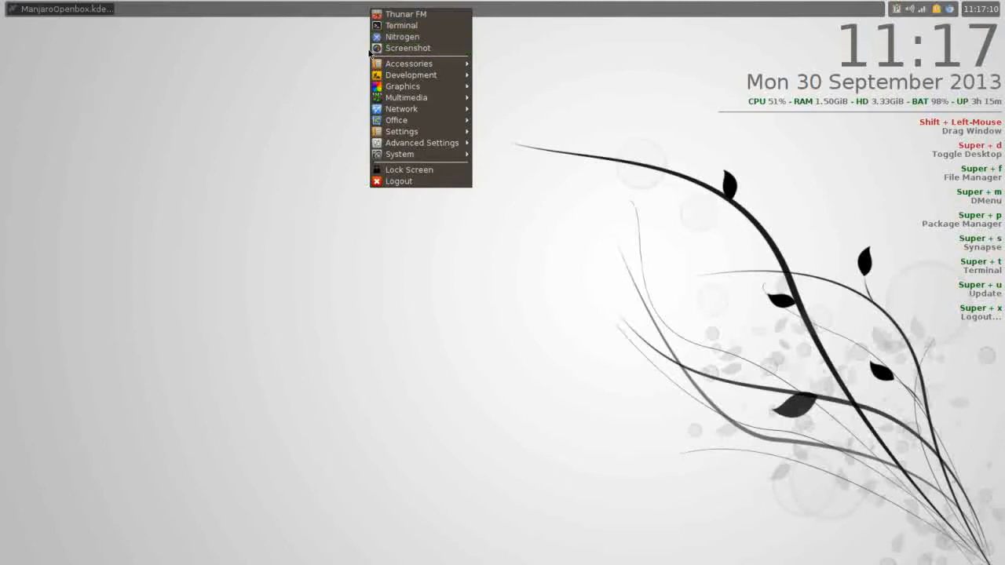
mouse_move(402, 47)
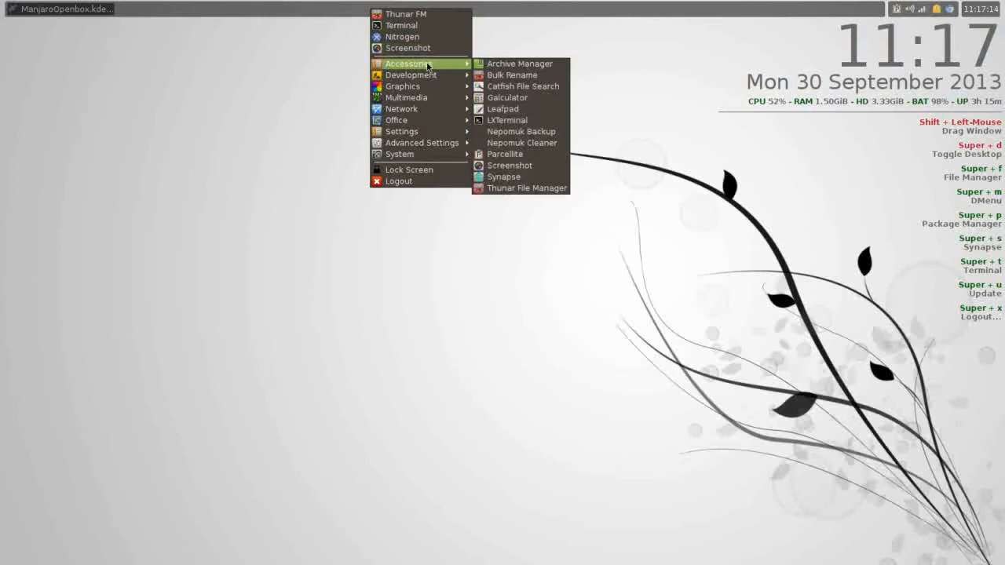
mouse_move(518, 75)
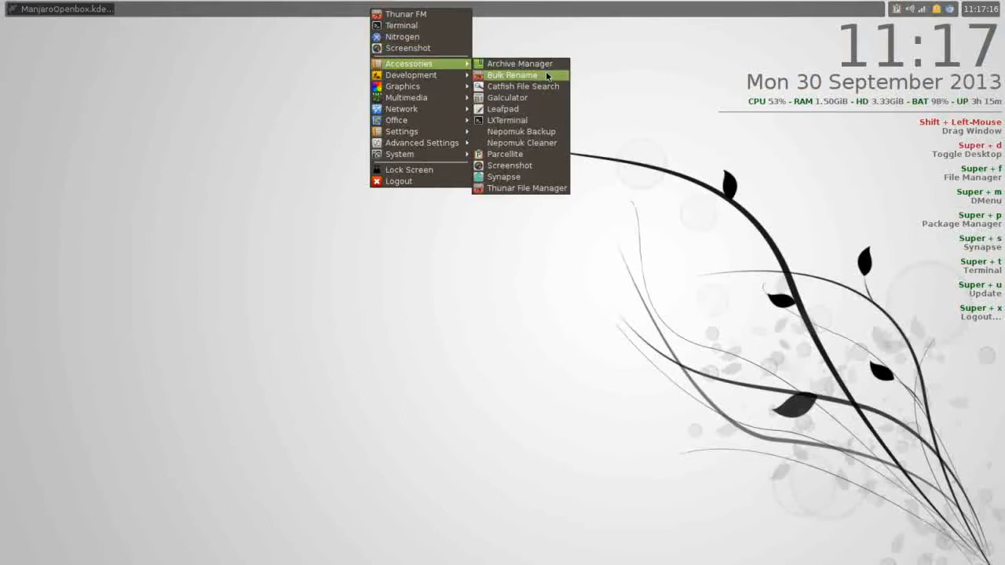
mouse_move(523, 87)
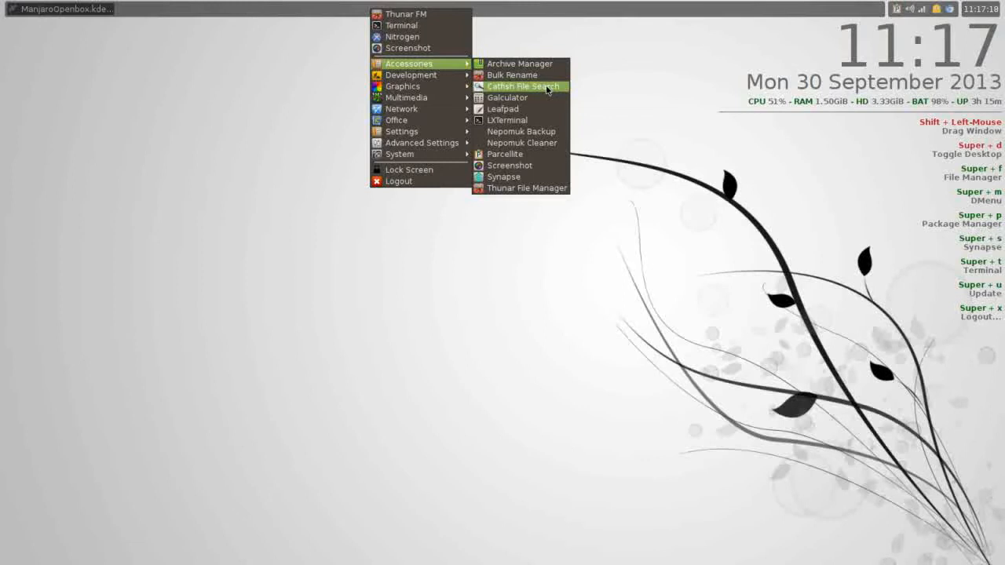
mouse_move(543, 110)
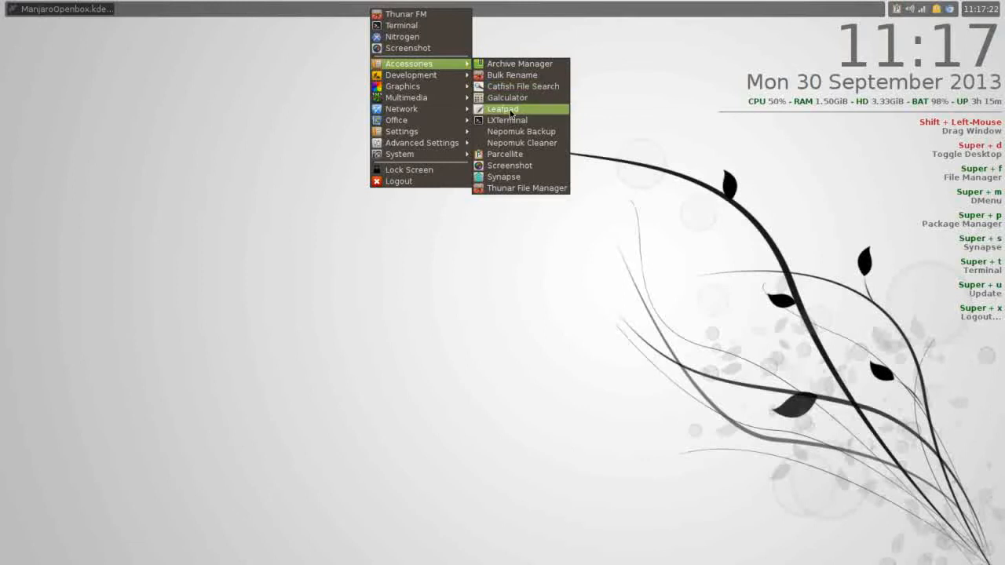
mouse_move(509, 176)
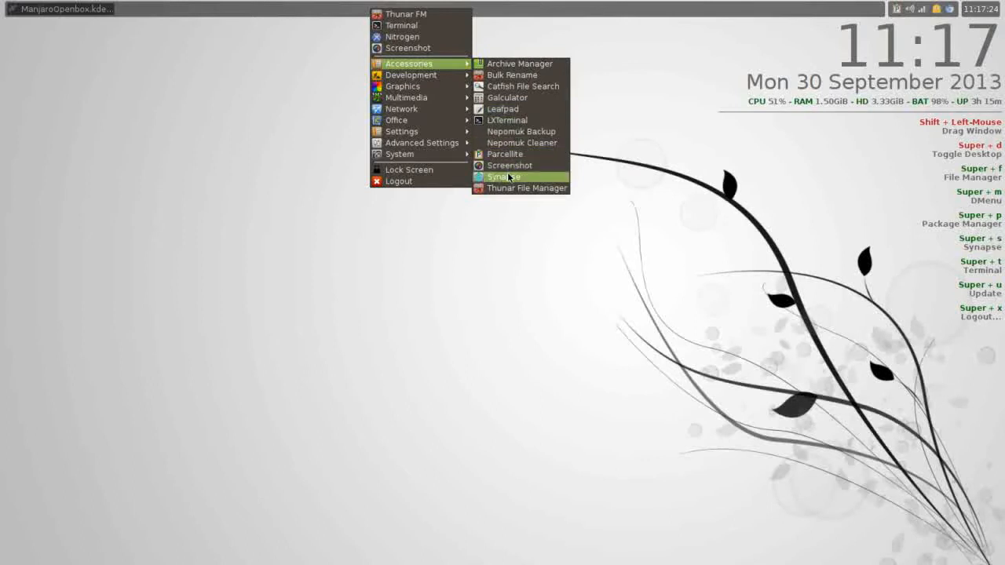
mouse_move(584, 76)
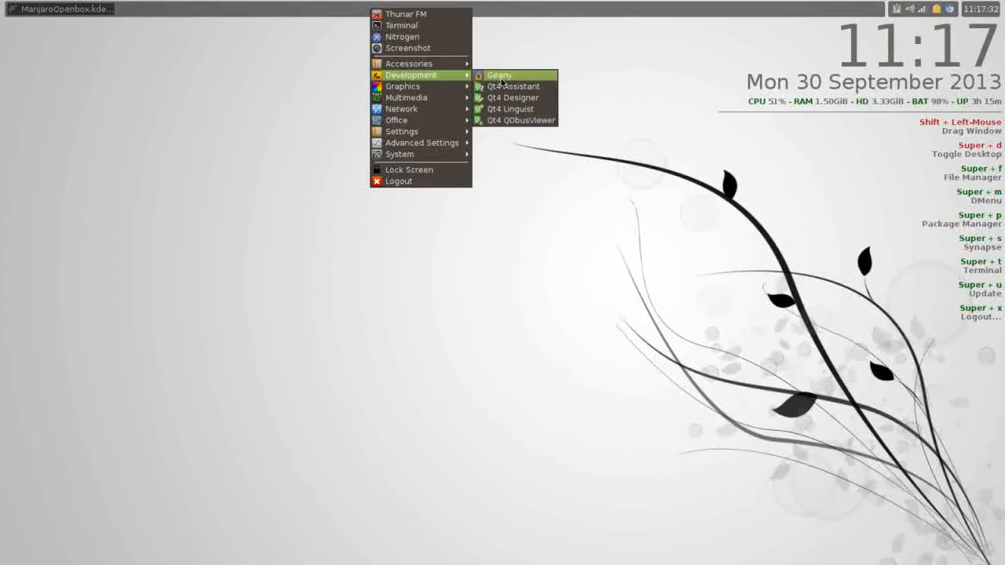
mouse_move(448, 79)
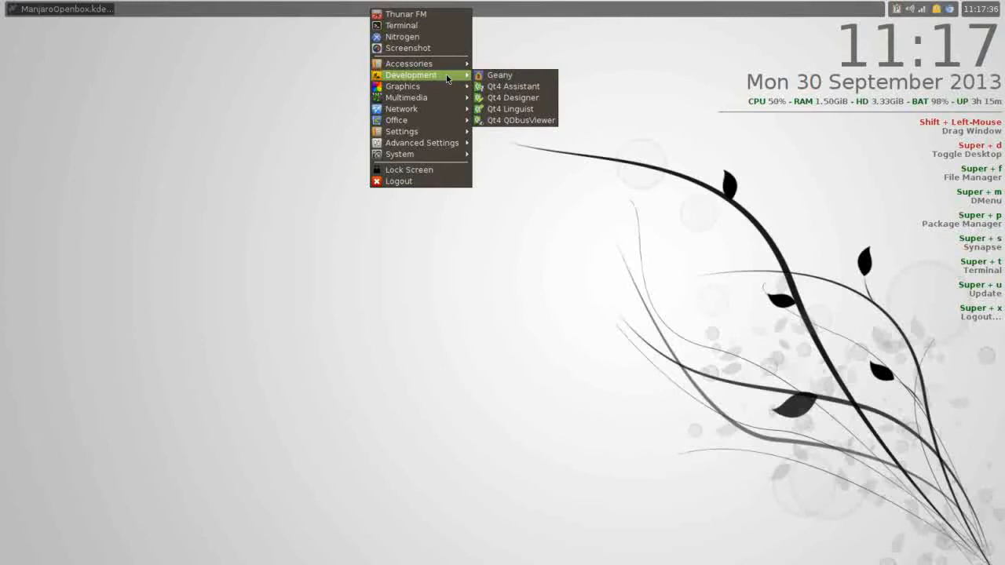
mouse_move(402, 85)
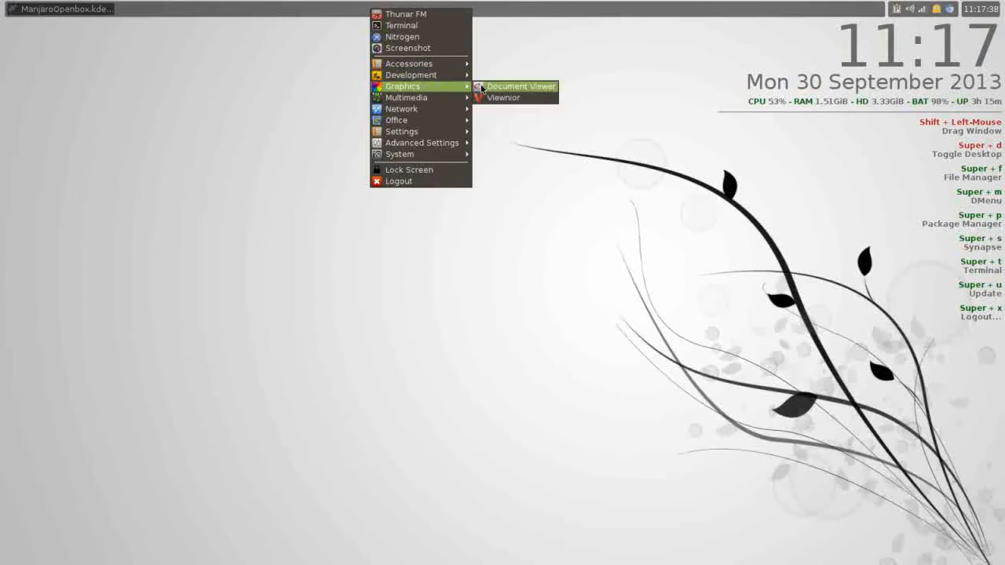
mouse_move(502, 97)
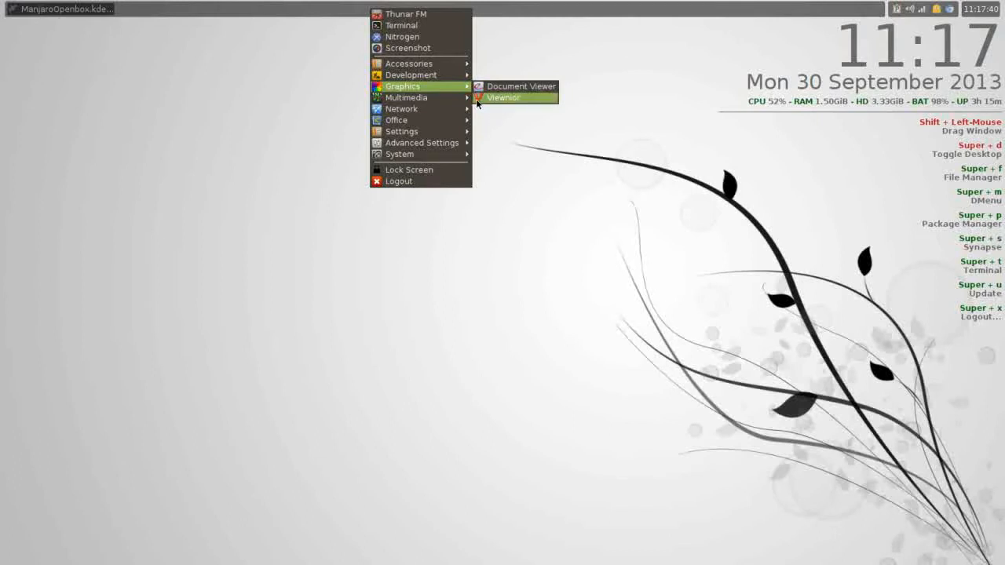
mouse_move(405, 97)
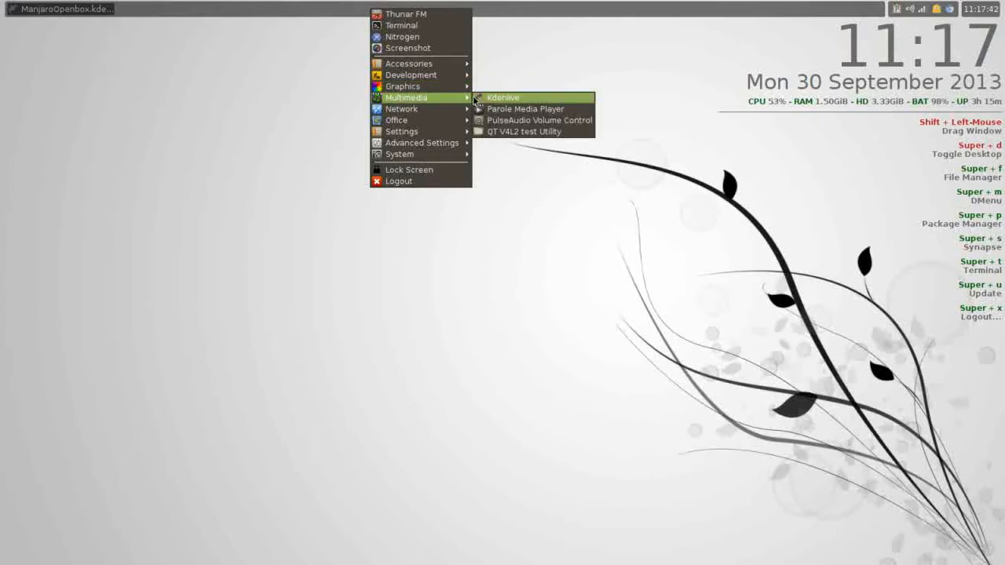
mouse_move(501, 97)
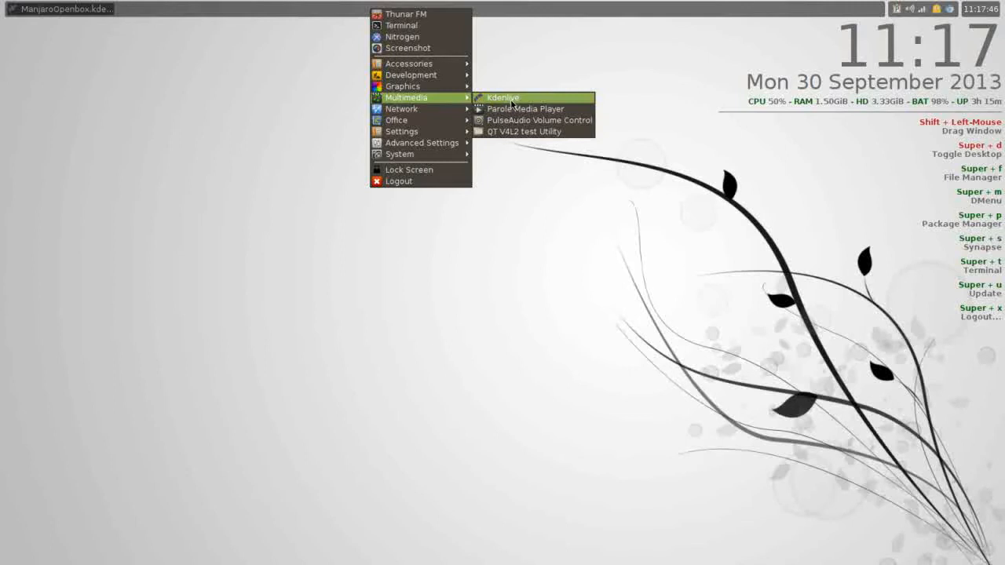
mouse_move(510, 119)
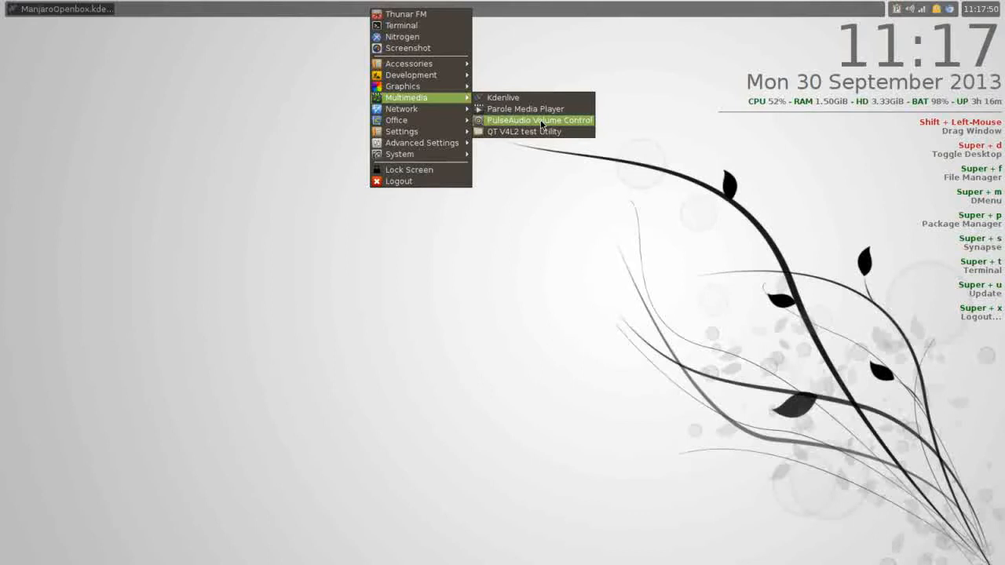
mouse_move(402, 108)
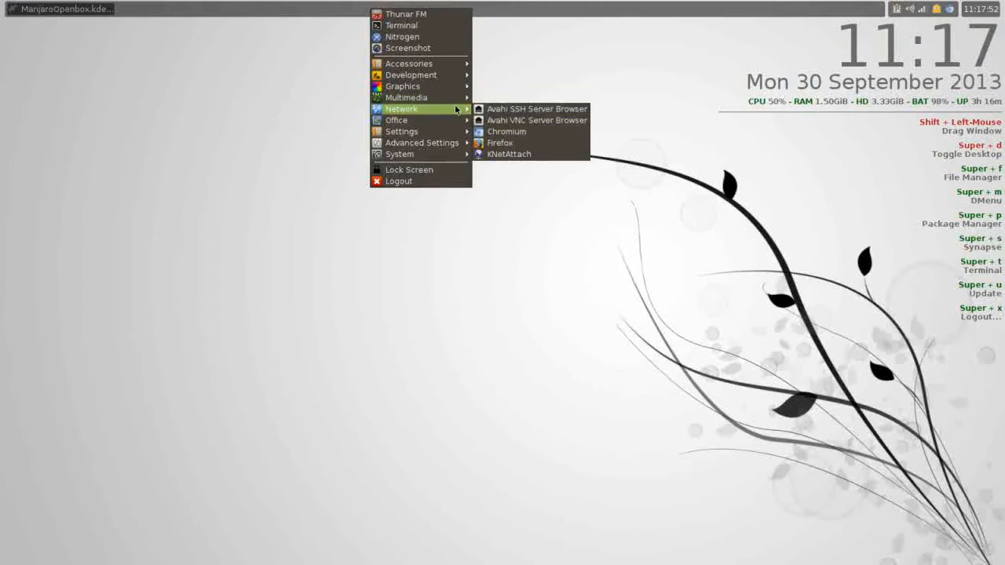
mouse_move(506, 132)
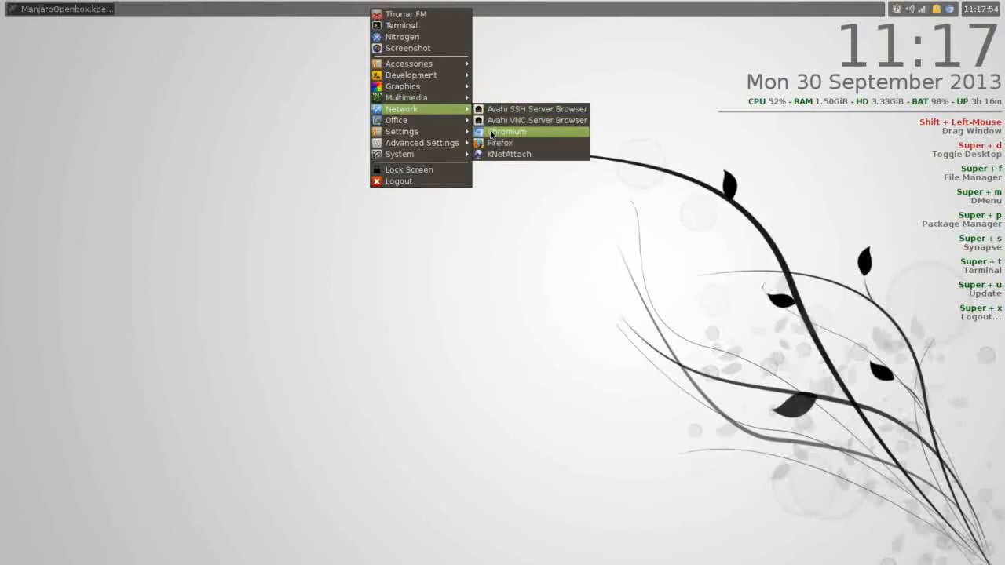
mouse_move(499, 143)
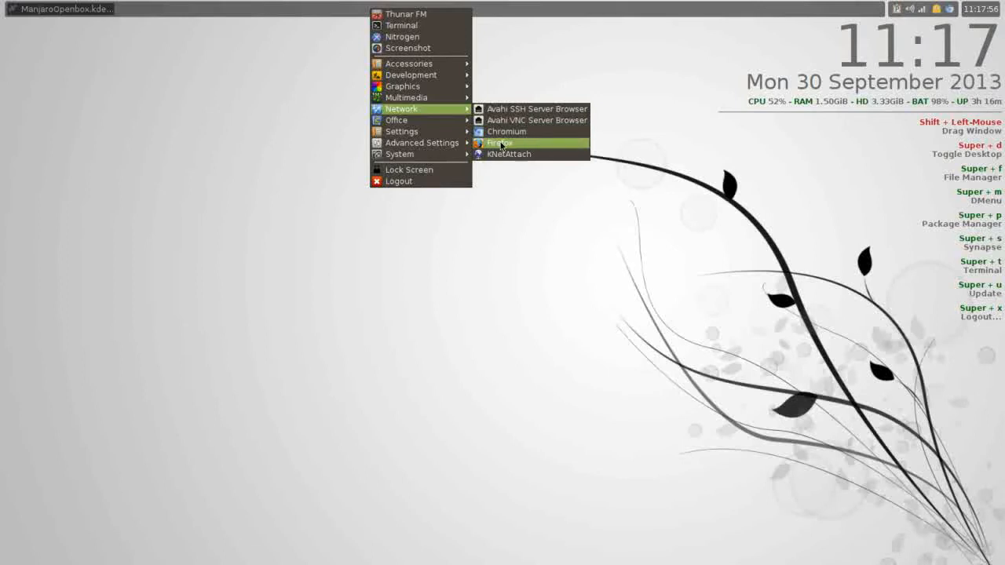
mouse_move(396, 120)
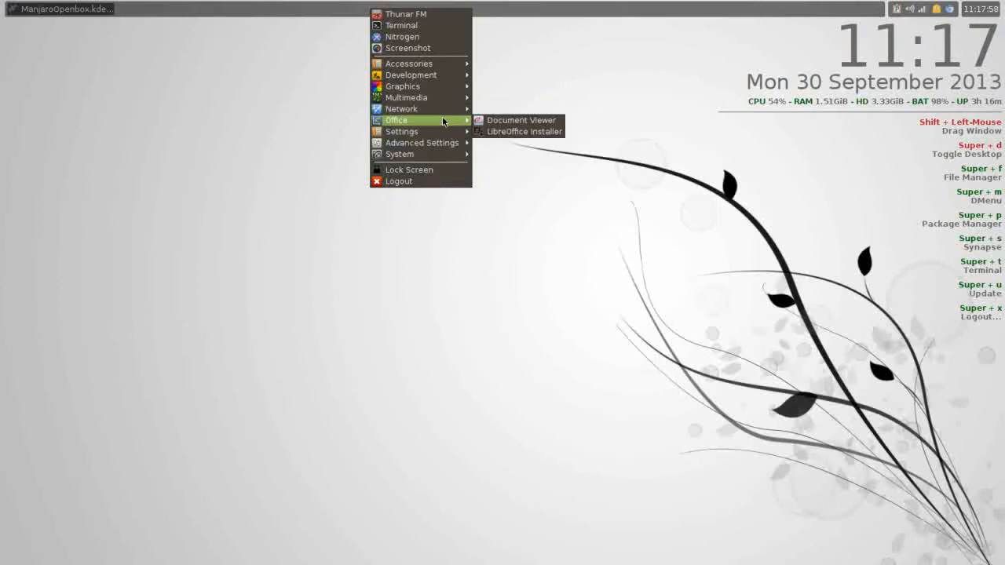
mouse_move(519, 119)
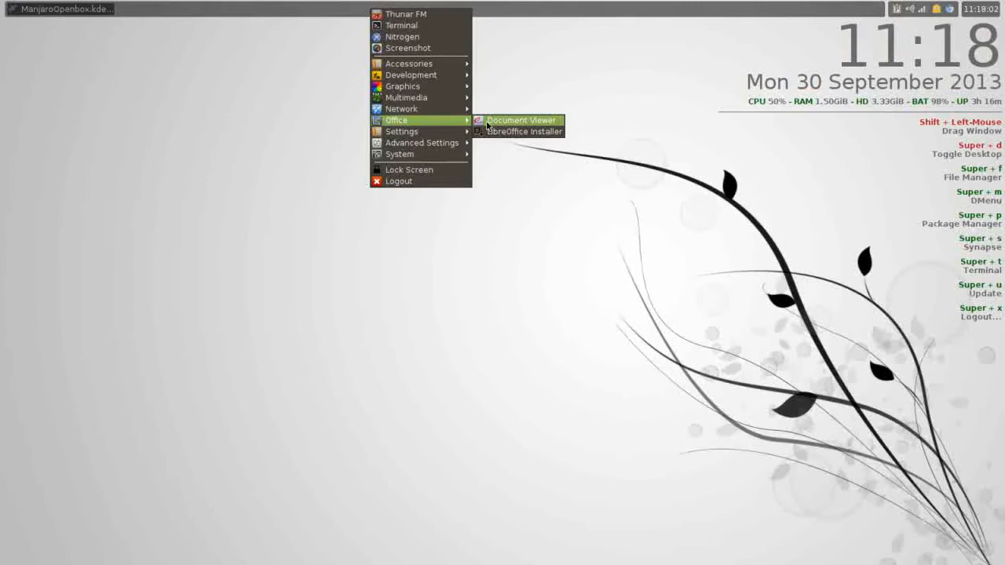
mouse_move(517, 130)
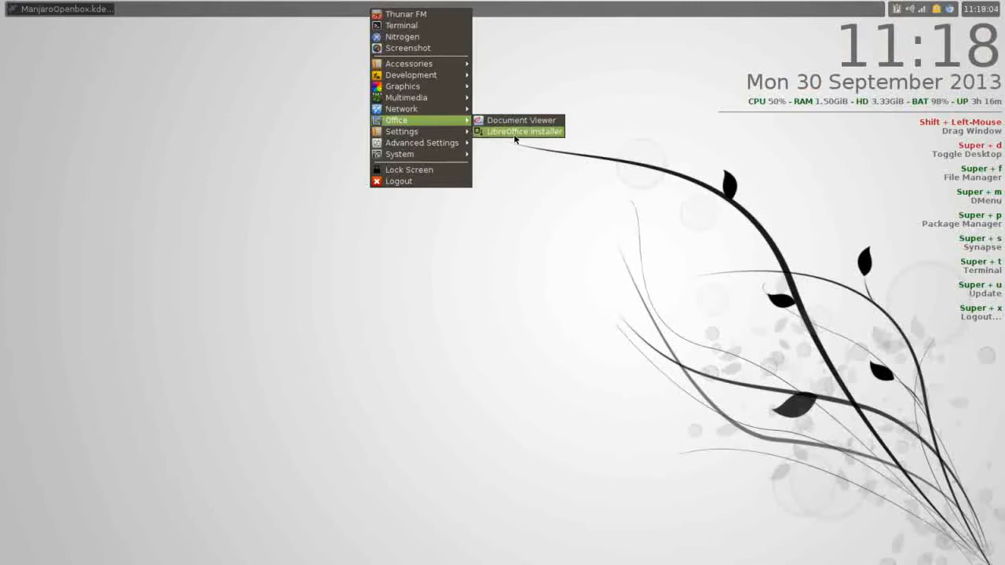
mouse_move(518, 148)
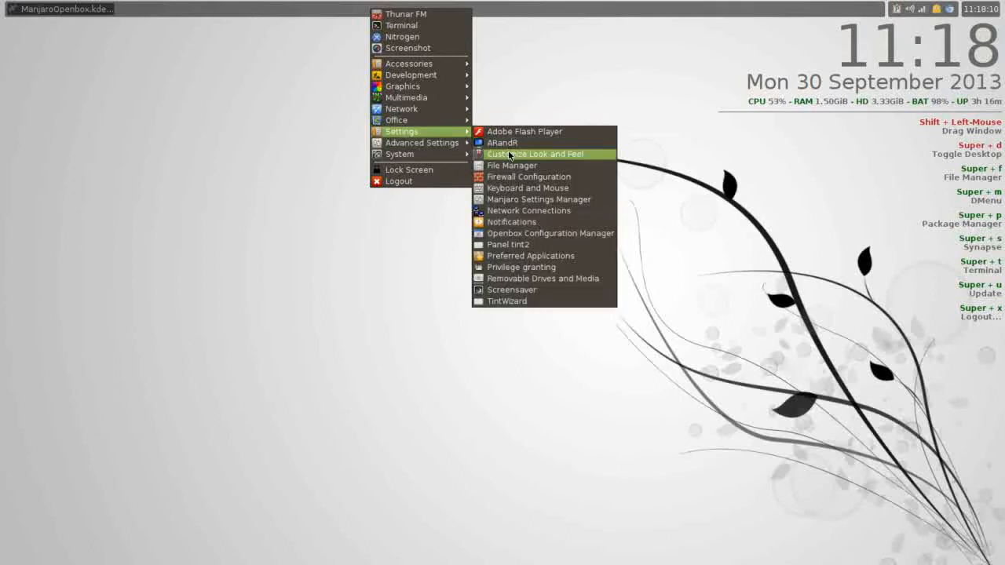
mouse_move(524, 132)
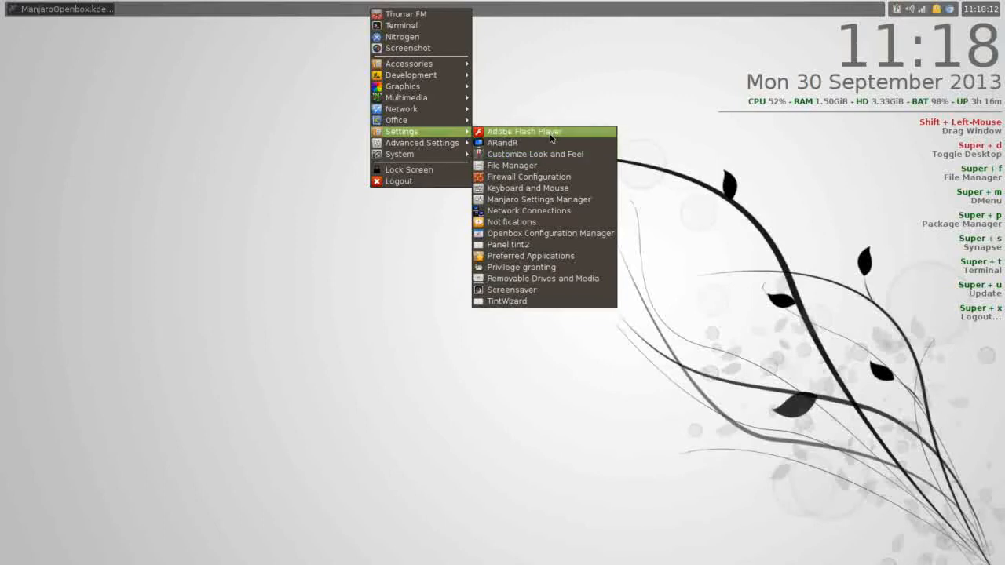
mouse_move(540, 198)
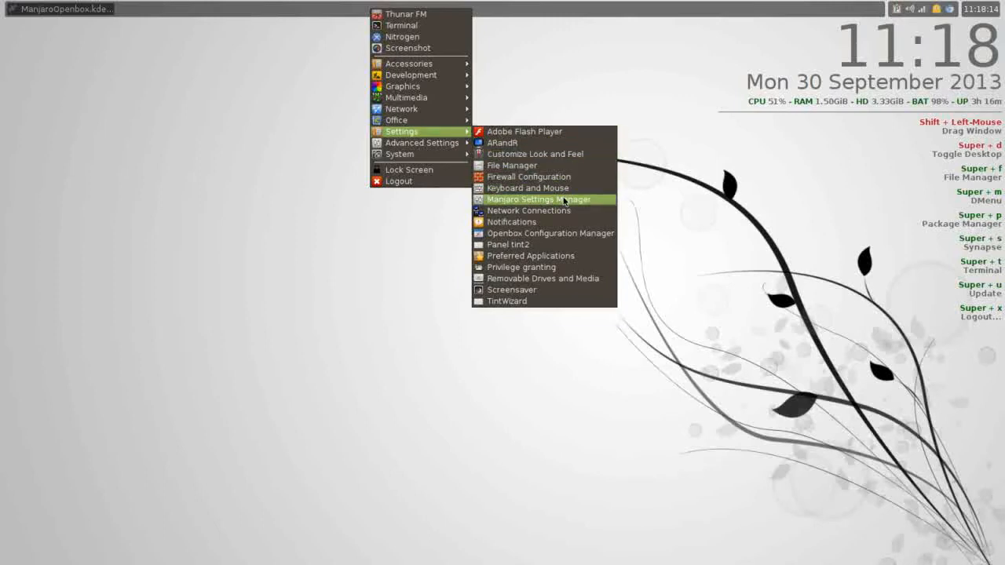
Step: Launch Manjaro Settings Manager with the administrator password, review System and Hardware options, and close it
left_click(537, 197)
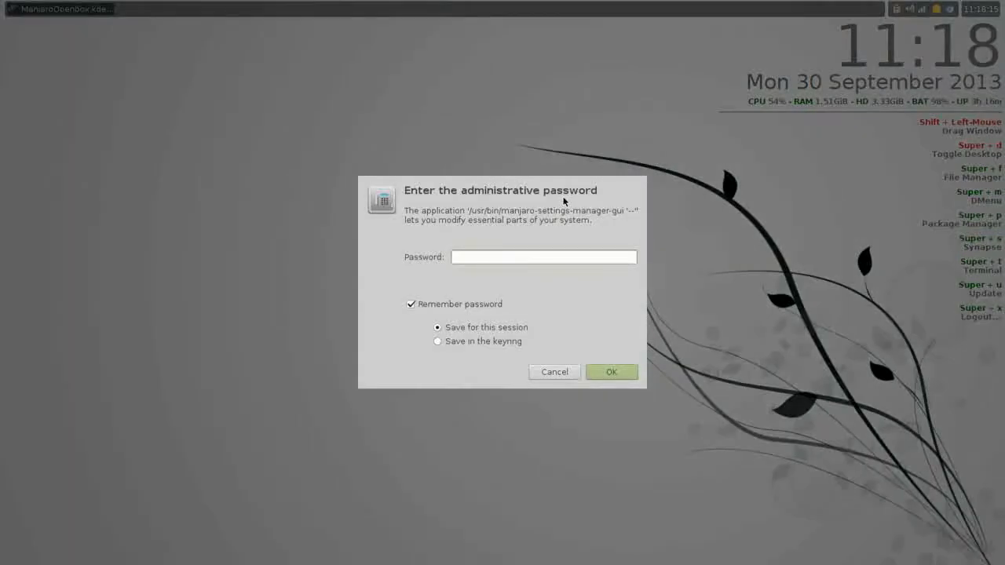
type("password")
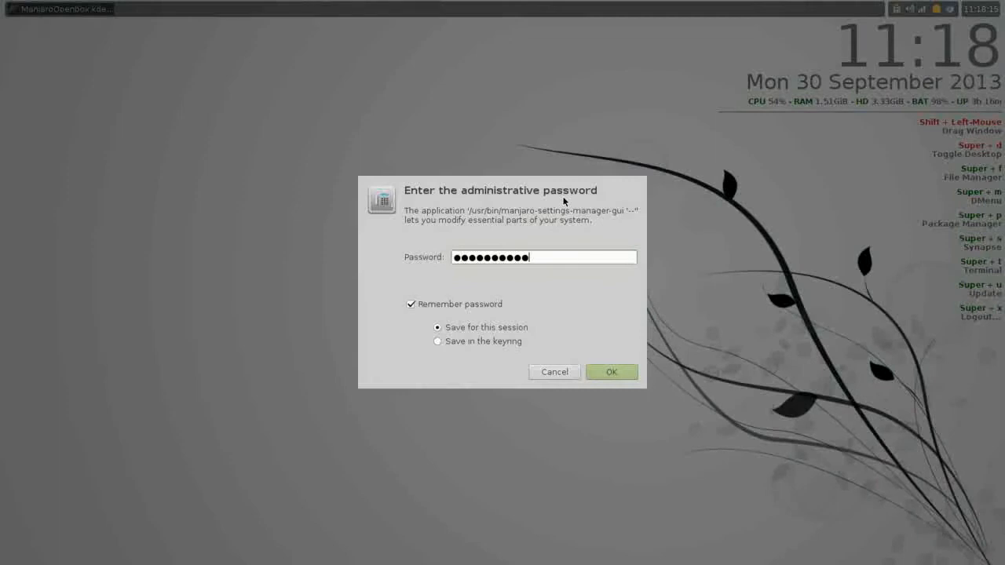
type("password")
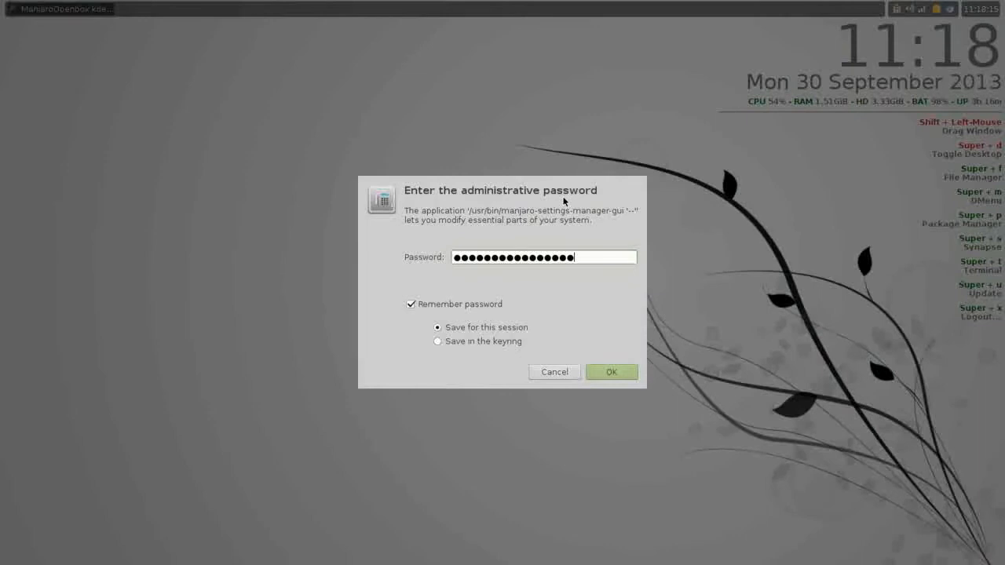
left_click(610, 371)
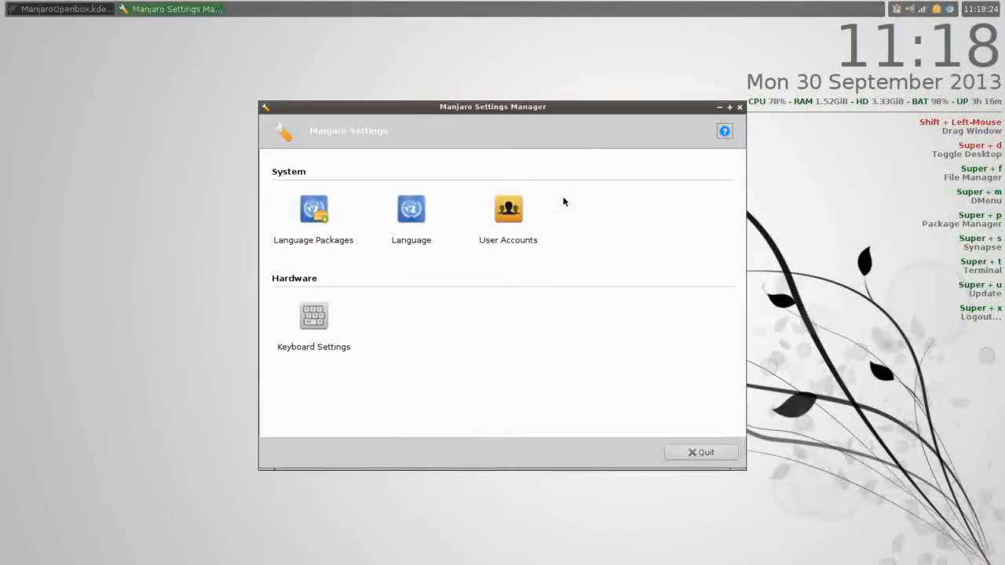
mouse_move(315, 281)
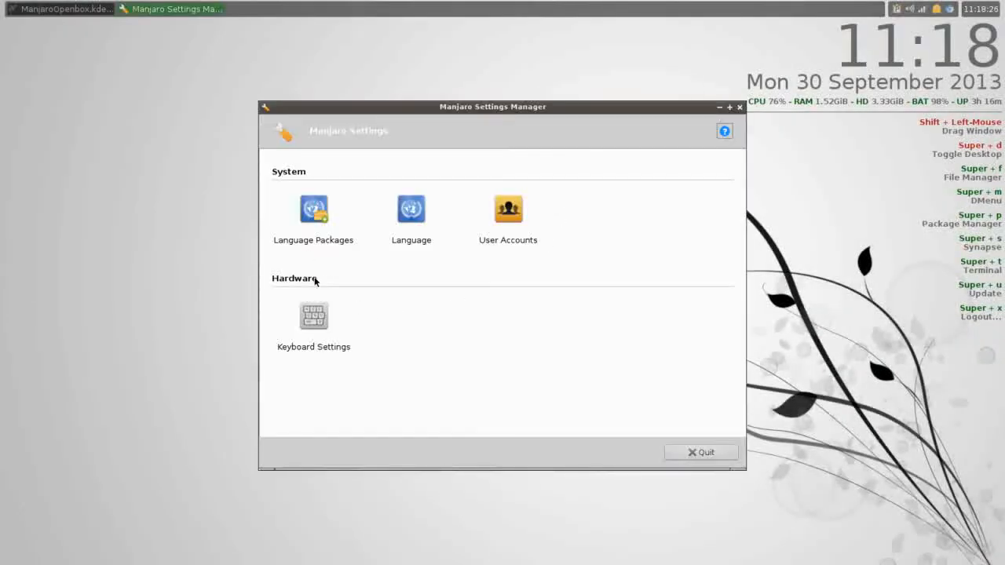
mouse_move(691, 132)
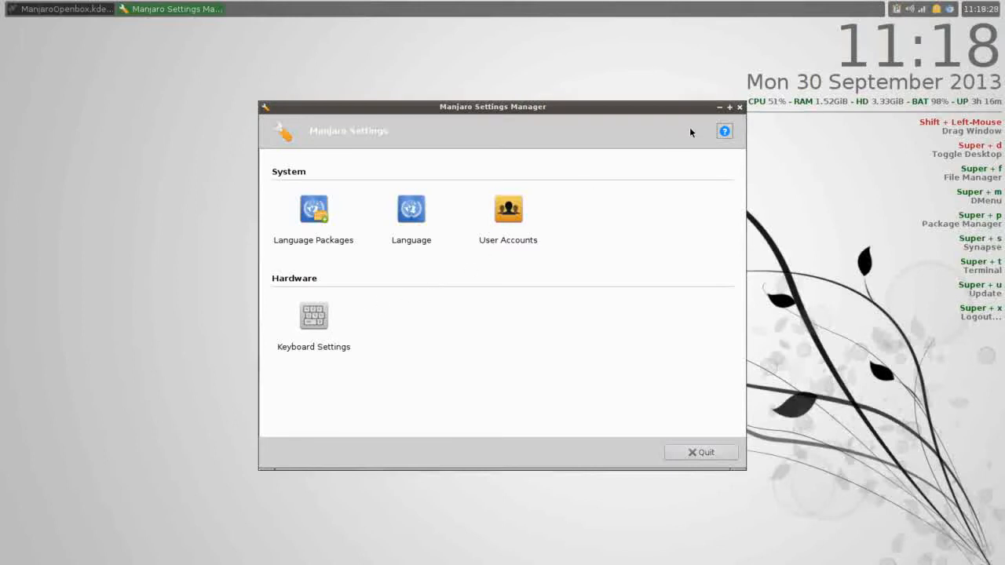
left_click(700, 452)
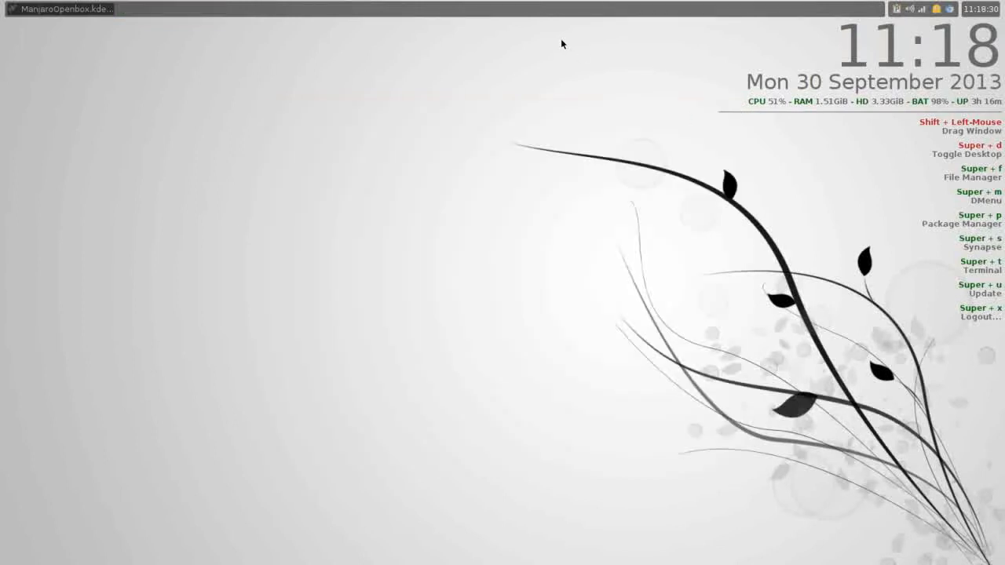
Step: Bring up the Openbox desktop menu again to reach the Advanced Settings submenu
right_click(562, 44)
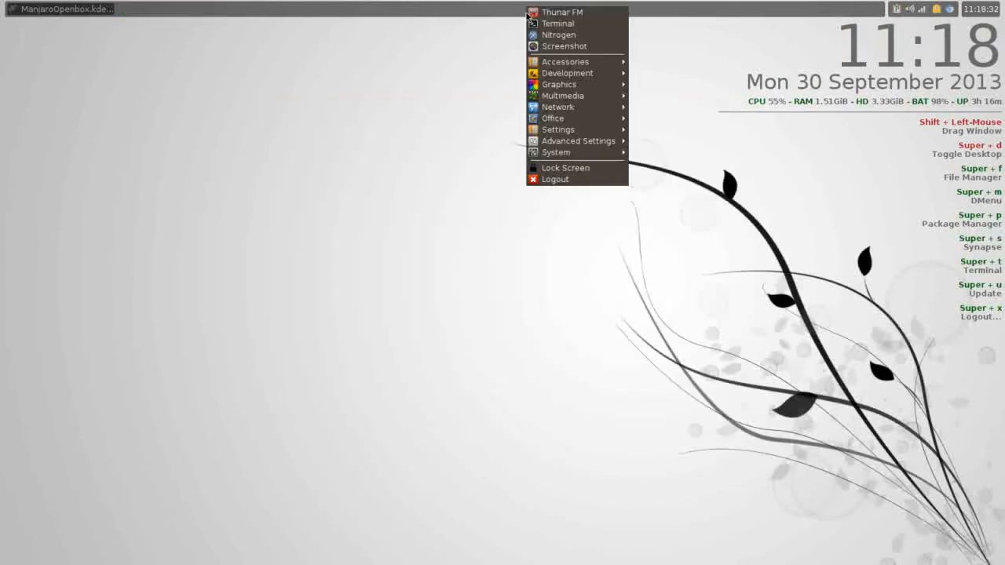
mouse_move(564, 45)
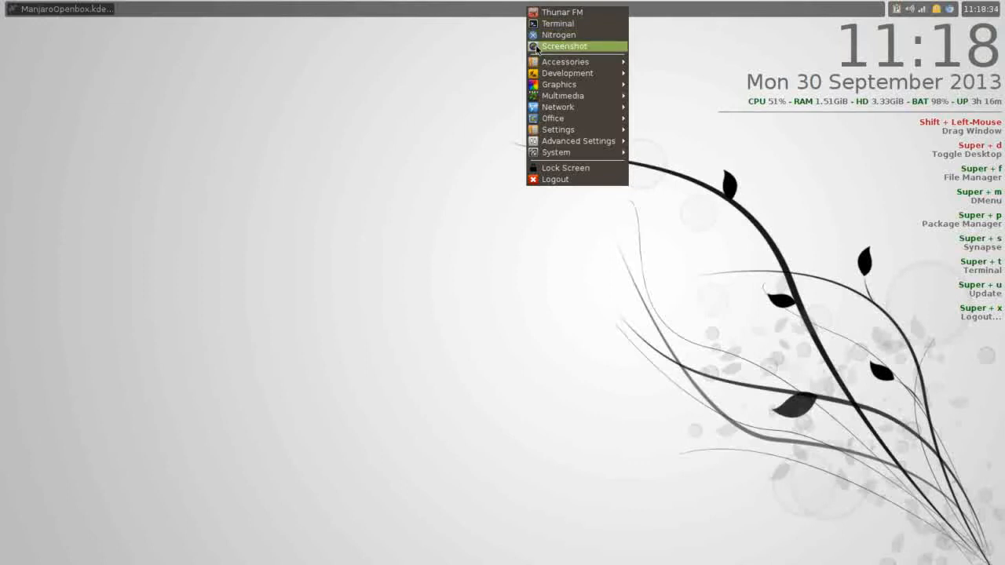
mouse_move(559, 107)
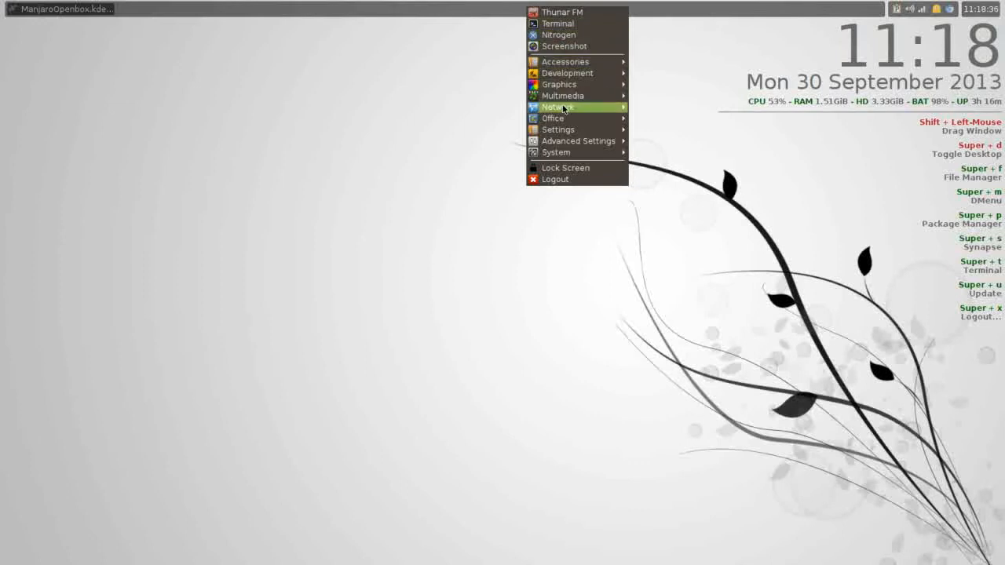
mouse_move(553, 120)
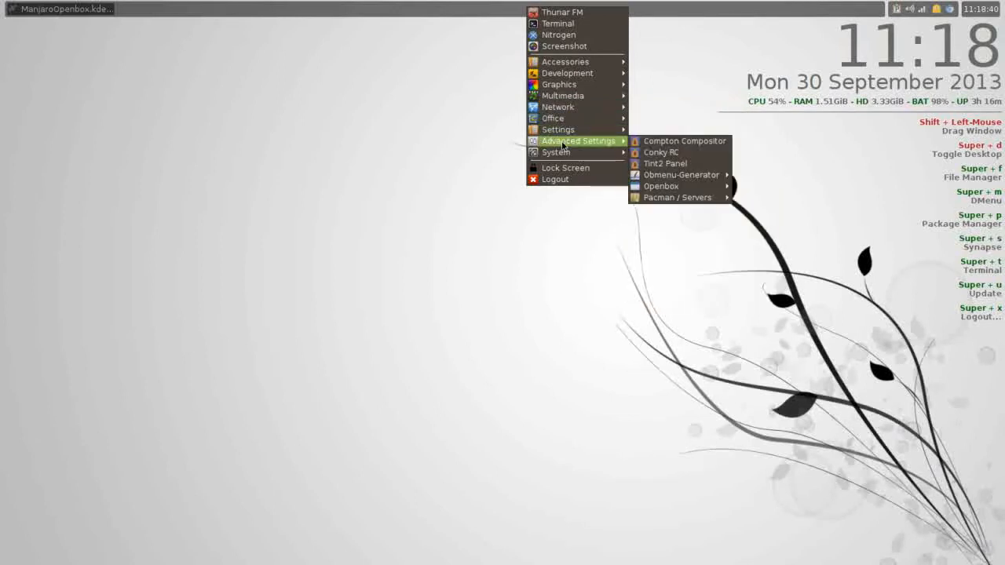
mouse_move(675, 142)
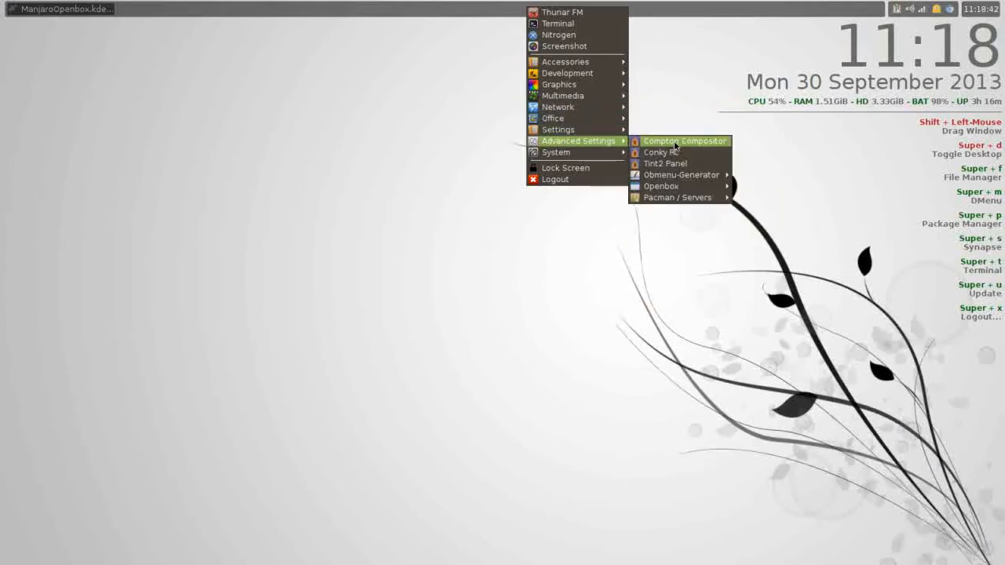
mouse_move(673, 153)
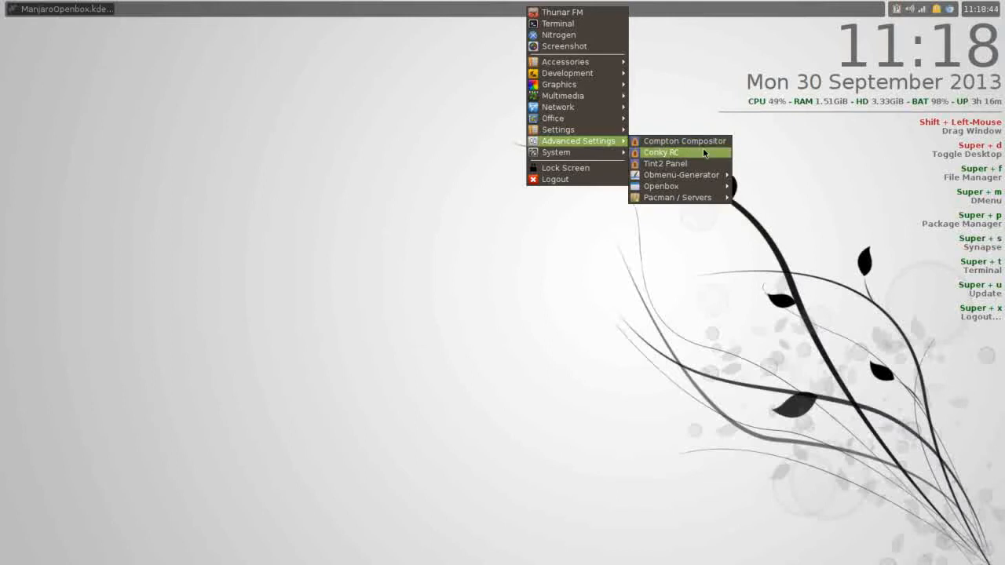
mouse_move(681, 174)
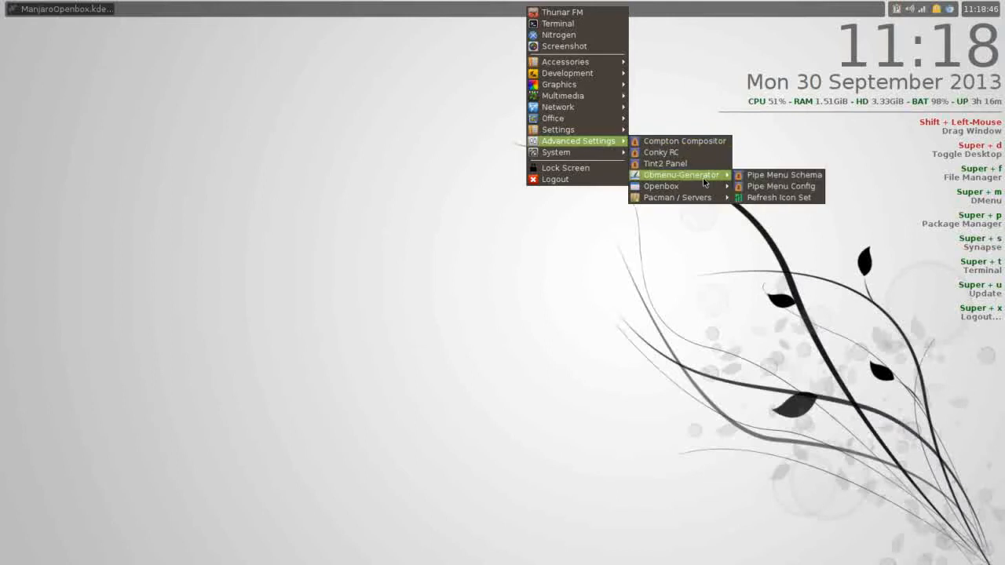
mouse_move(777, 198)
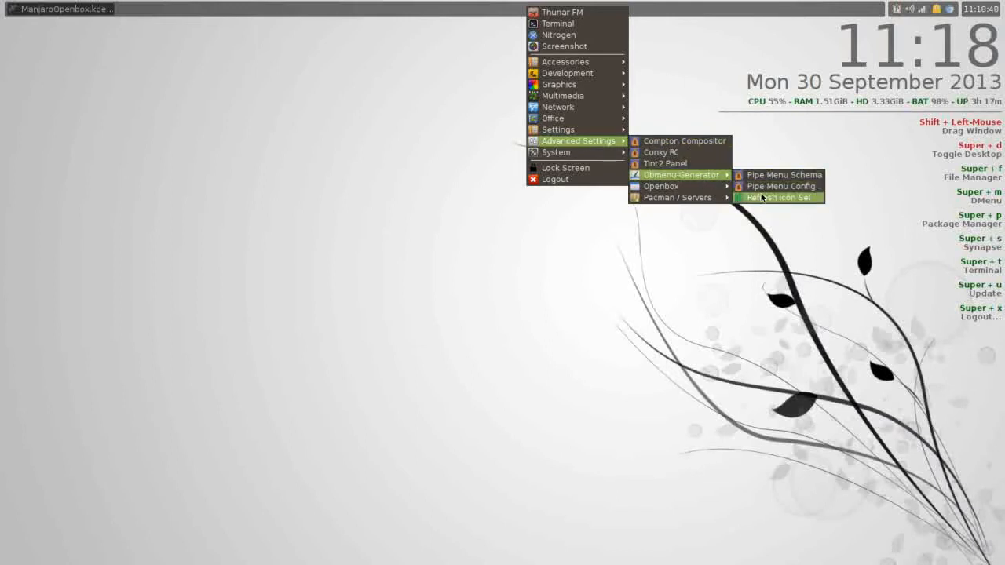
mouse_move(782, 185)
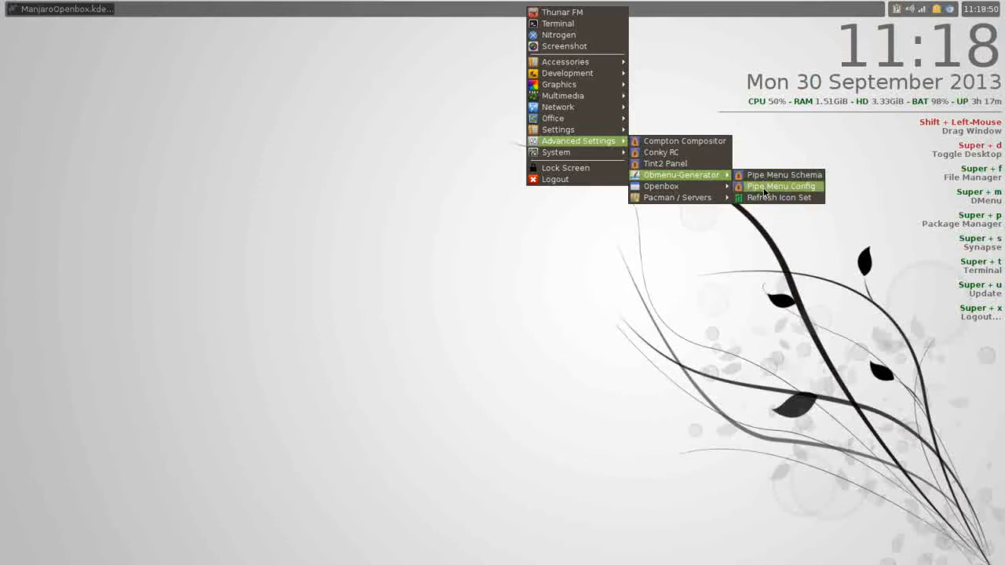
mouse_move(679, 198)
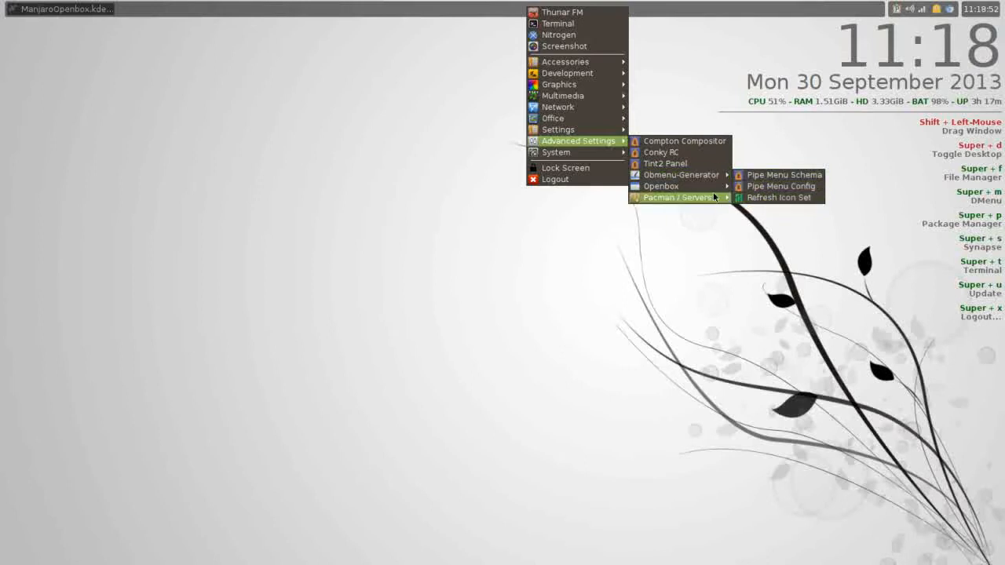
mouse_move(659, 186)
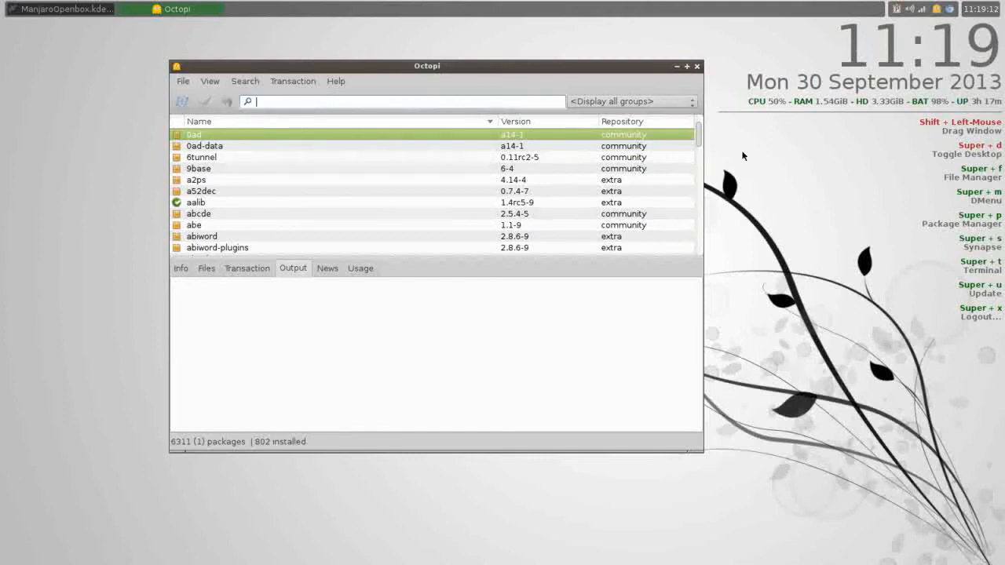
Step: Search Octopi for chromium and view its Info, Files, Output and News panes
type("chromiu")
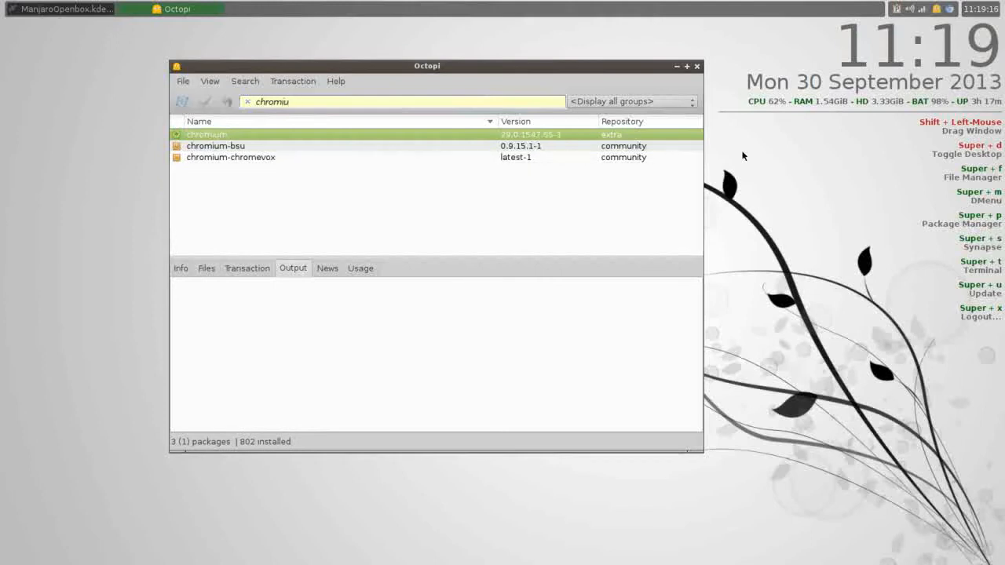
mouse_move(483, 183)
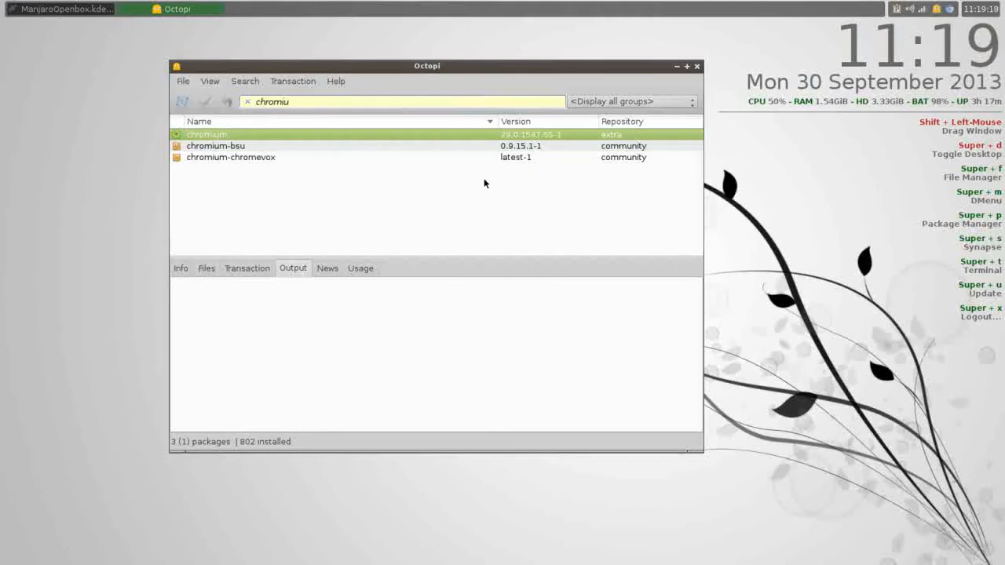
right_click(207, 135)
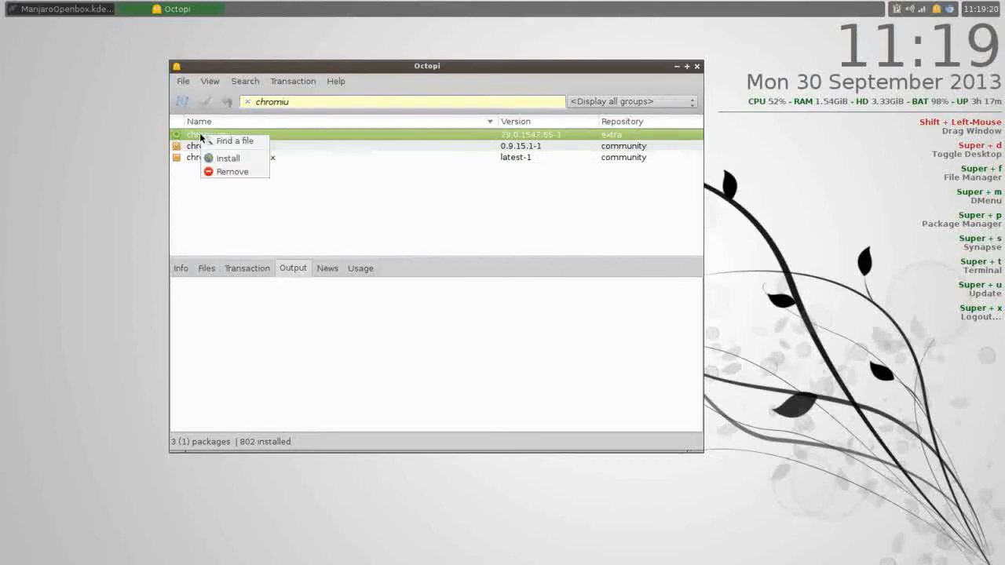
mouse_move(228, 157)
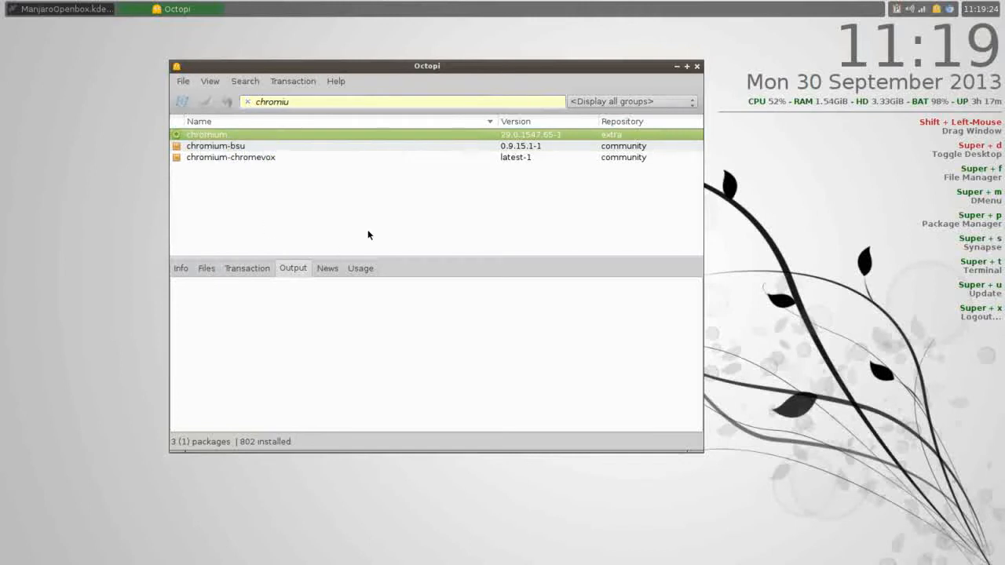
mouse_move(263, 195)
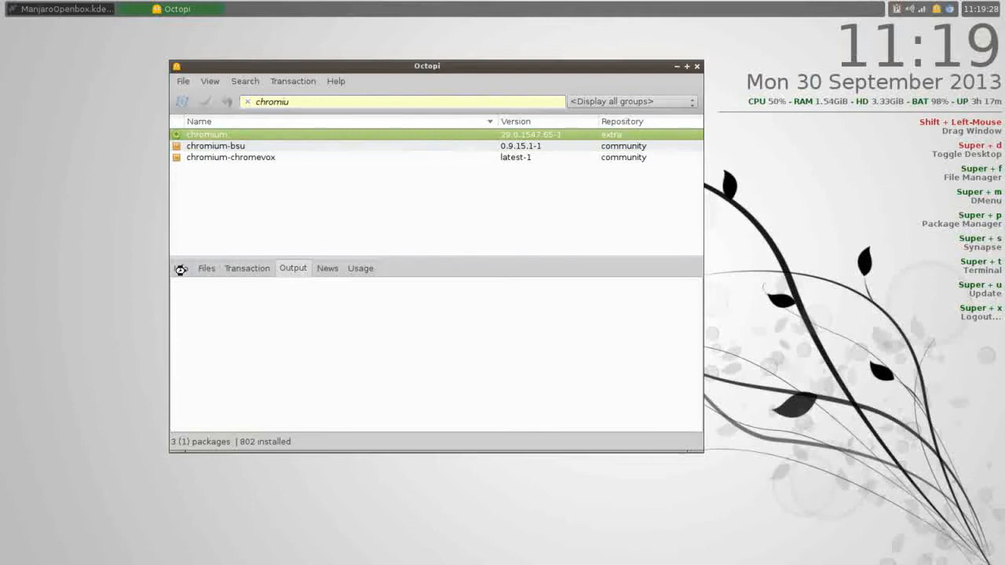
left_click(181, 267)
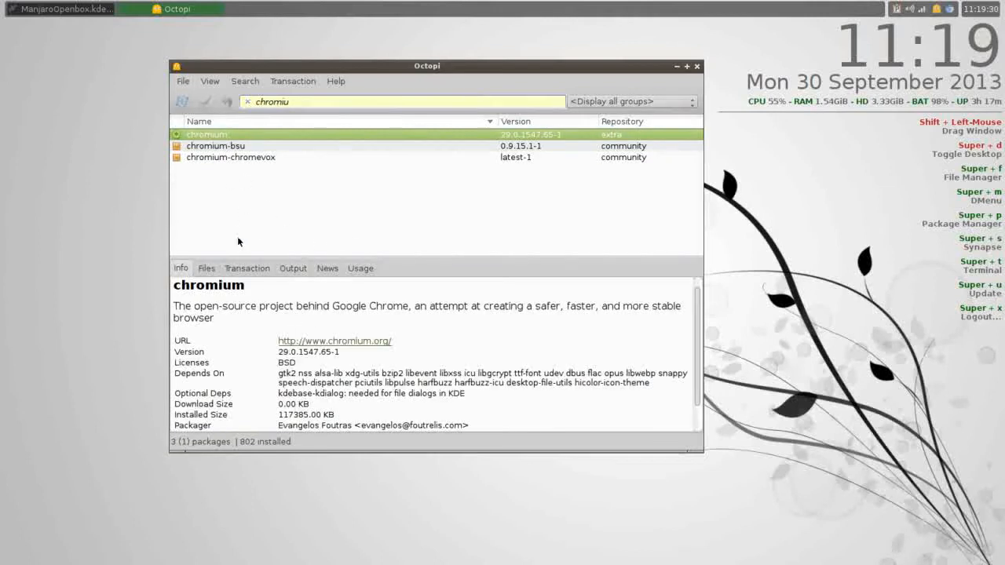
left_click(205, 267)
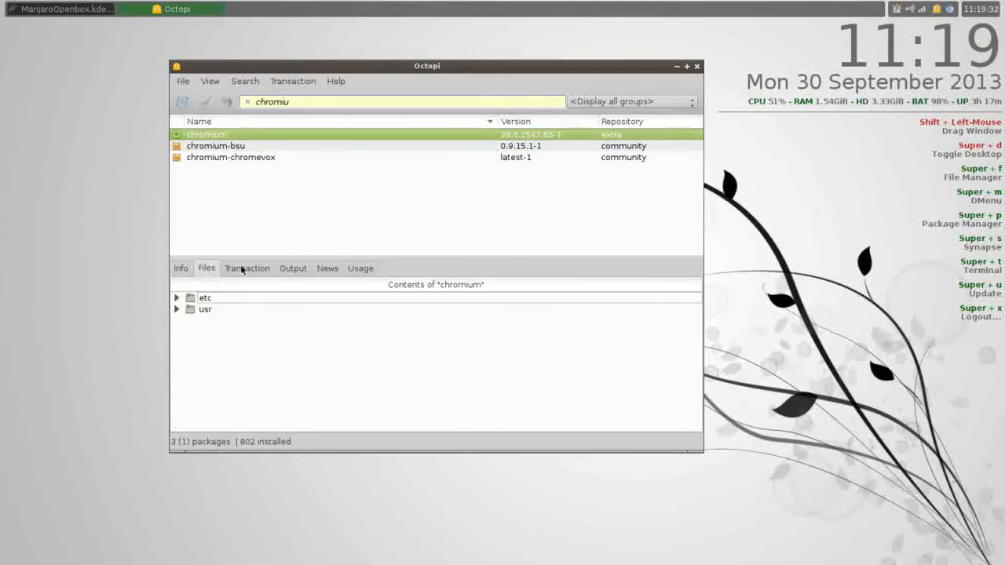
left_click(247, 267)
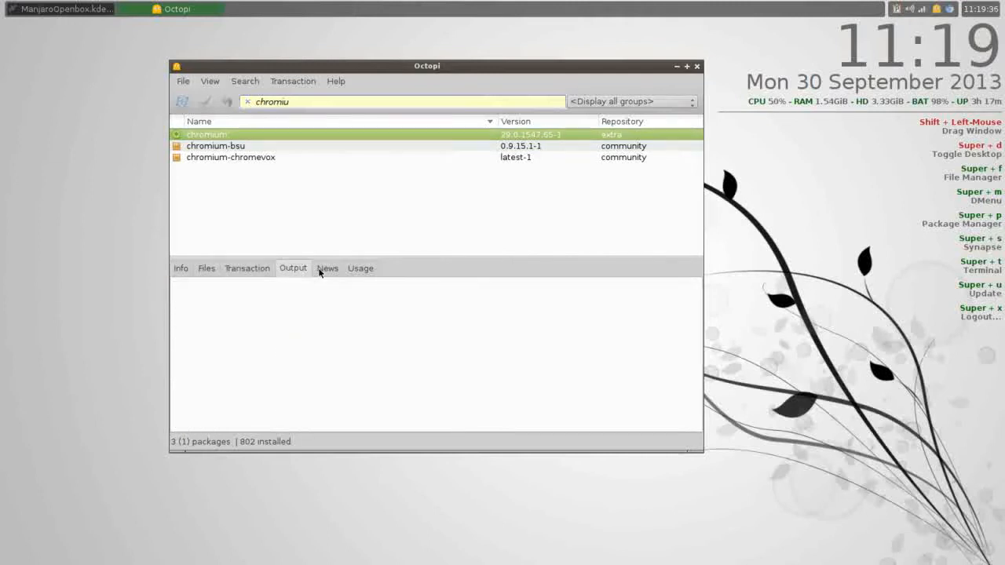
left_click(327, 267)
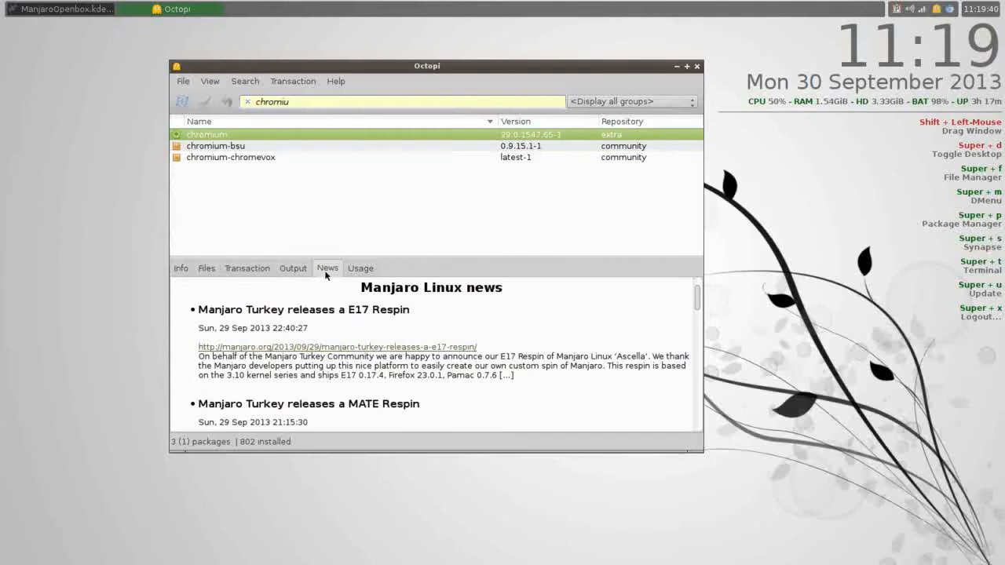
mouse_move(442, 297)
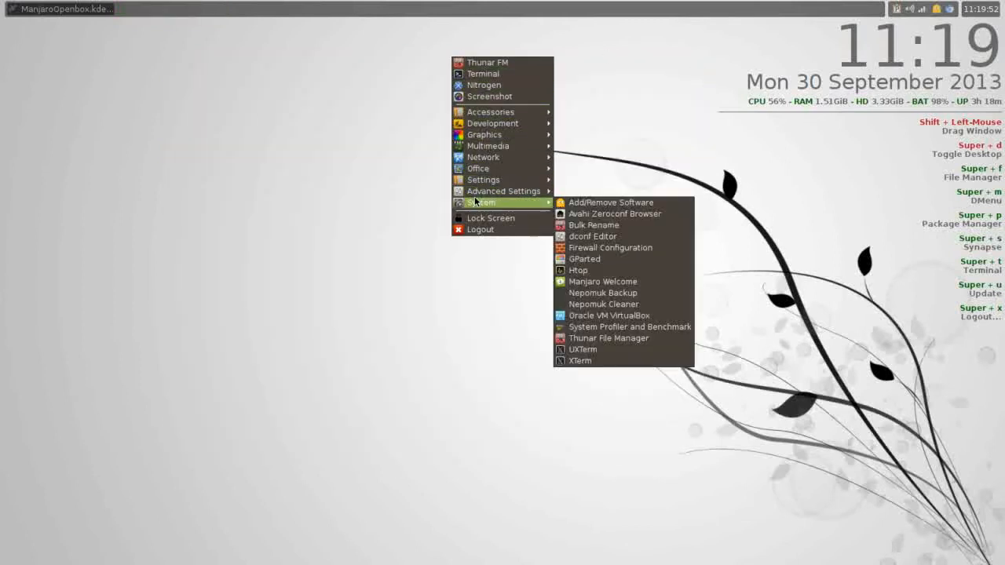
mouse_move(611, 248)
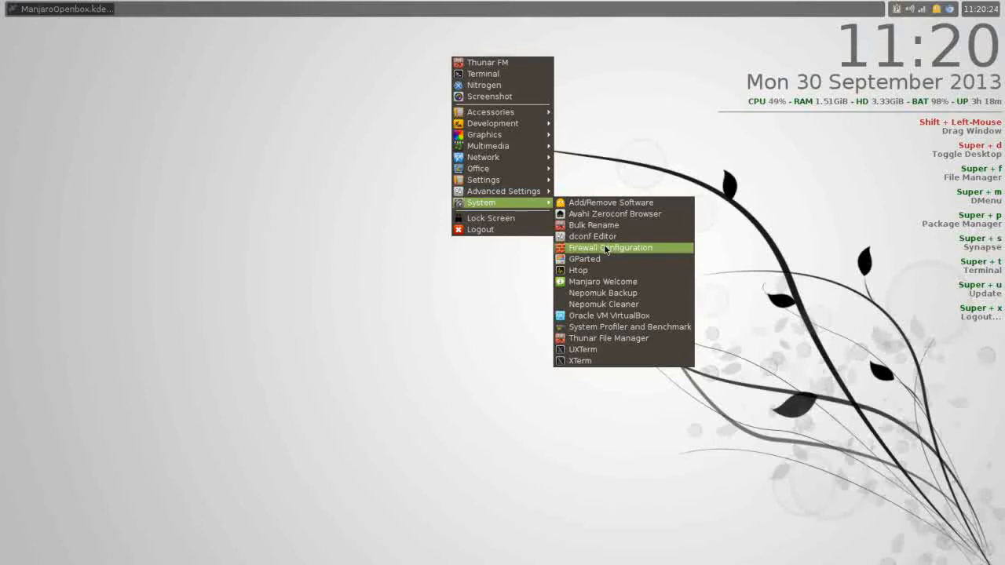
mouse_move(612, 259)
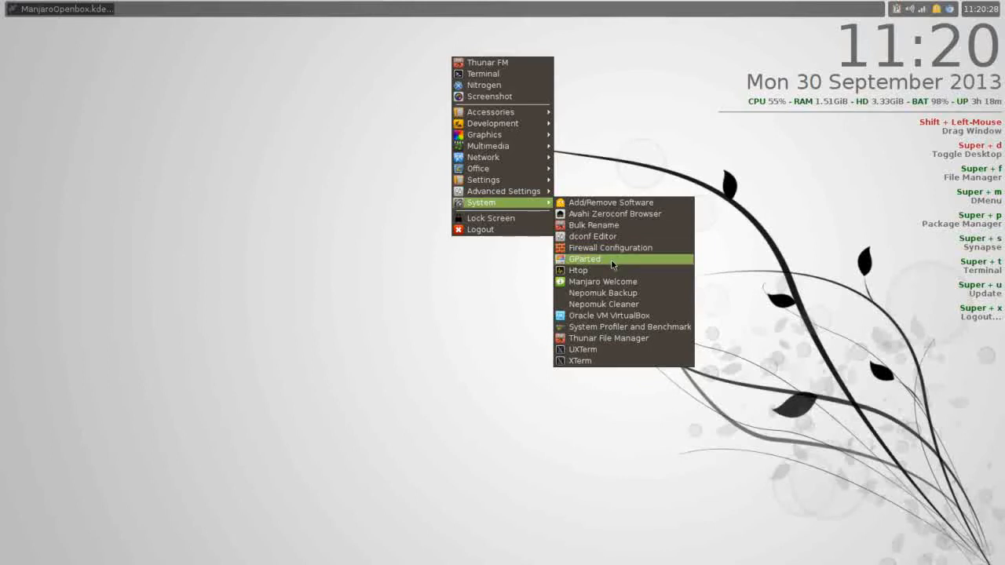
mouse_move(616, 316)
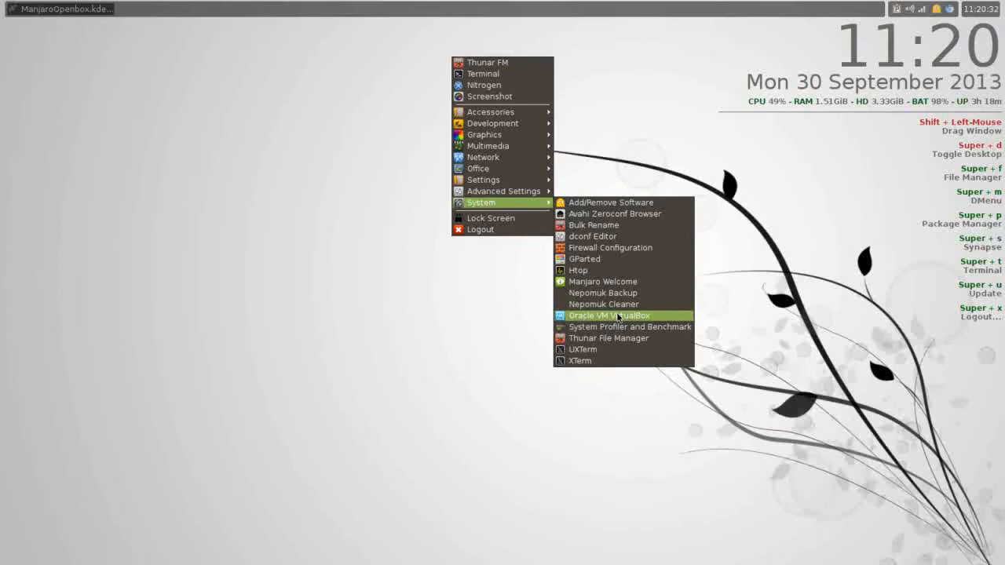
mouse_move(625, 326)
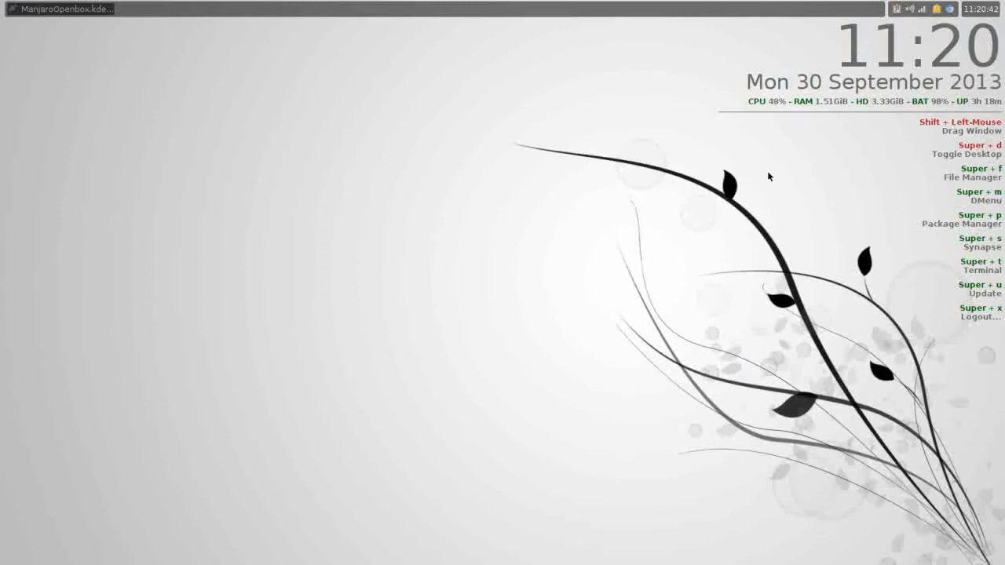
mouse_move(887, 142)
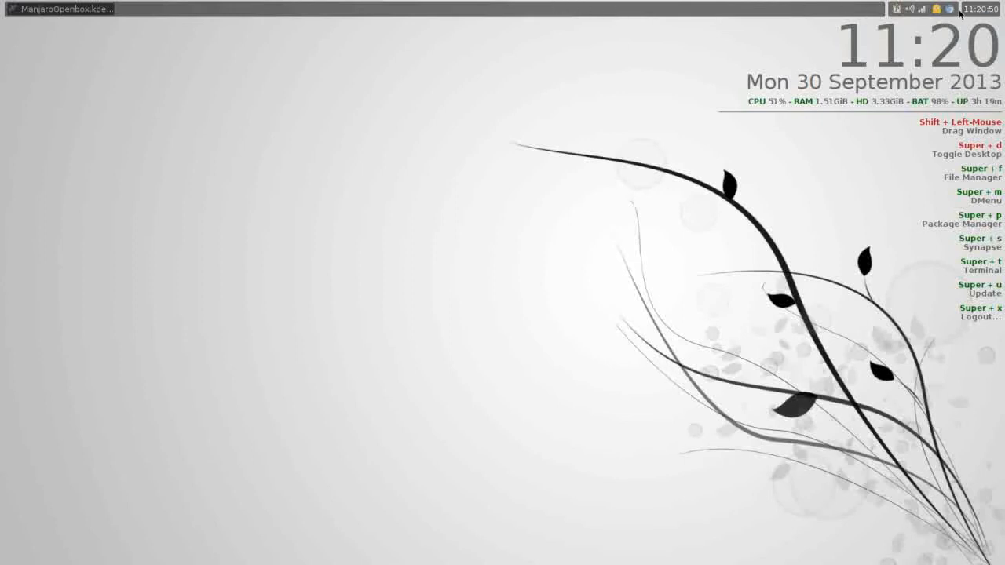
mouse_move(867, 14)
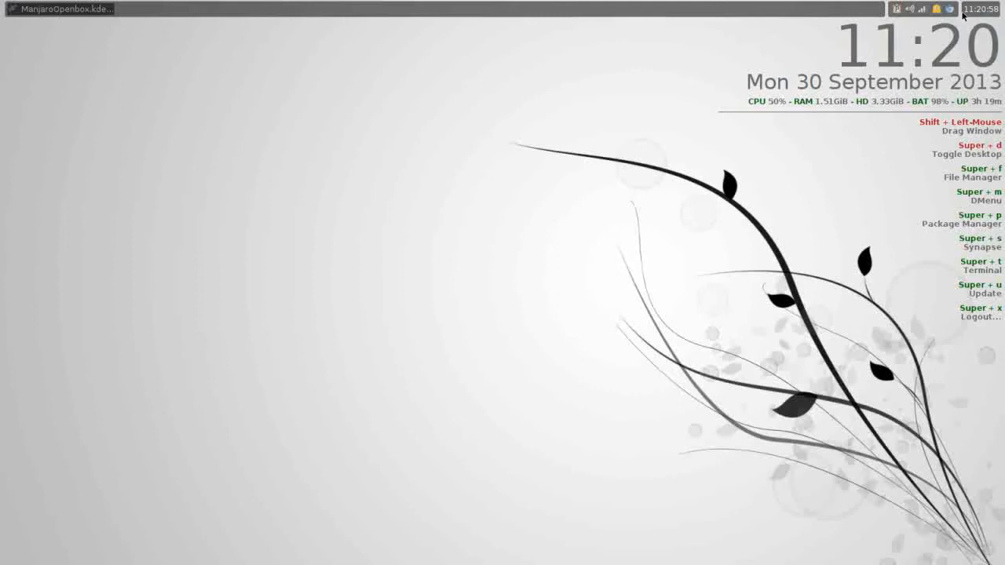
mouse_move(831, 69)
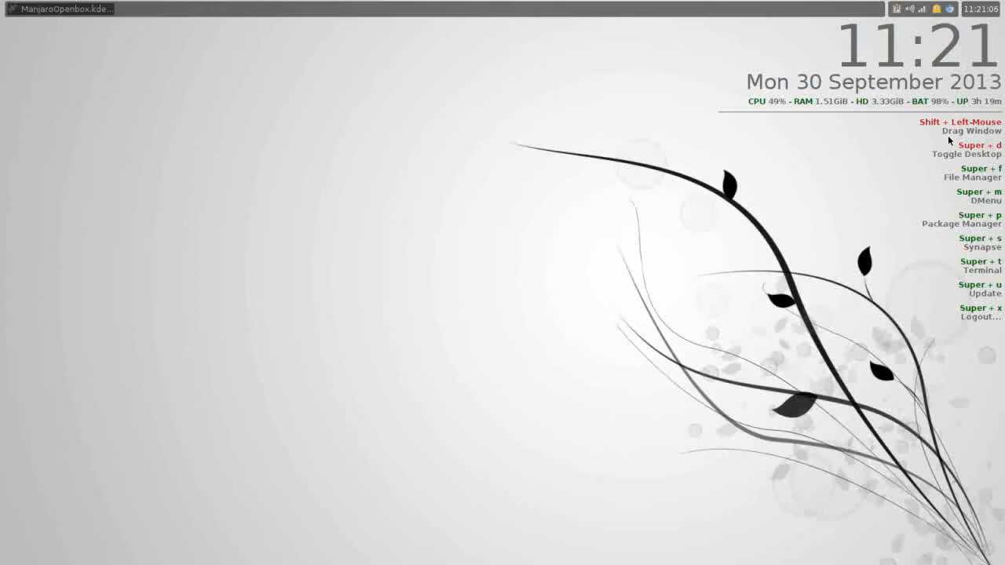
mouse_move(956, 217)
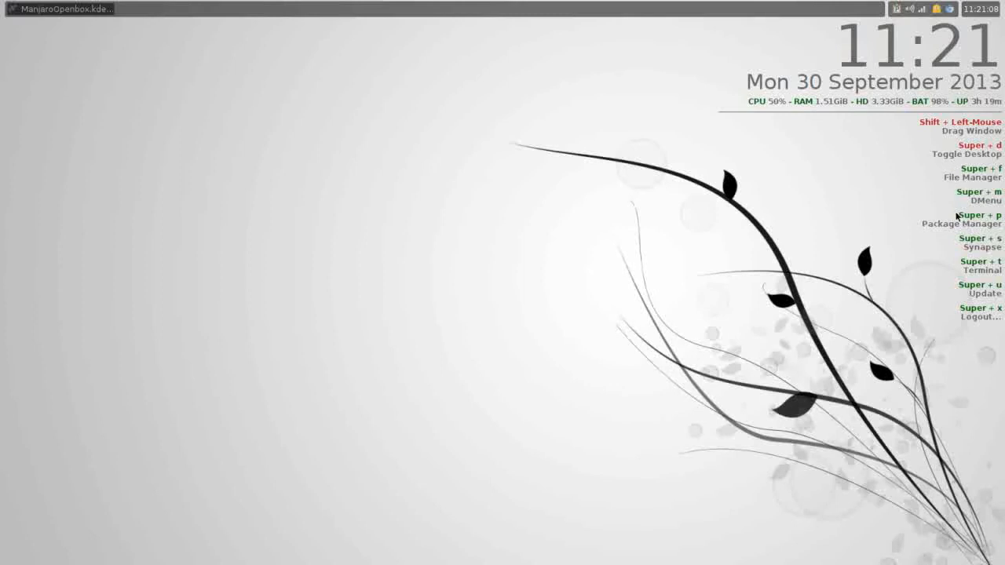
mouse_move(957, 281)
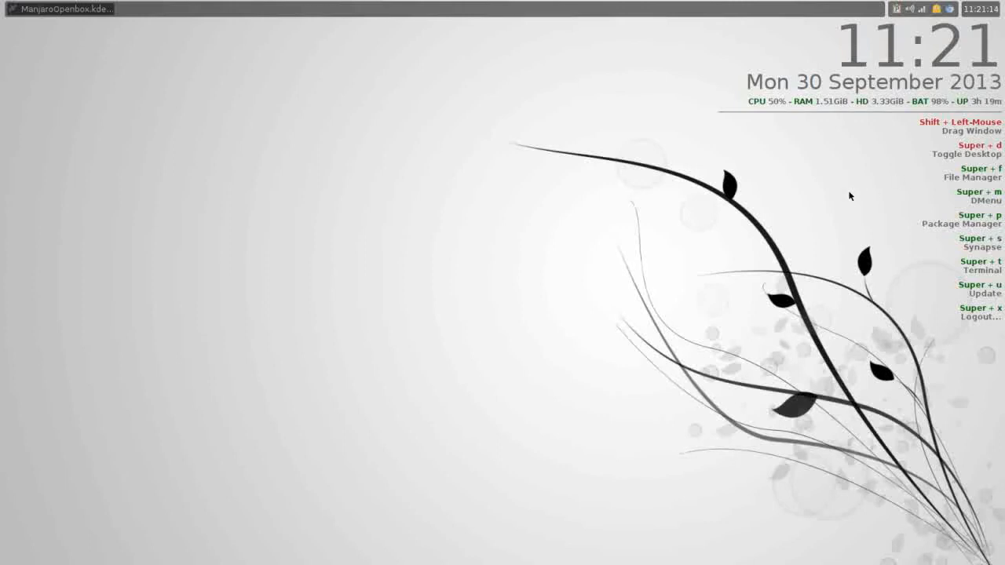
mouse_move(968, 165)
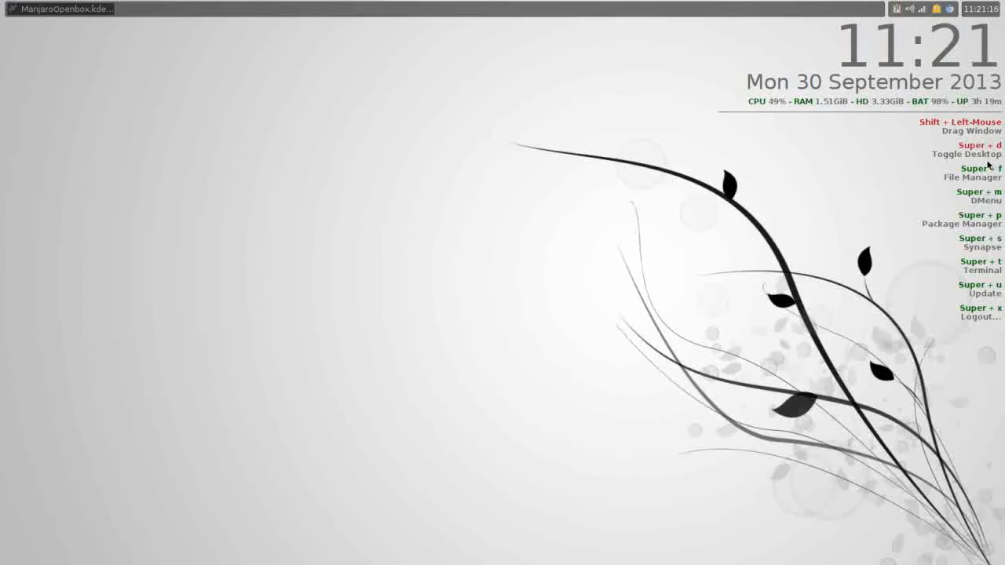
mouse_move(682, 236)
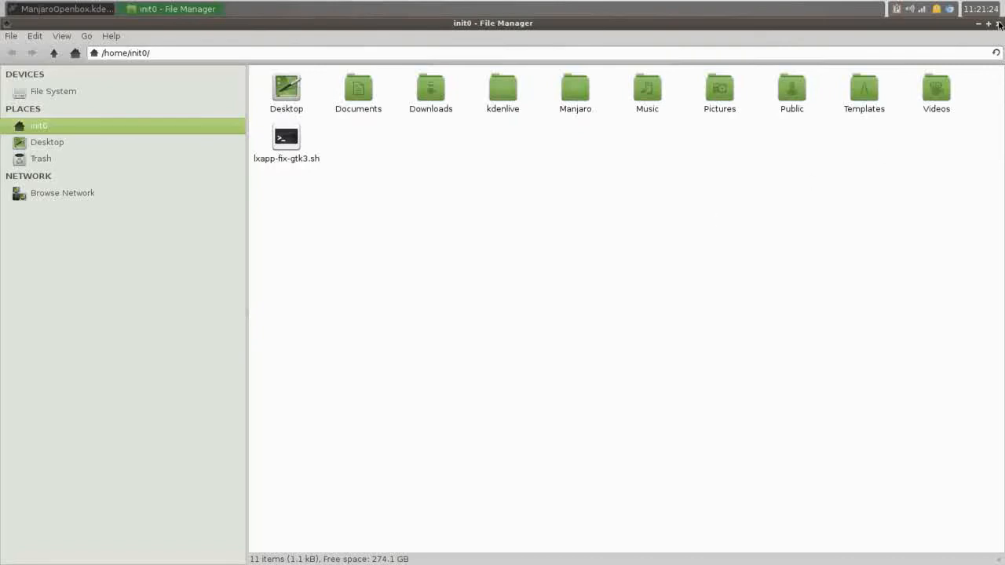
left_click(999, 23)
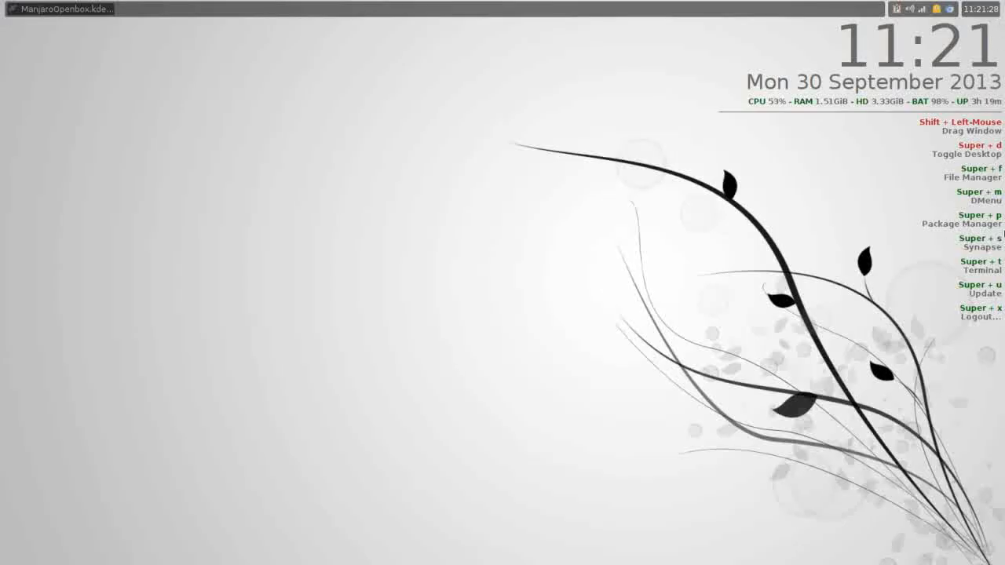
mouse_move(823, 313)
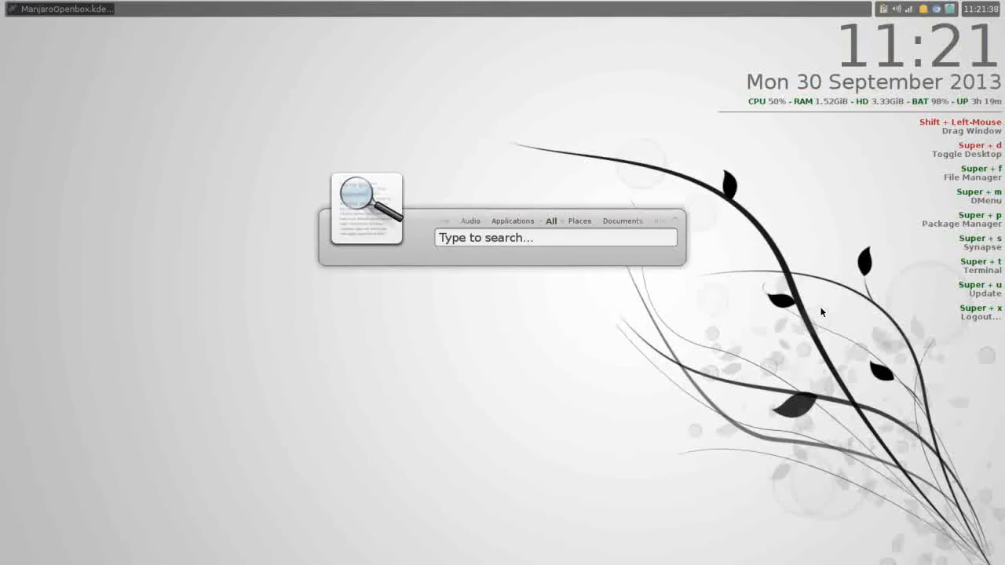
Step: Search Synapse for 'Chromium', bringing it up as the top result to run
type("Chromium")
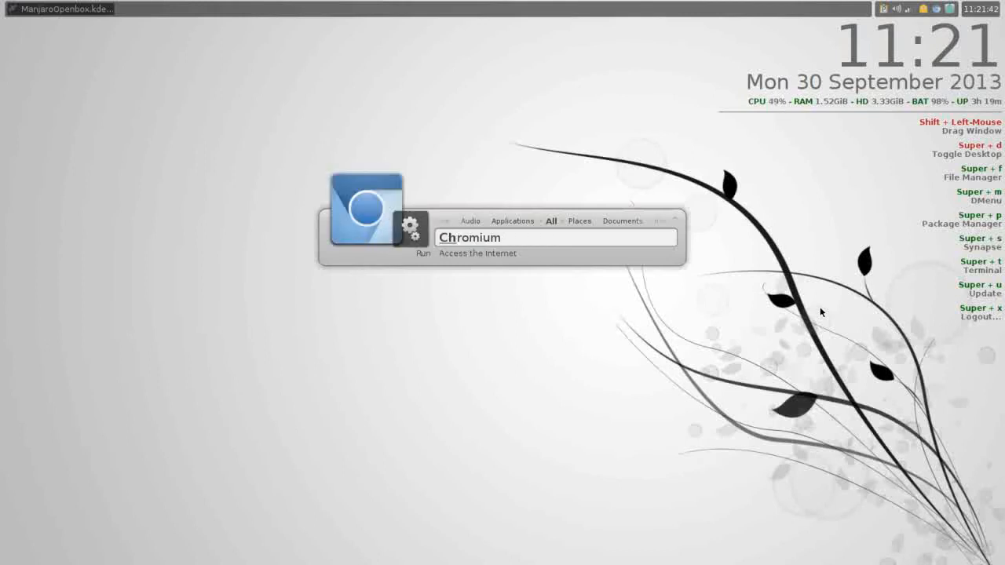
mouse_move(826, 252)
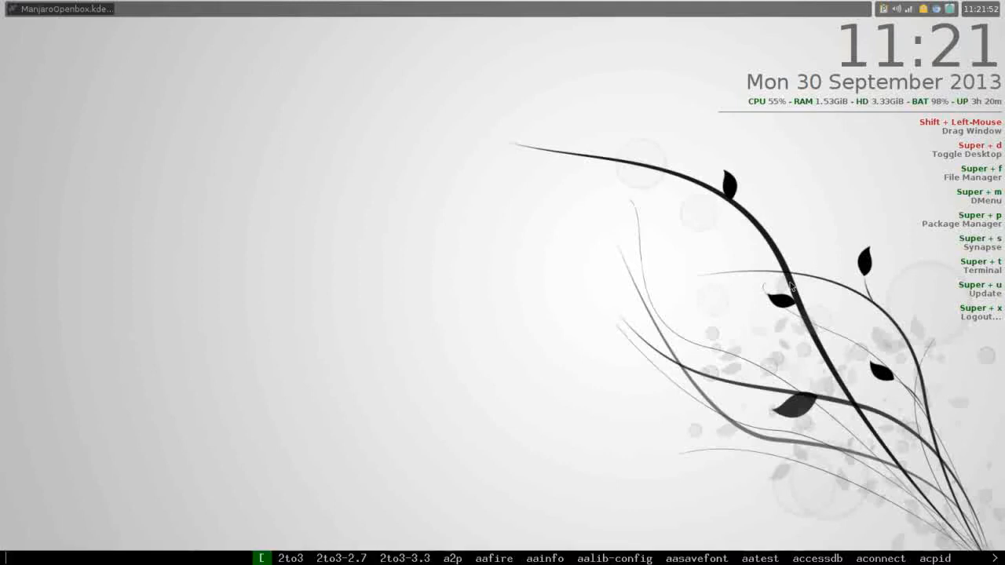
mouse_move(386, 348)
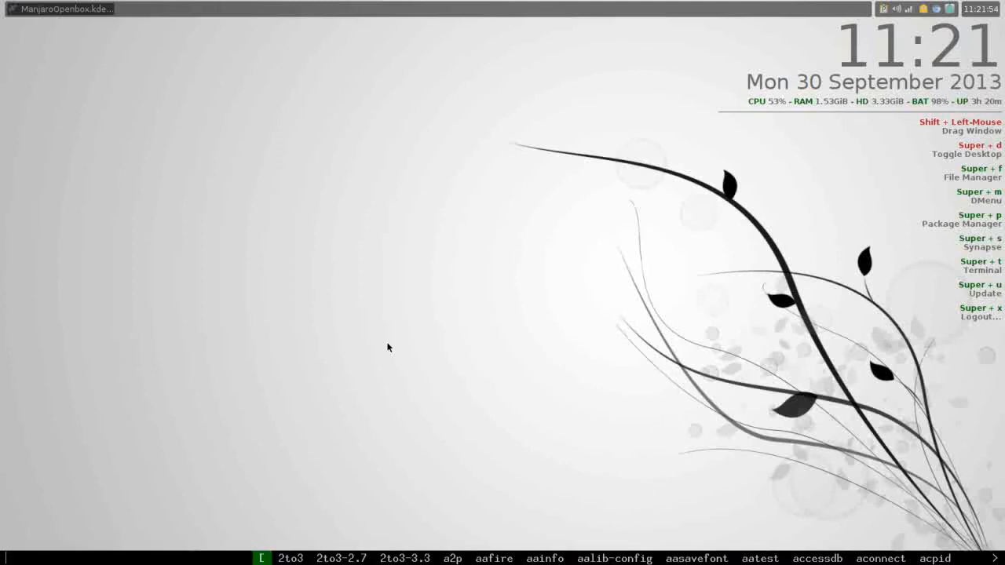
Step: Filter dmenu with 'chr' to chromium, chroot and chrt, then dismiss it
type("chr")
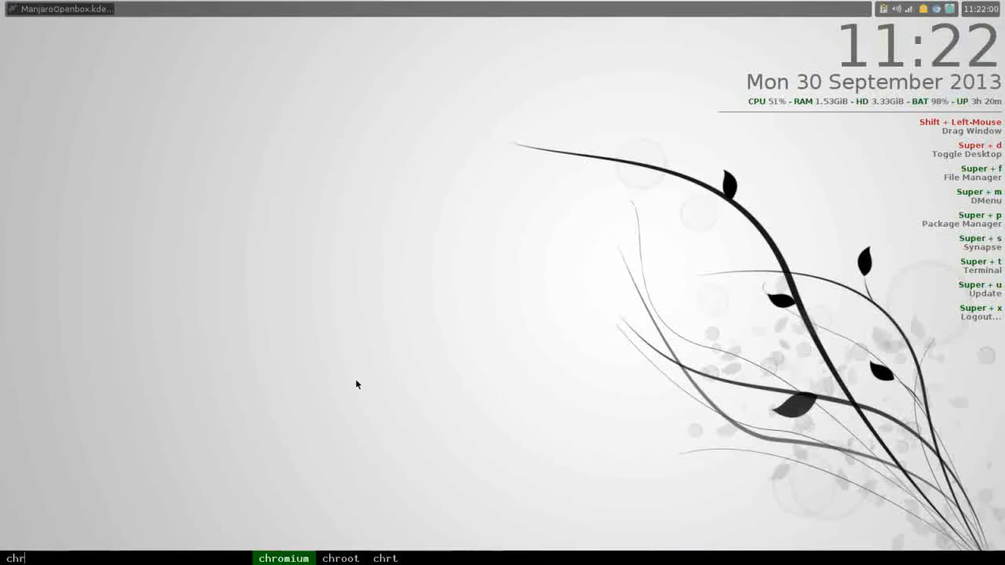
mouse_move(503, 306)
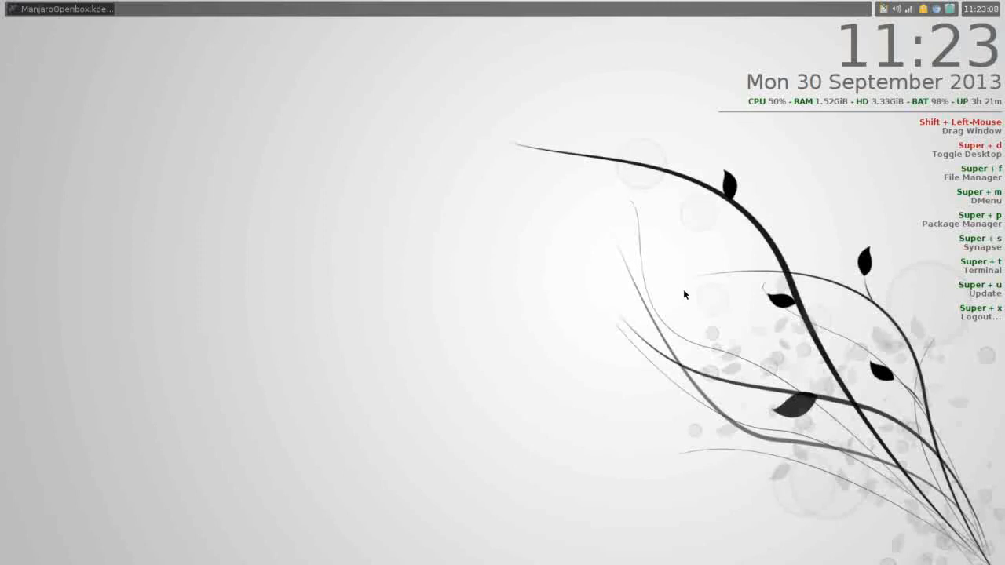
mouse_move(461, 82)
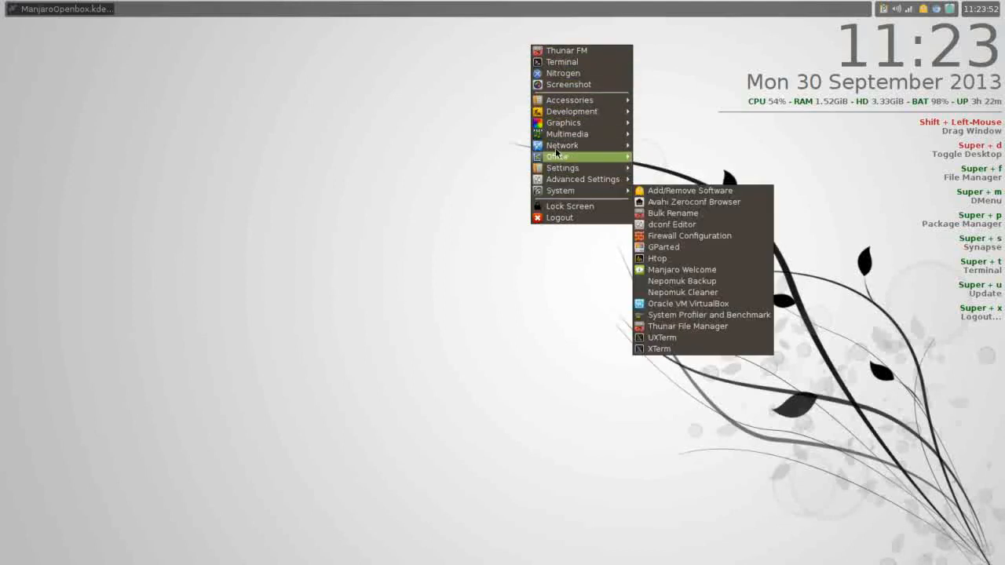
mouse_move(568, 100)
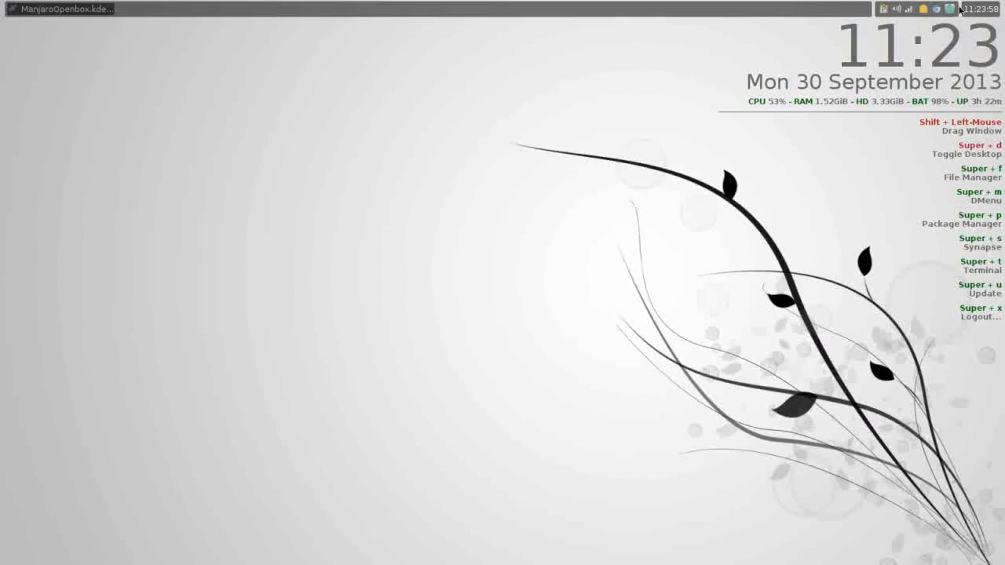
mouse_move(727, 97)
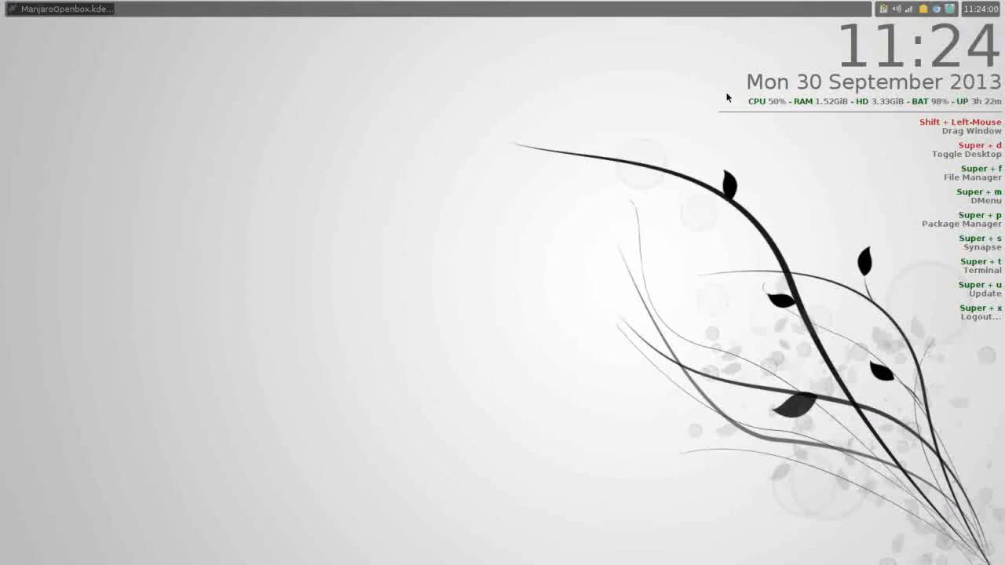